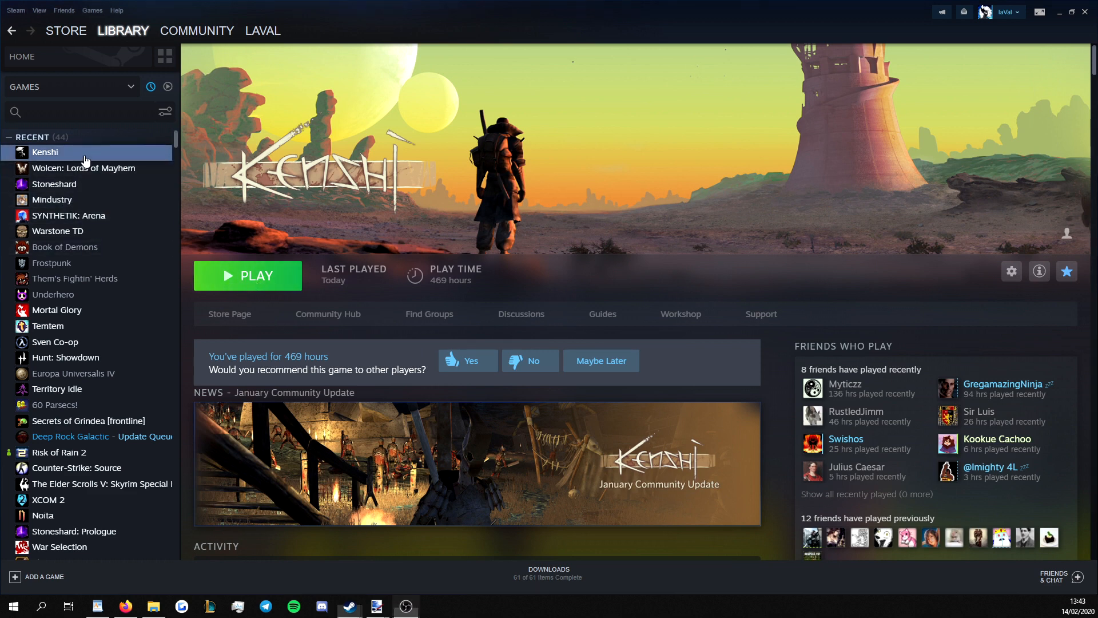
# - Open Kenshi's Properties, glance at General, and return to the Local Files section
pyautogui.click(1010, 271)
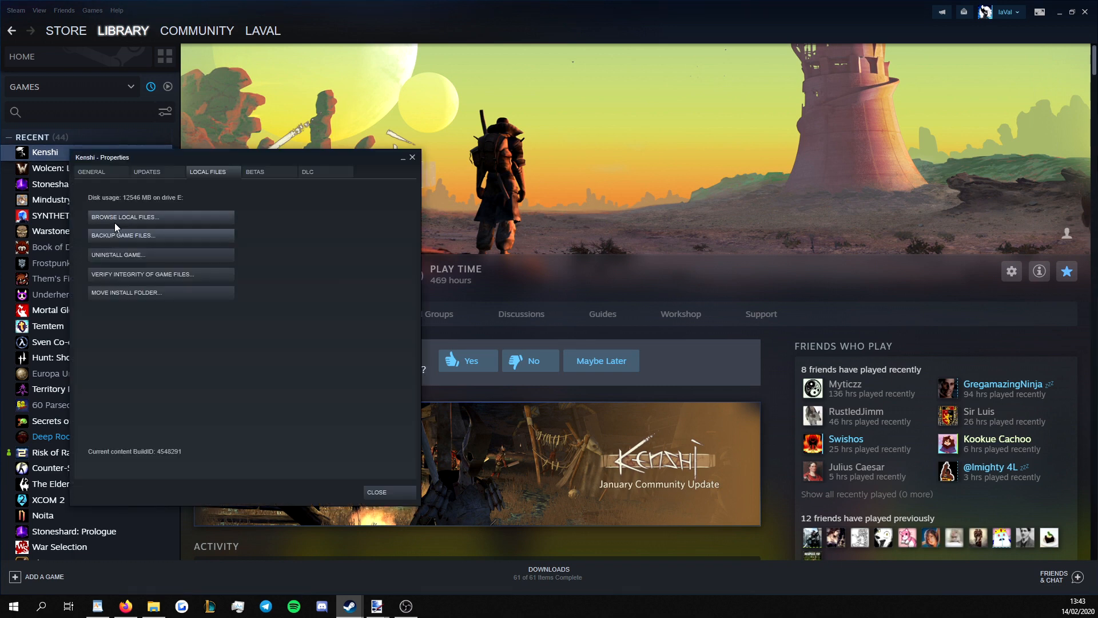
pyautogui.moveTo(110, 218)
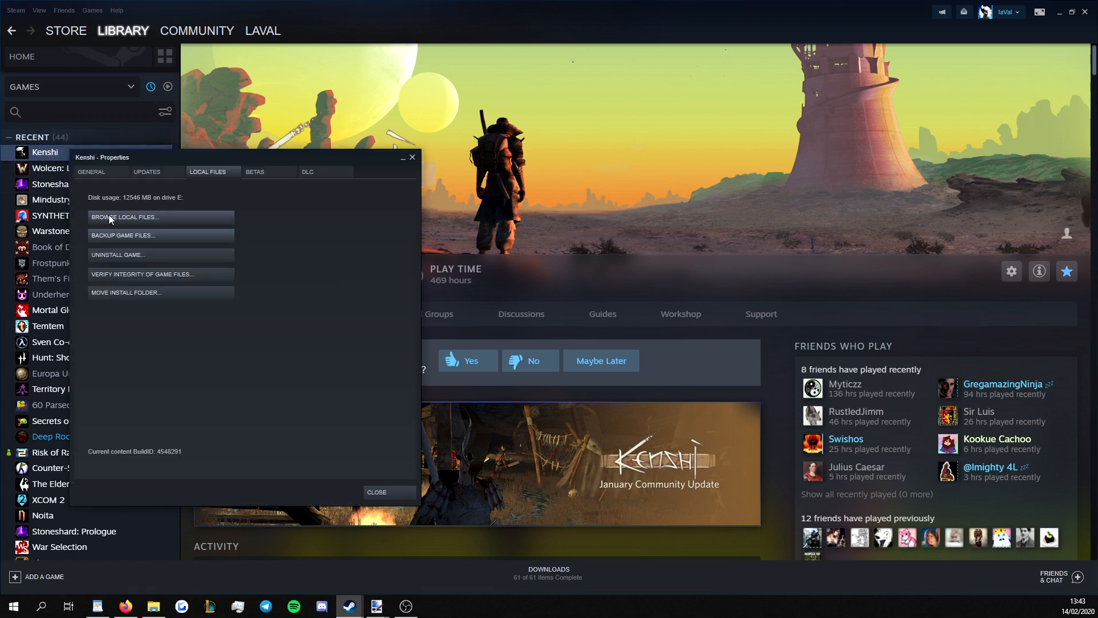
pyautogui.click(91, 172)
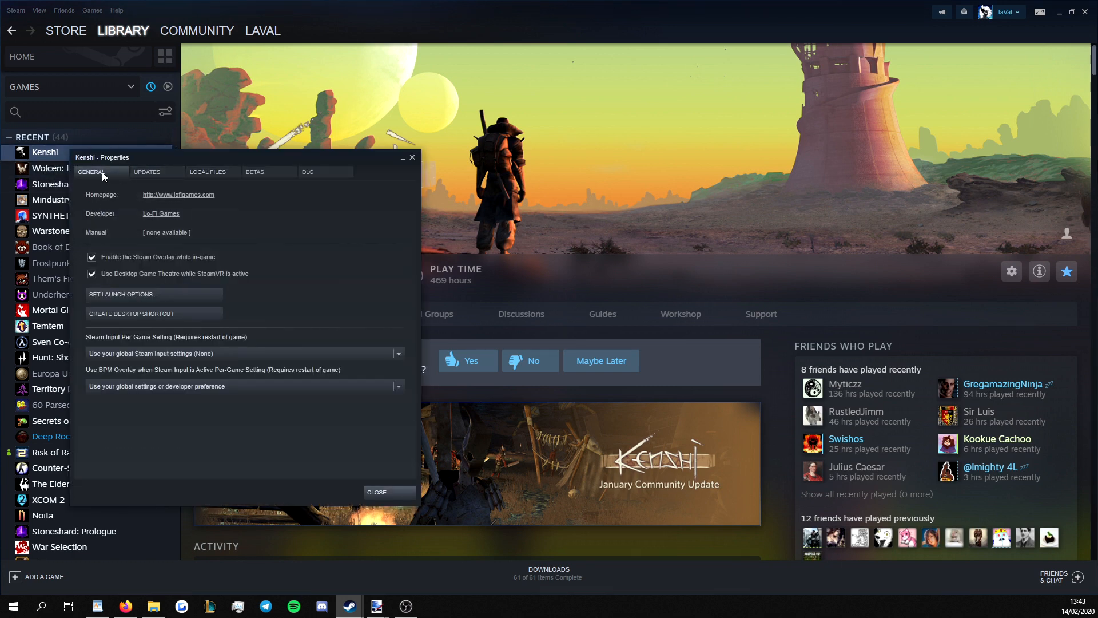
pyautogui.click(207, 171)
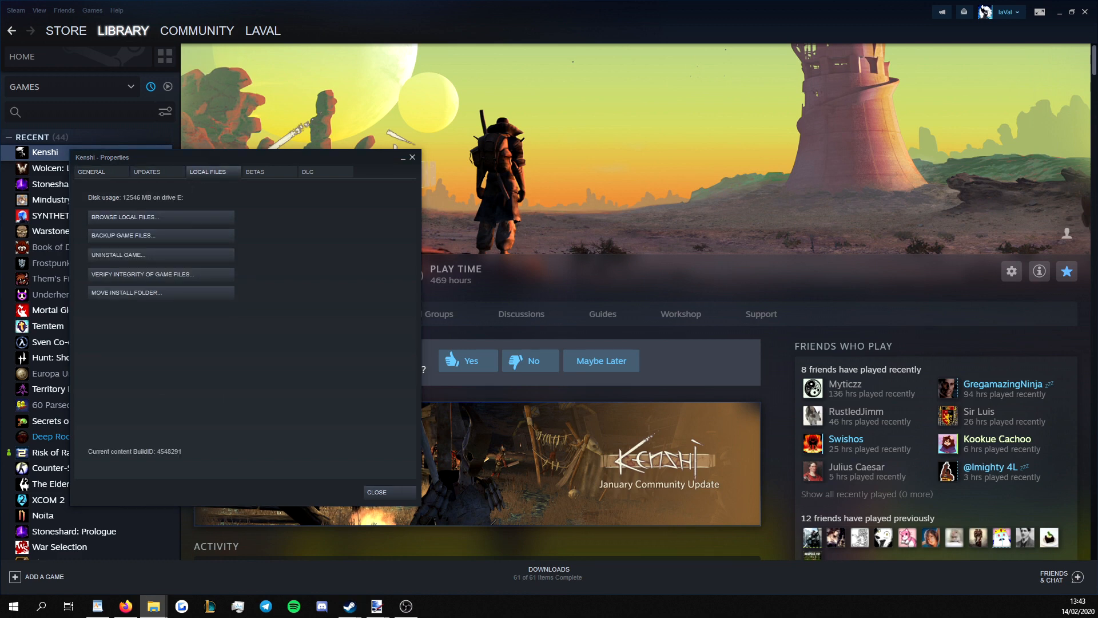
# - Browse Kenshi's local game files in File Explorer
pyautogui.click(124, 217)
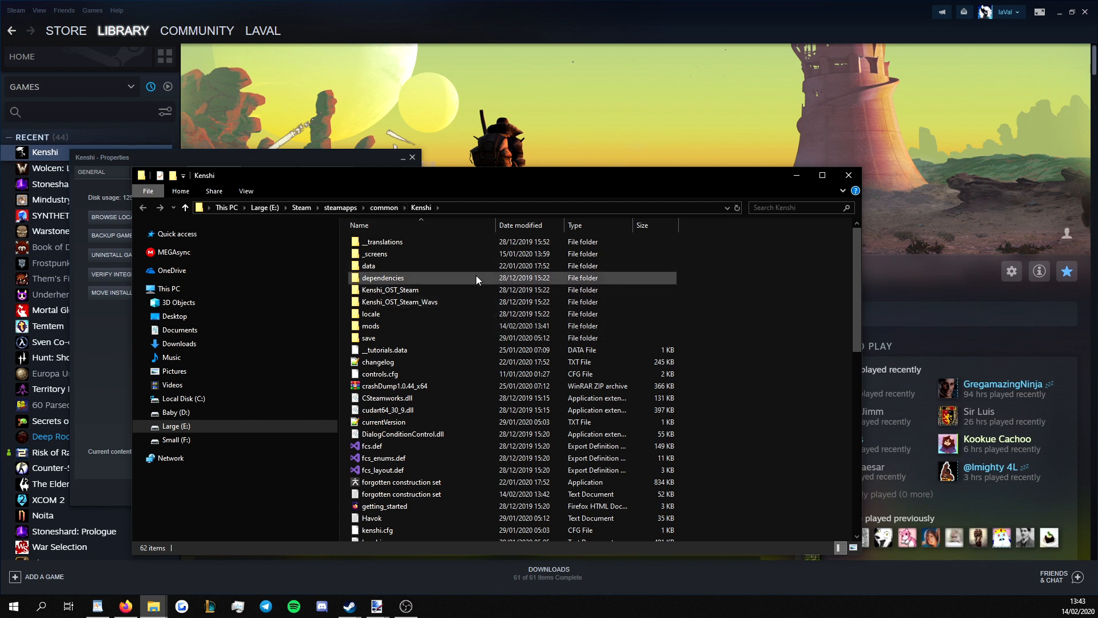
pyautogui.moveTo(760, 289)
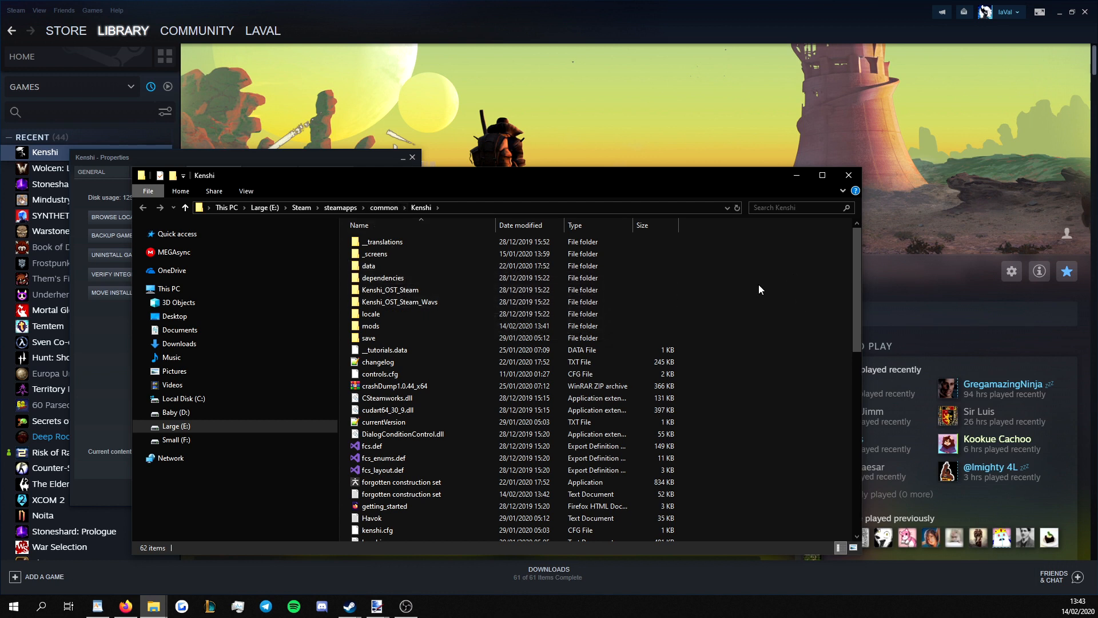
pyautogui.moveTo(851, 299)
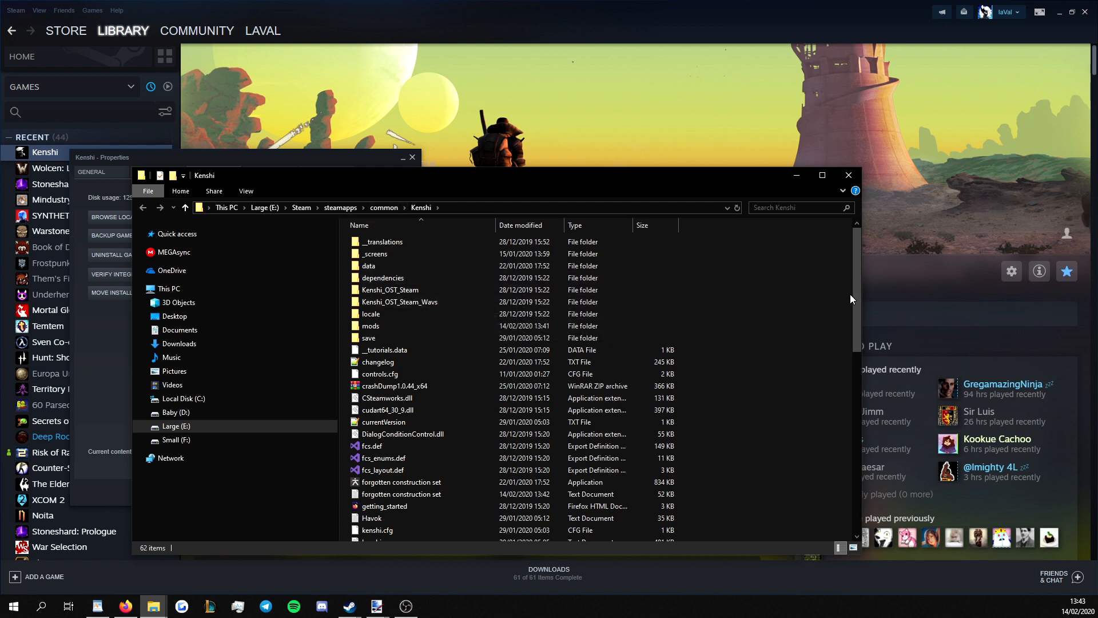
pyautogui.moveTo(756, 319)
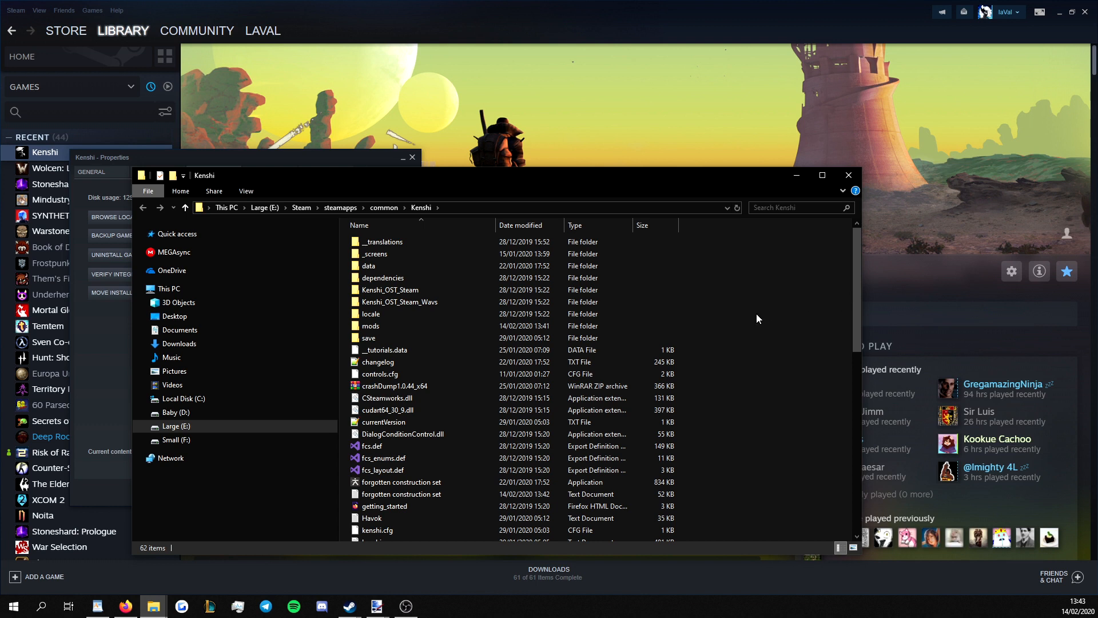
pyautogui.moveTo(733, 303)
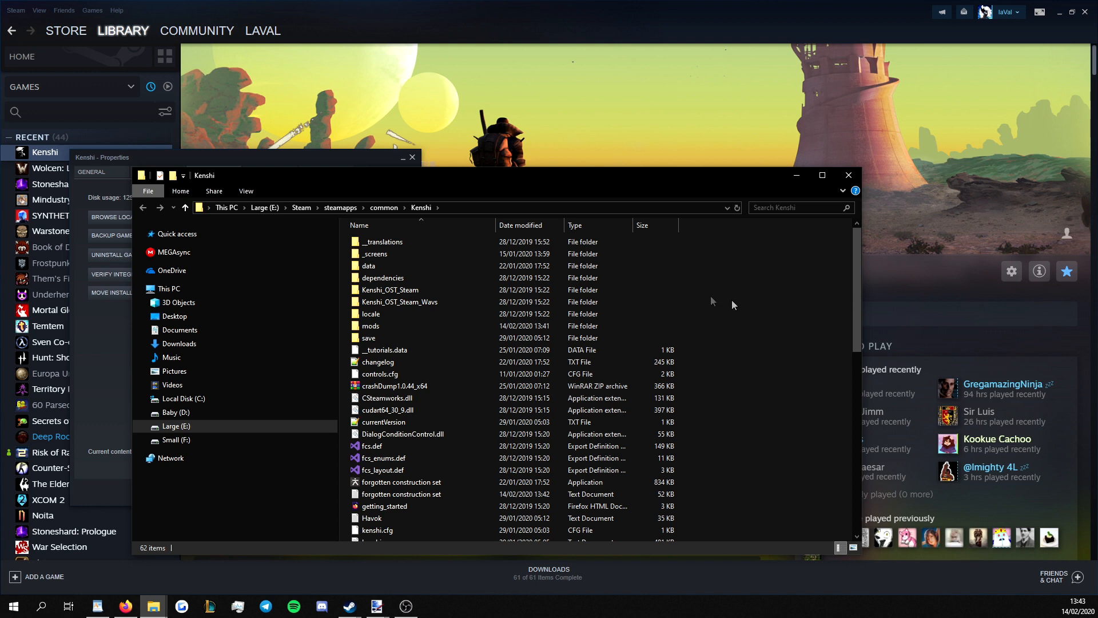
pyautogui.moveTo(730, 297)
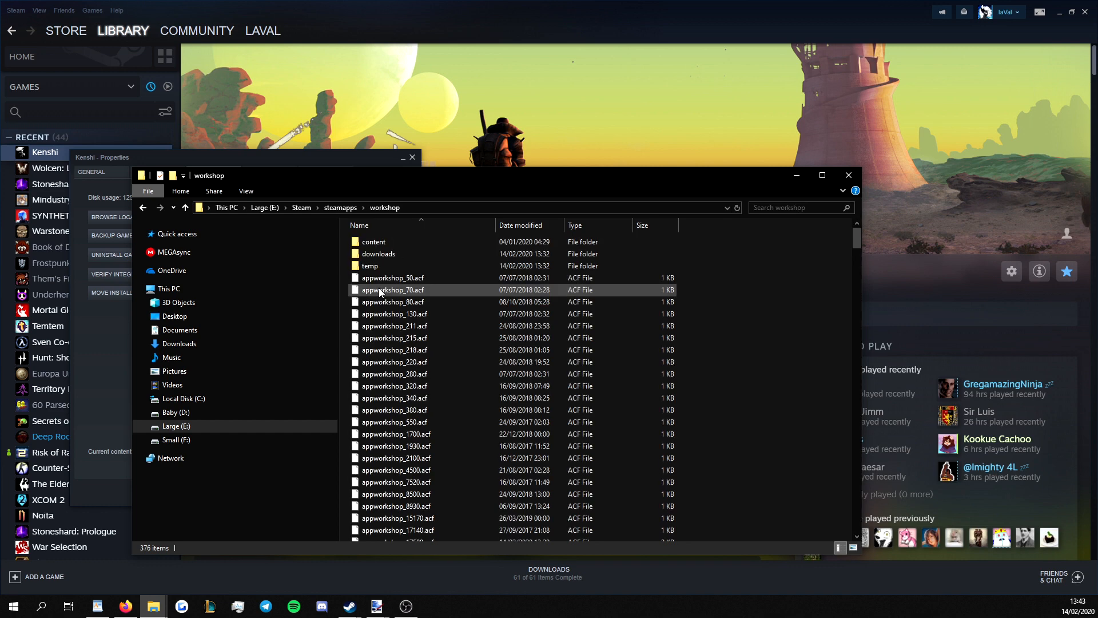
pyautogui.click(373, 241)
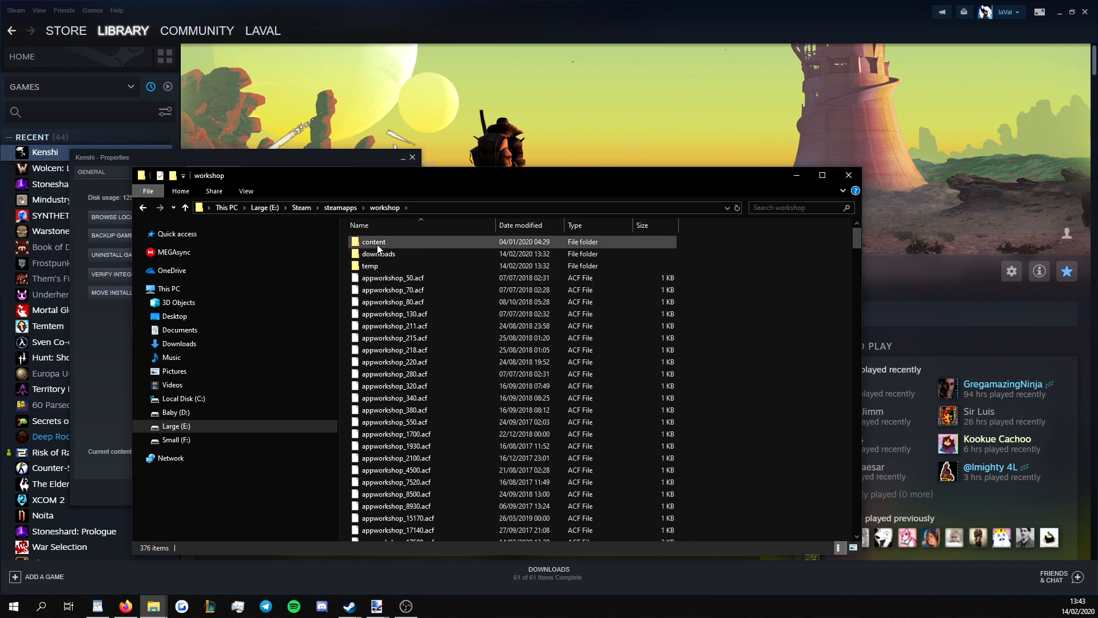
pyautogui.doubleClick(374, 242)
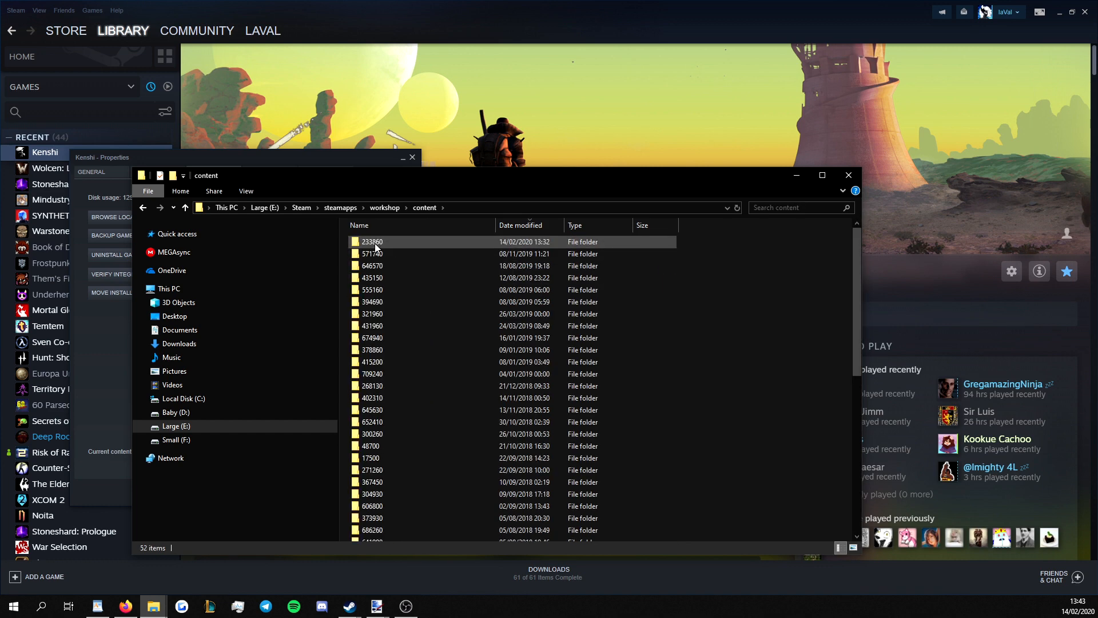
pyautogui.moveTo(375, 241)
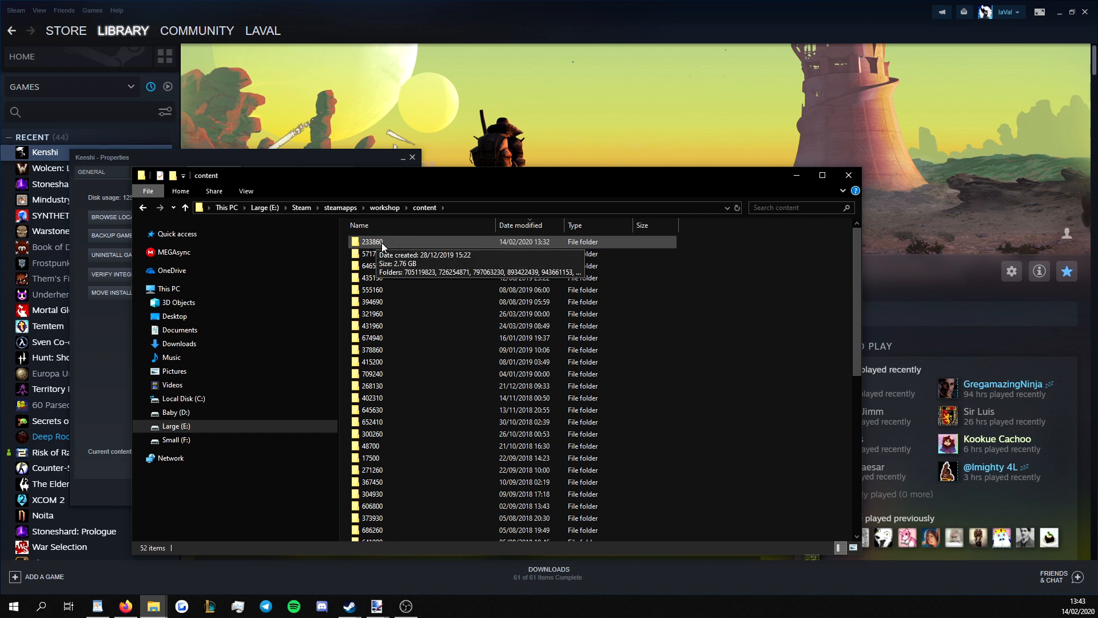
pyautogui.moveTo(380, 247)
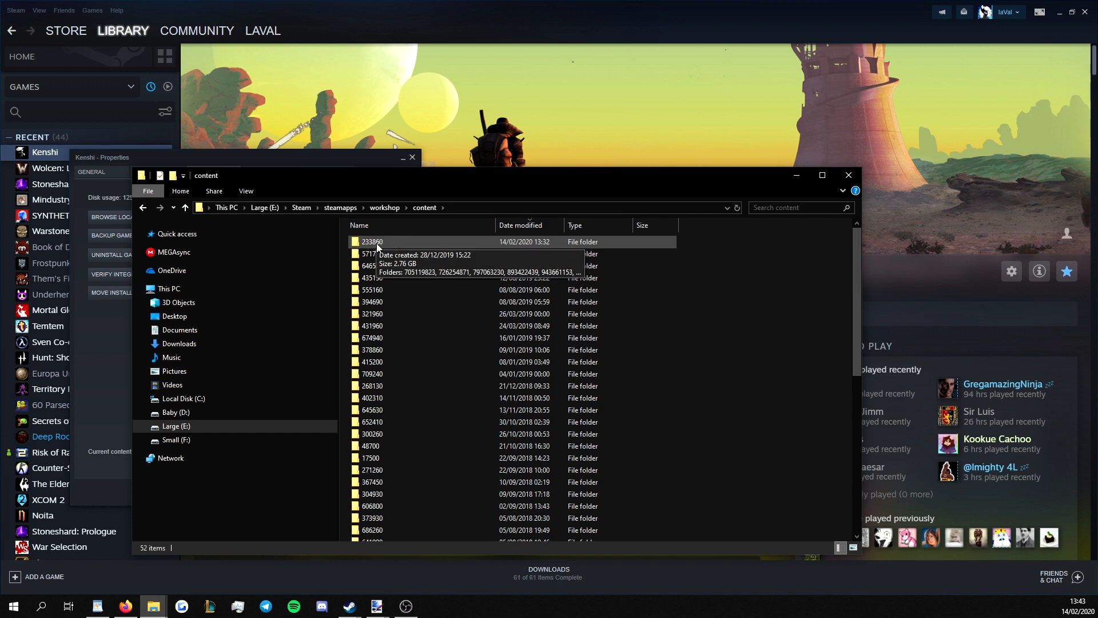
pyautogui.doubleClick(372, 241)
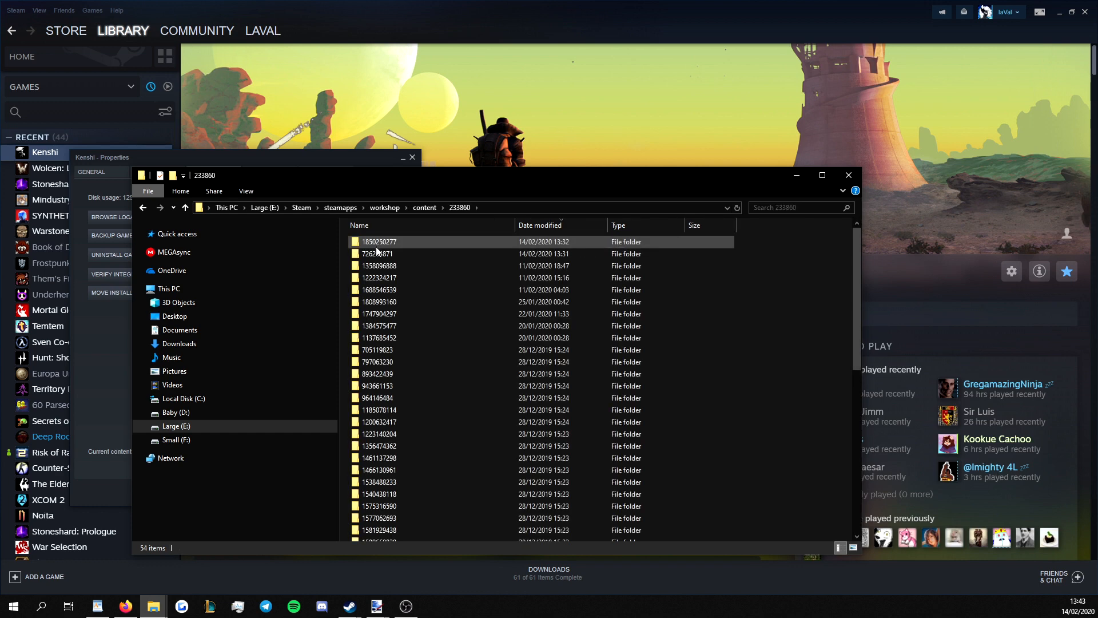
pyautogui.moveTo(378, 254)
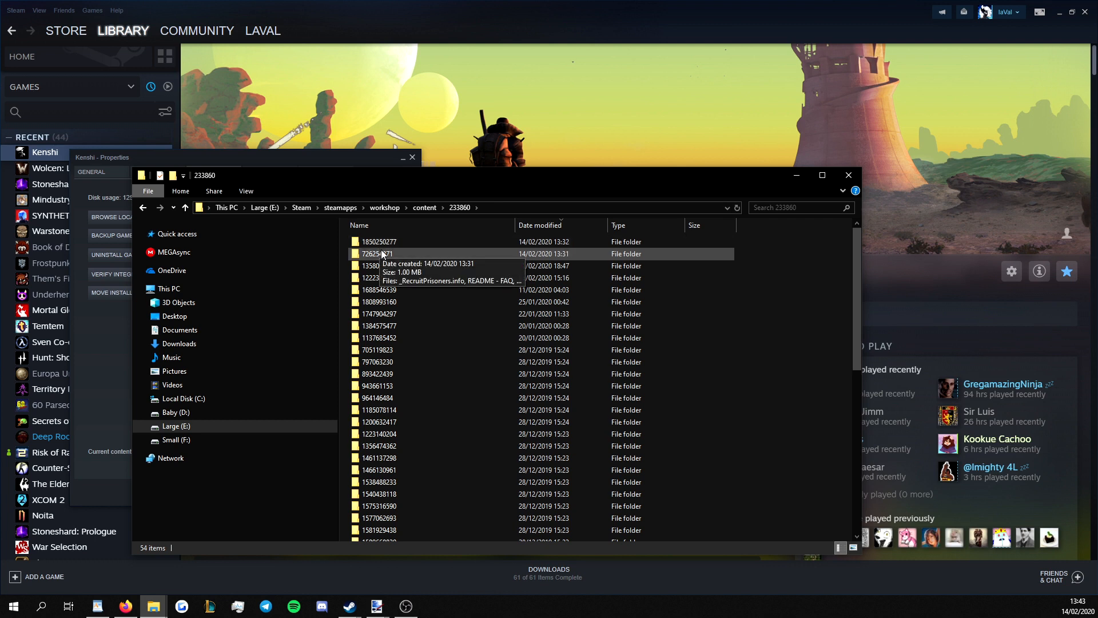
pyautogui.moveTo(397, 256)
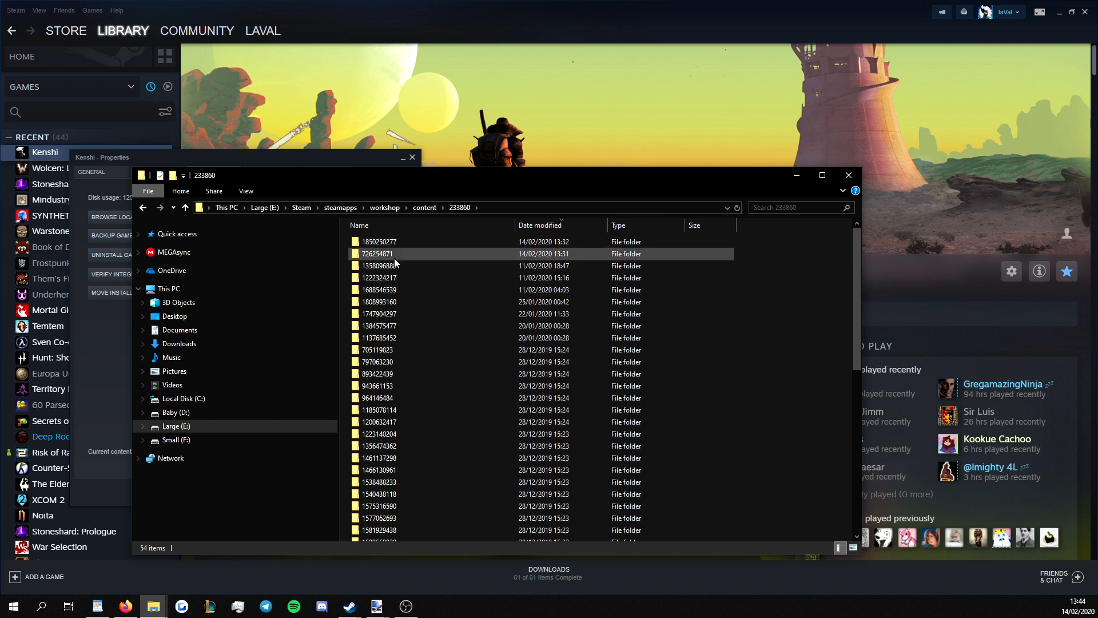
pyautogui.moveTo(378, 254)
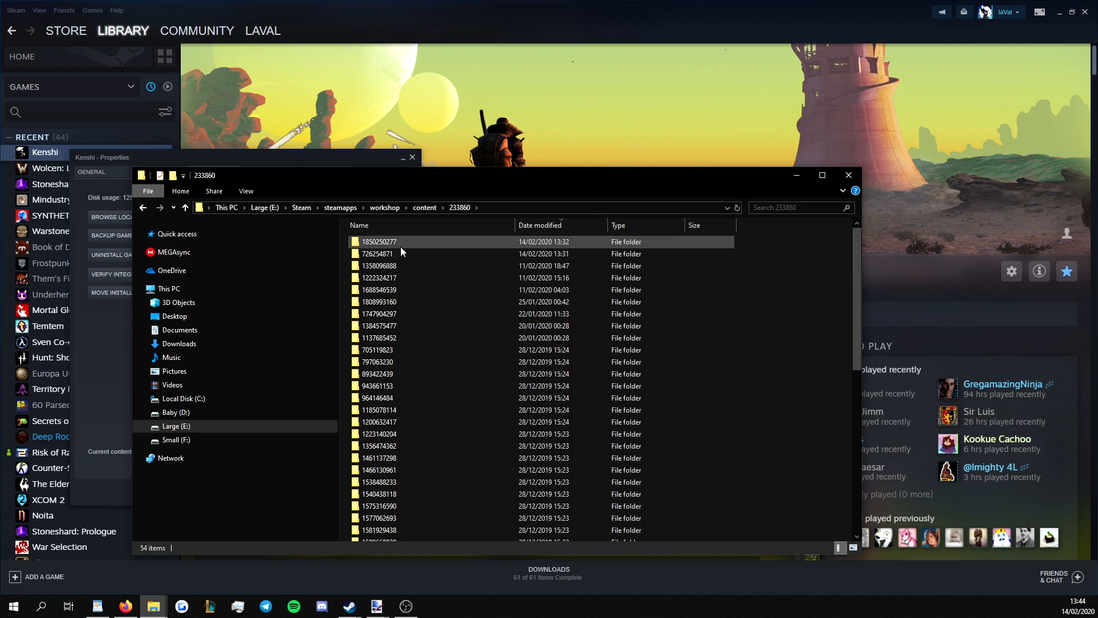
pyautogui.moveTo(396, 253)
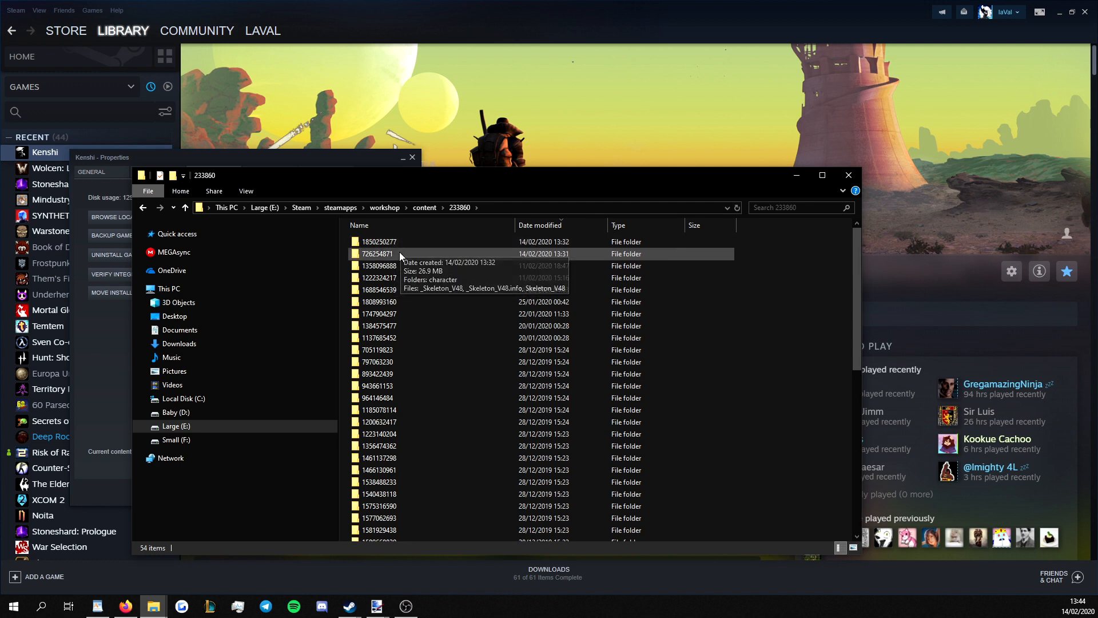
pyautogui.click(378, 242)
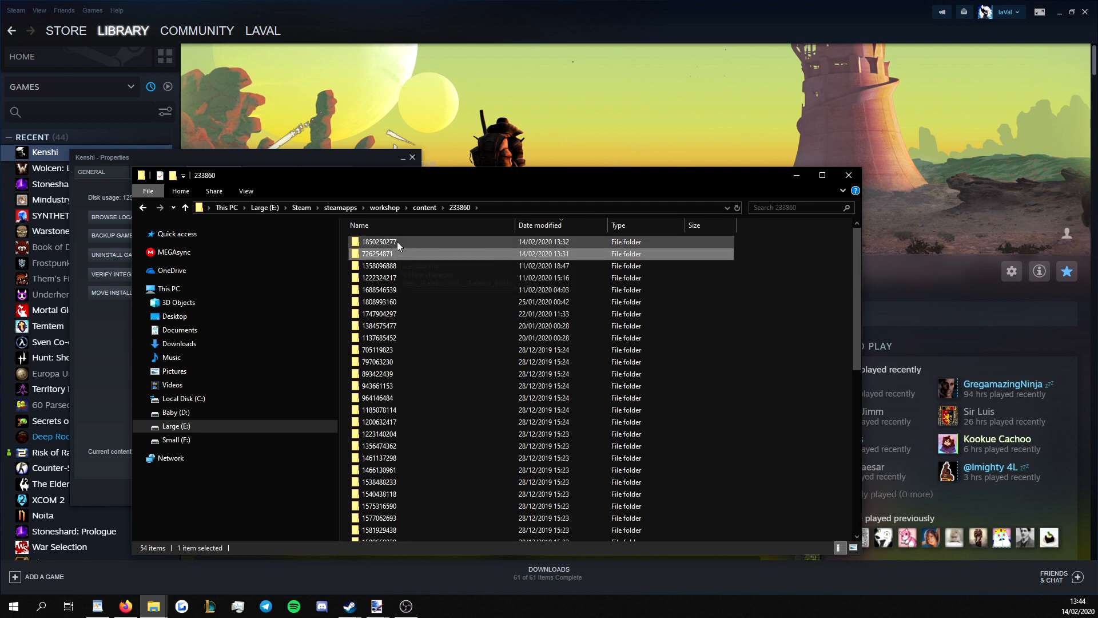
pyautogui.doubleClick(379, 241)
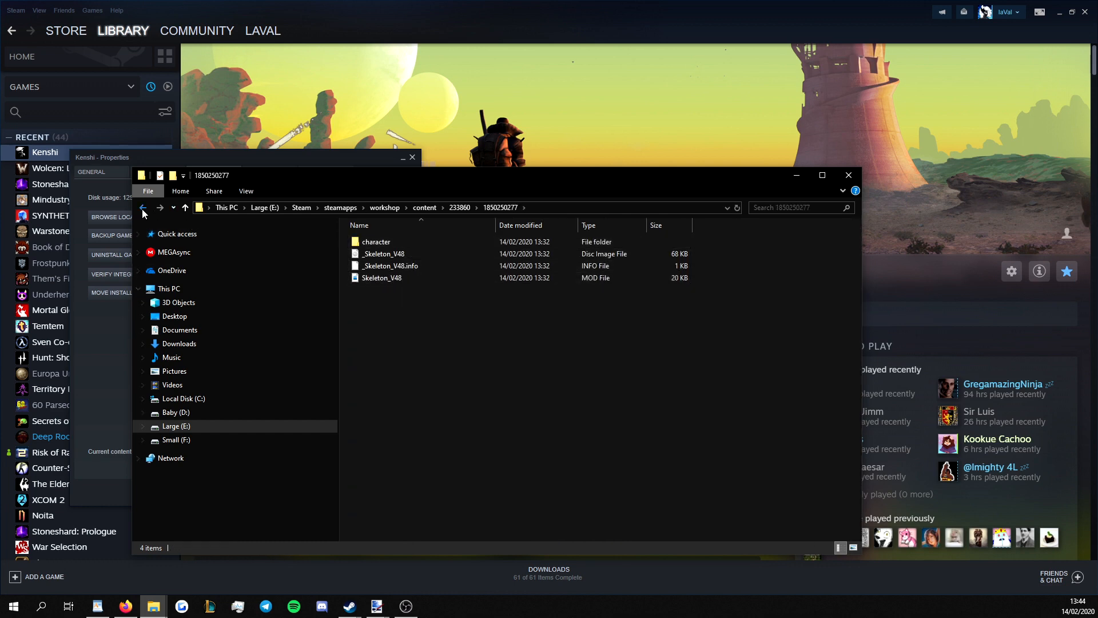
pyautogui.click(143, 207)
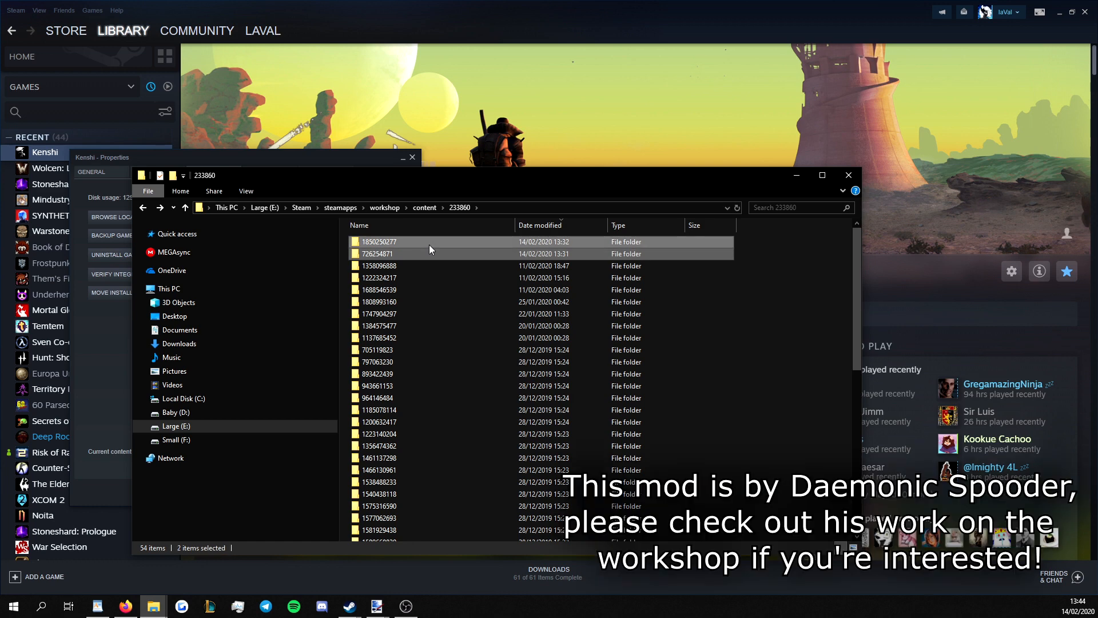
pyautogui.moveTo(788, 291)
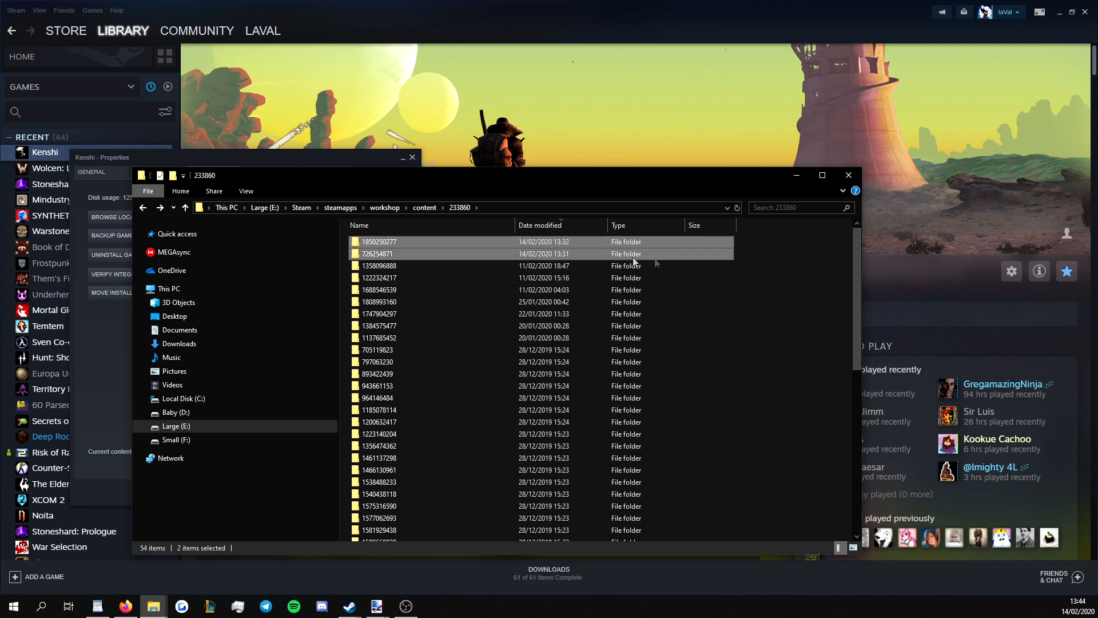
pyautogui.moveTo(399, 250)
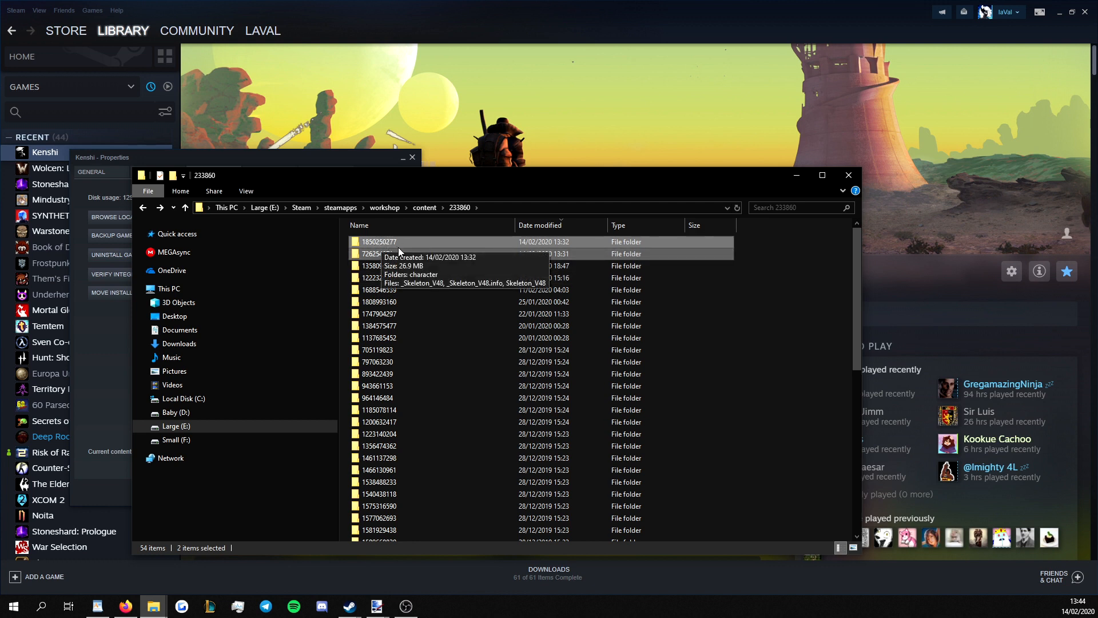
pyautogui.moveTo(397, 253)
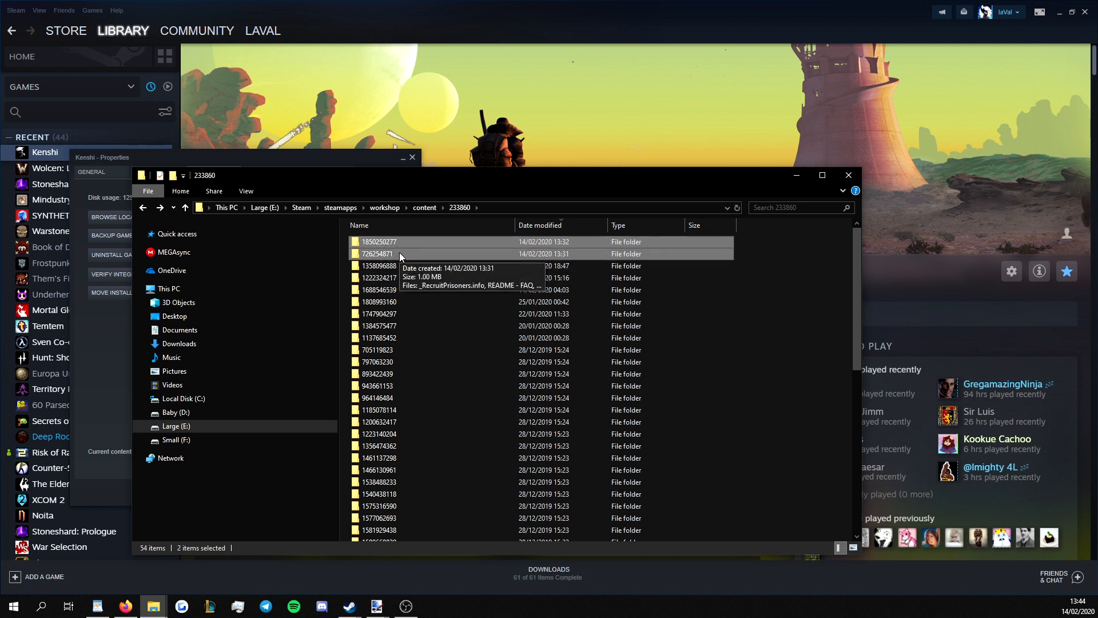
pyautogui.moveTo(394, 314)
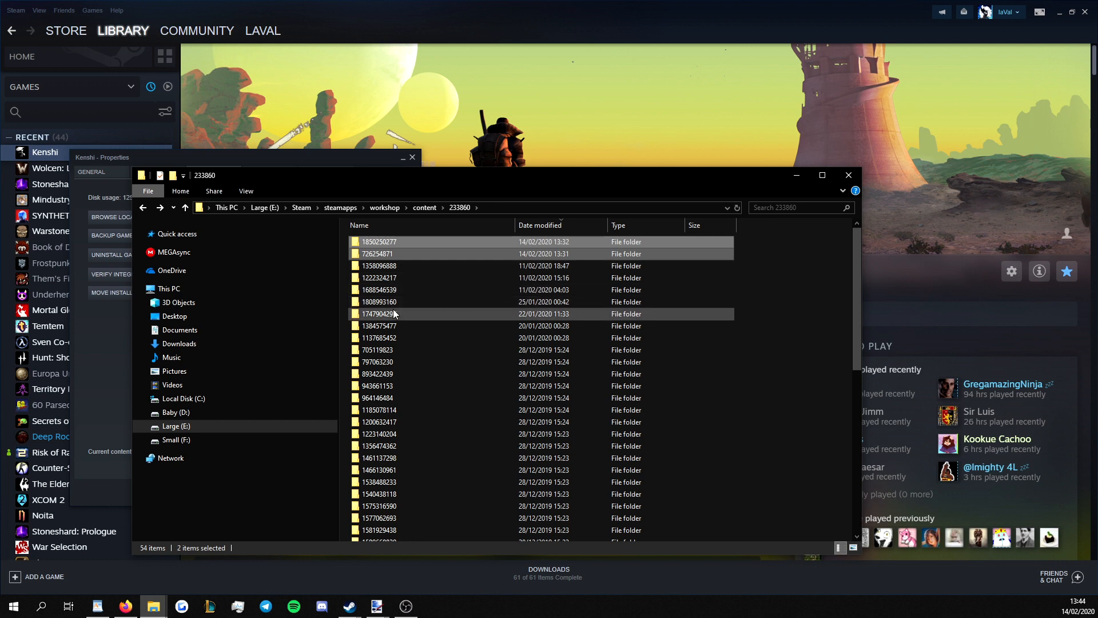
pyautogui.moveTo(396, 314)
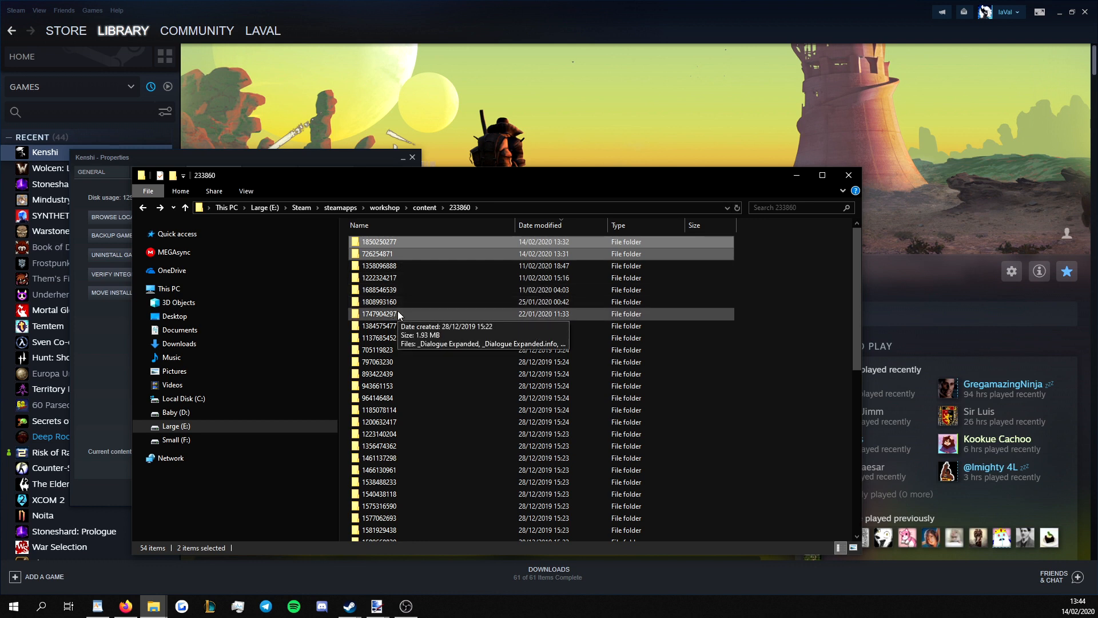
pyautogui.moveTo(434, 272)
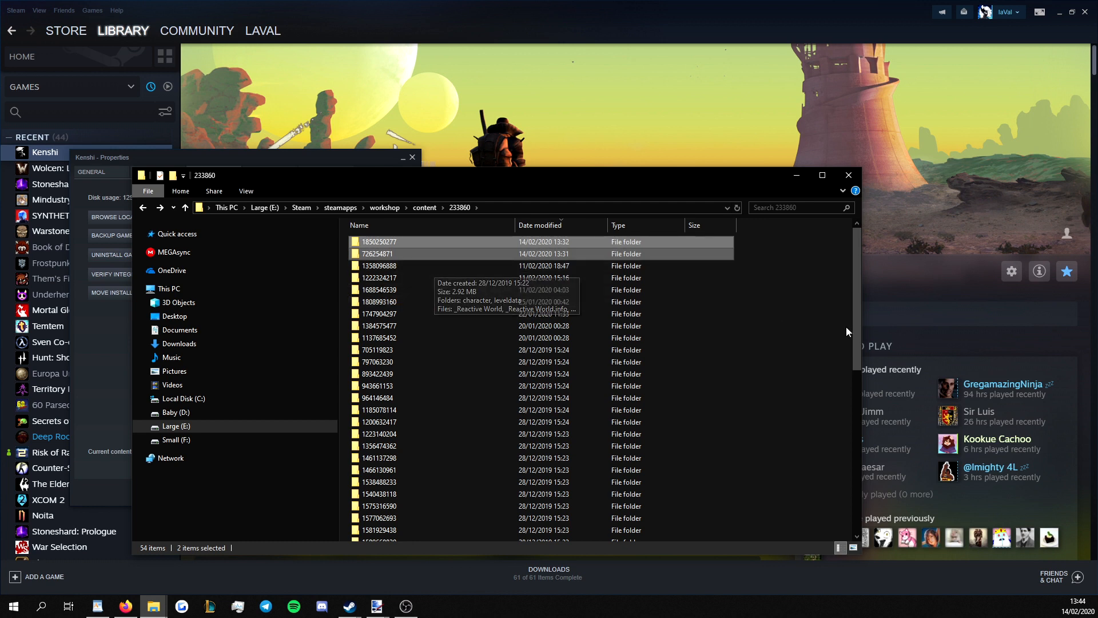
pyautogui.scroll(-3)
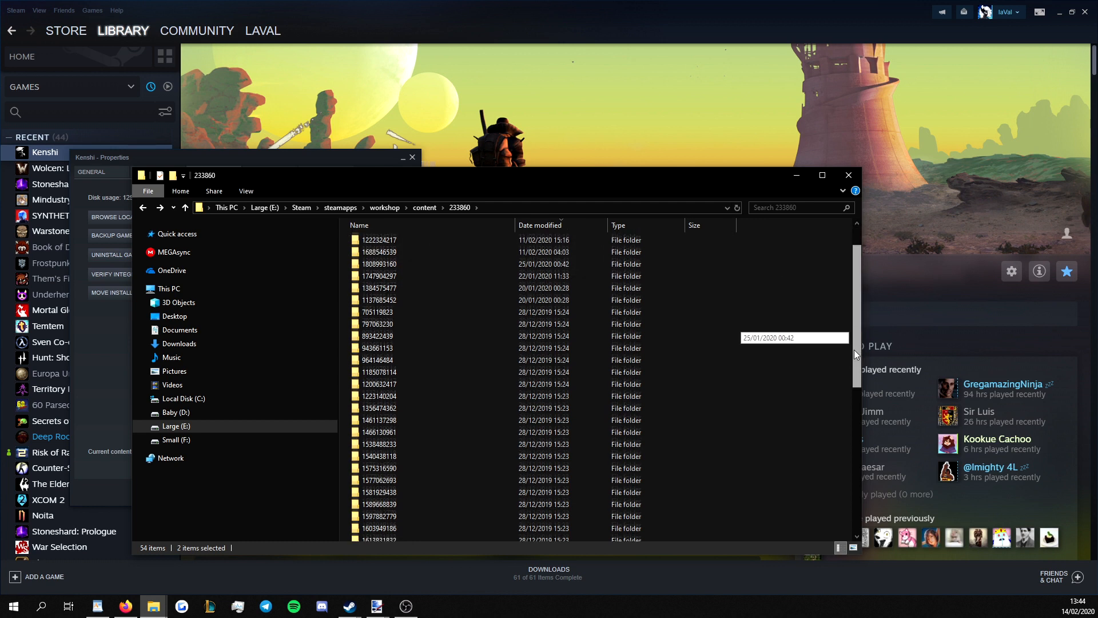
pyautogui.scroll(3)
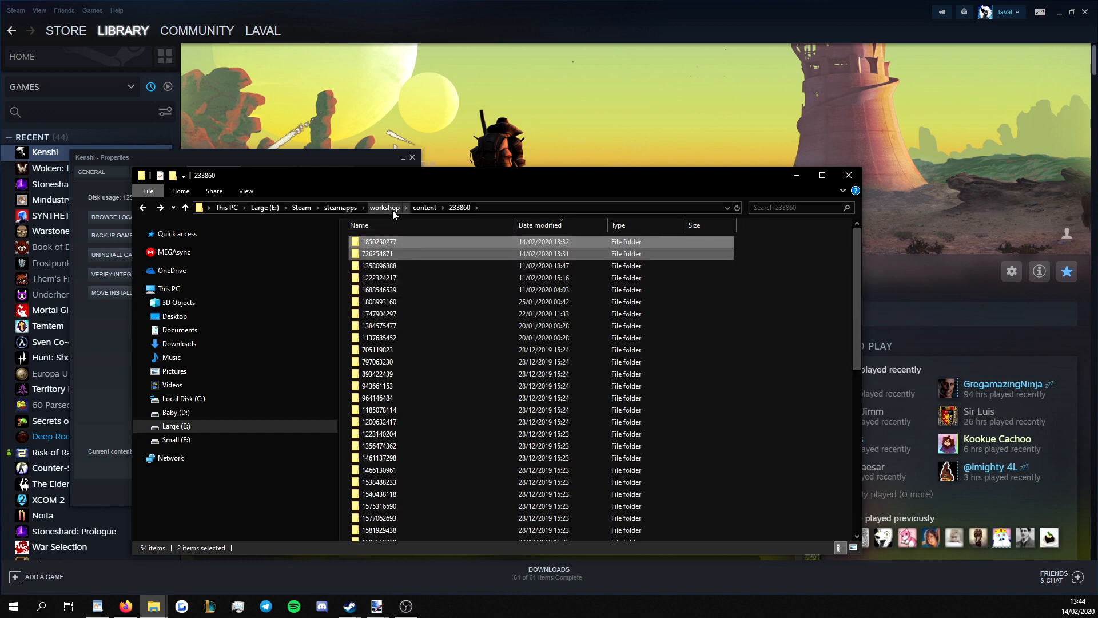
pyautogui.moveTo(392, 243)
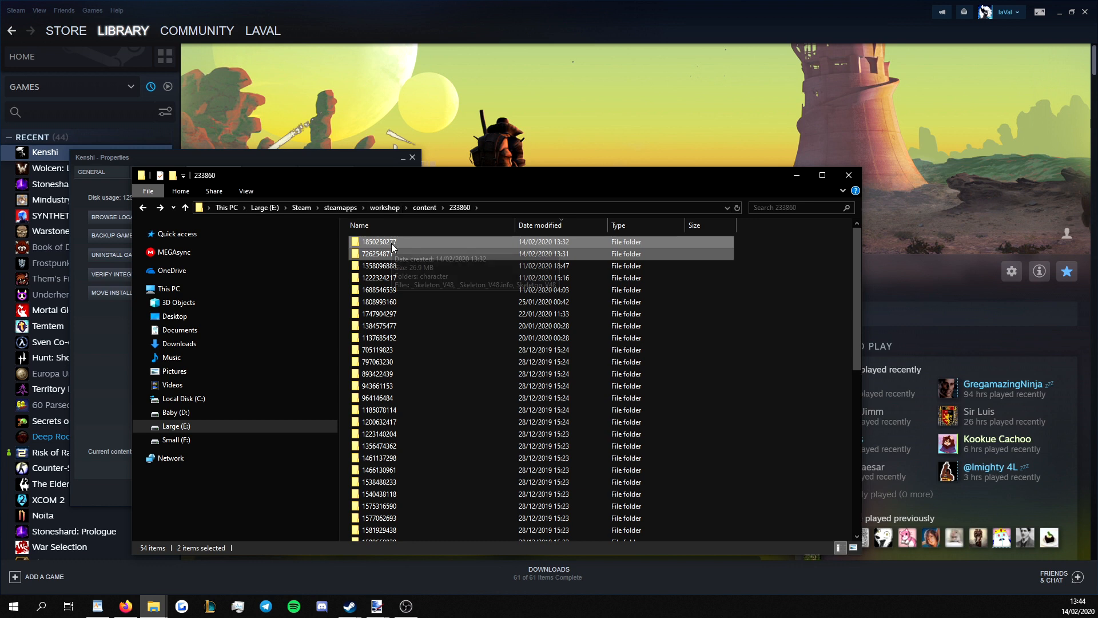
pyautogui.moveTo(401, 269)
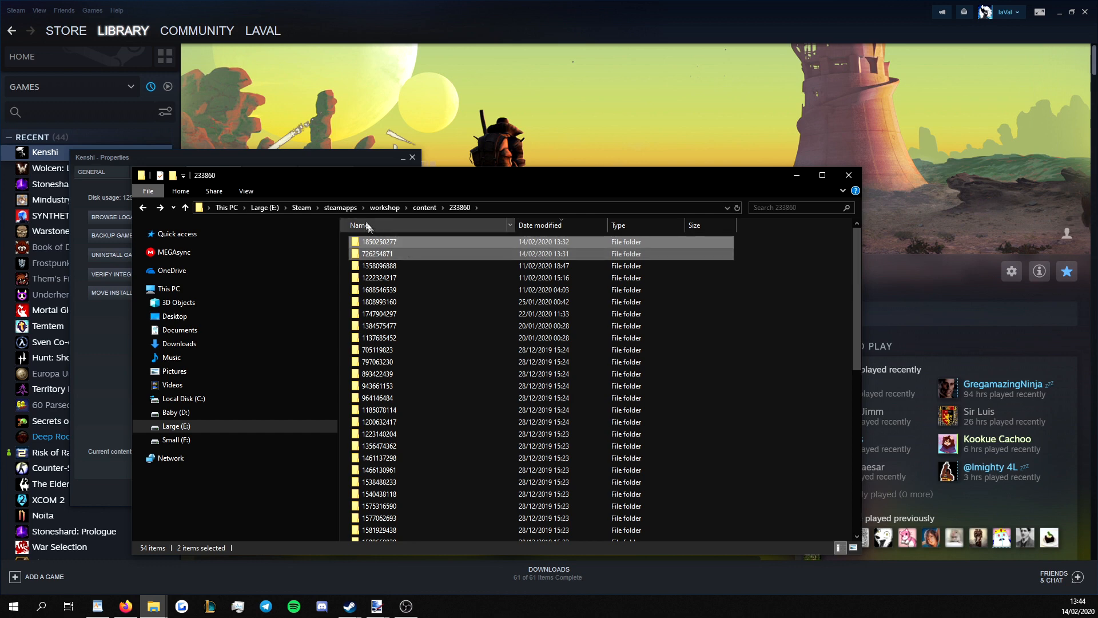
# - Navigate from steamapps through common into the Kenshi game folder
pyautogui.click(340, 207)
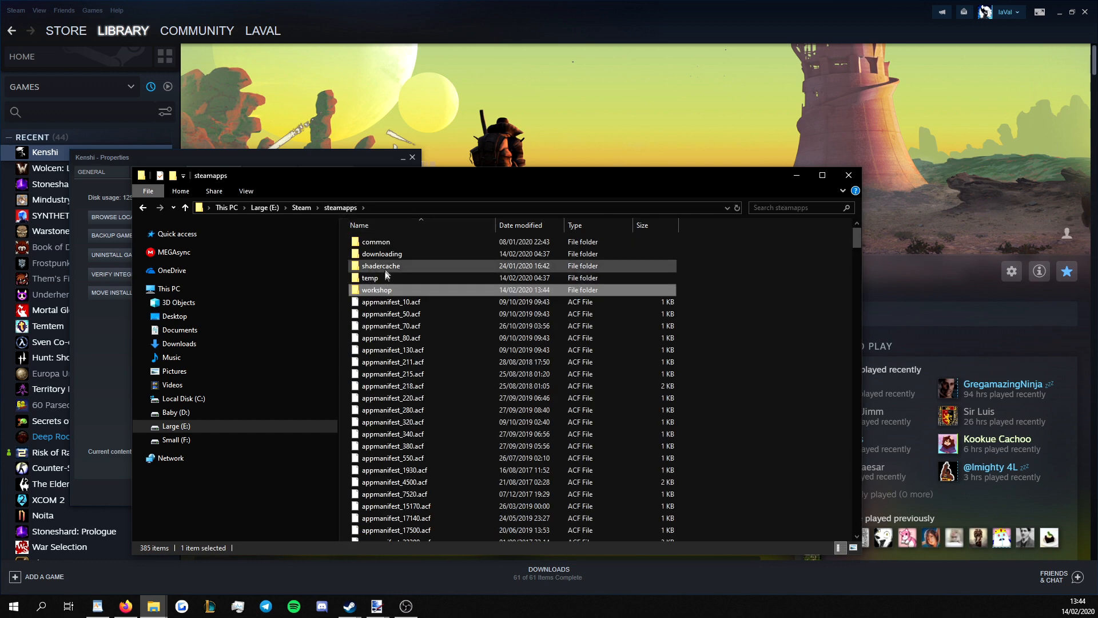
pyautogui.doubleClick(375, 241)
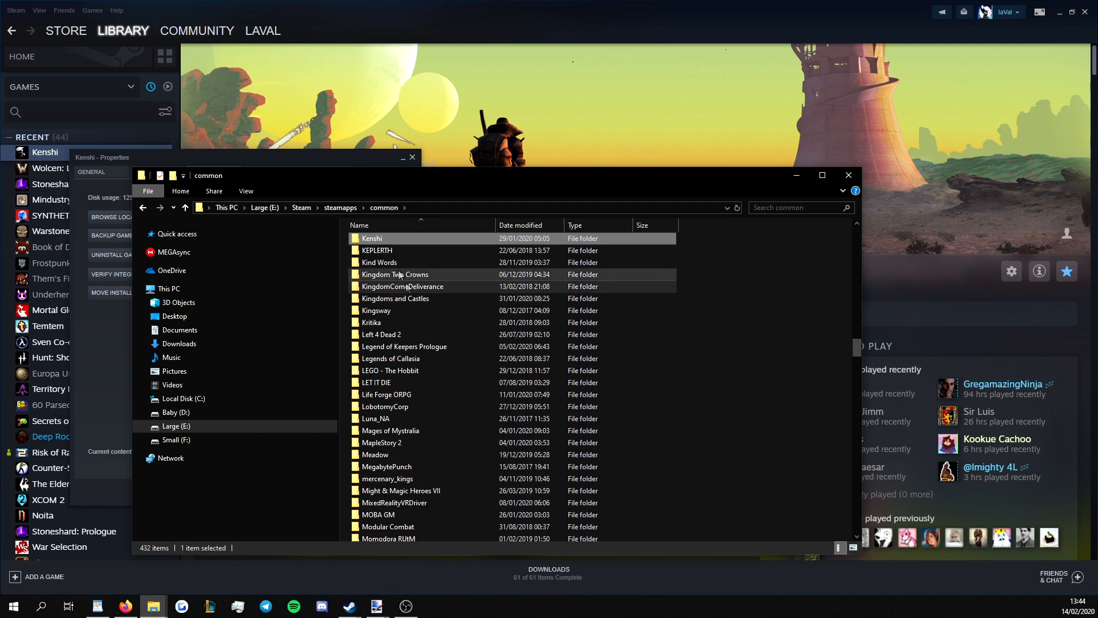
pyautogui.doubleClick(372, 238)
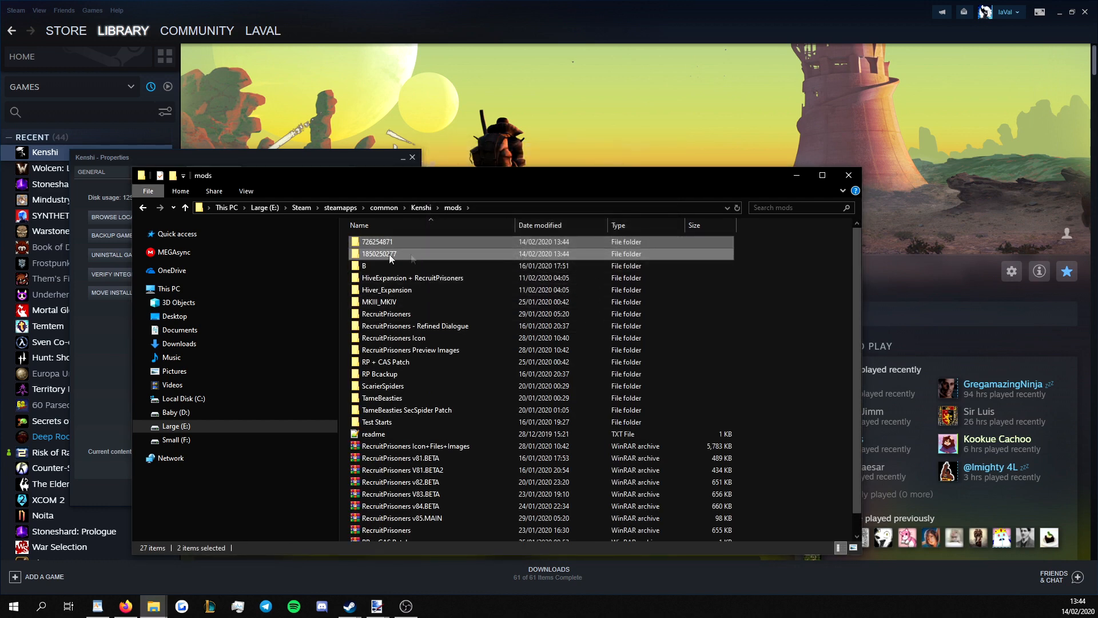
pyautogui.moveTo(406, 270)
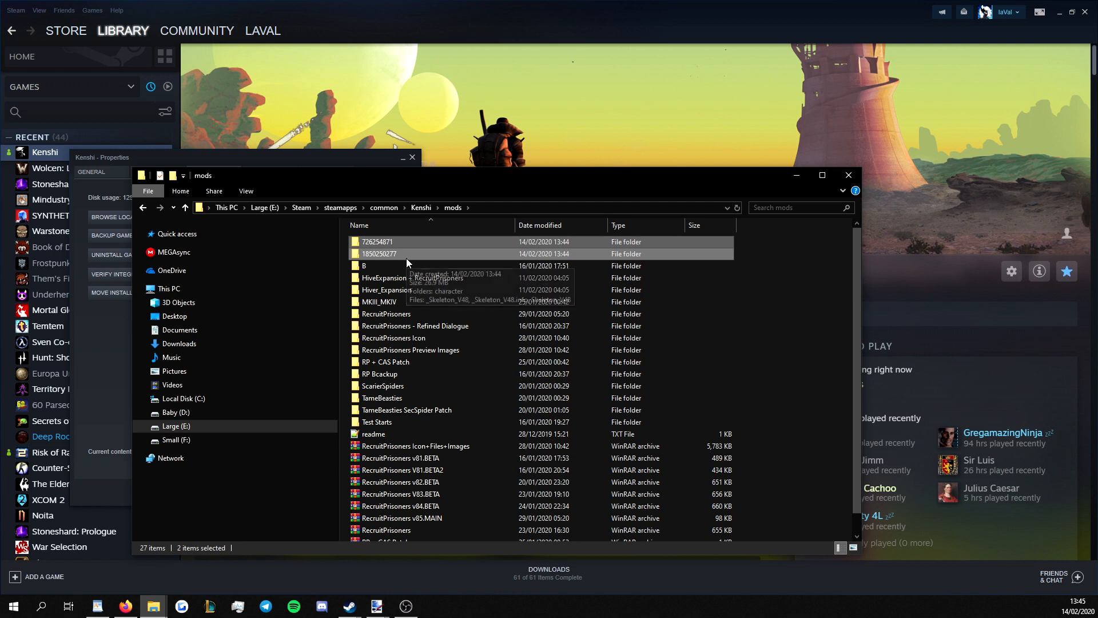
pyautogui.doubleClick(378, 253)
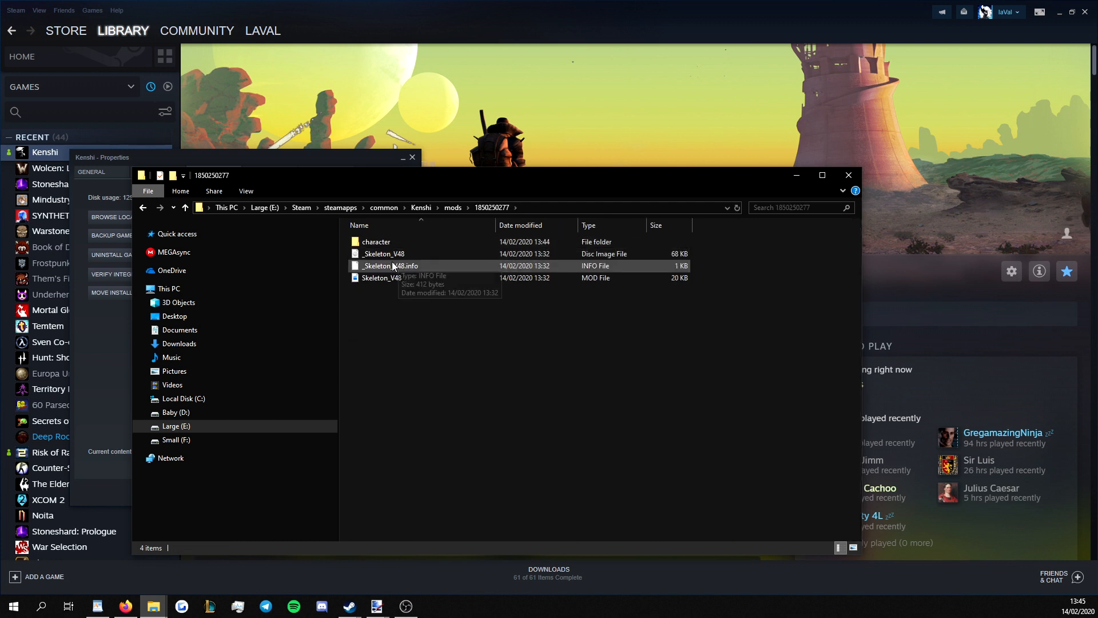
pyautogui.click(381, 277)
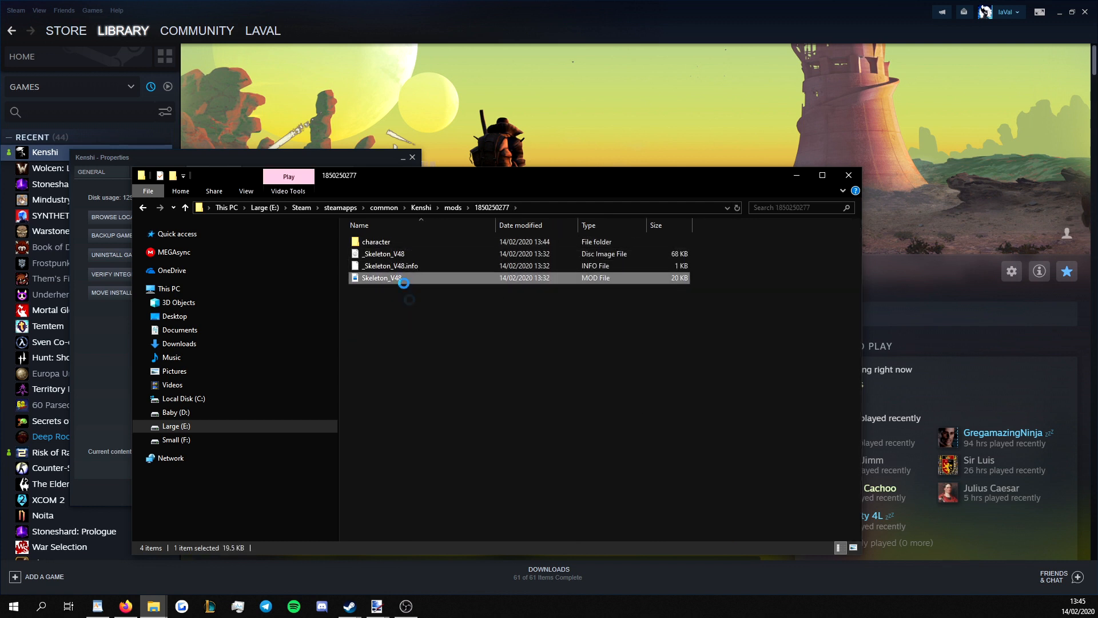
pyautogui.doubleClick(380, 277)
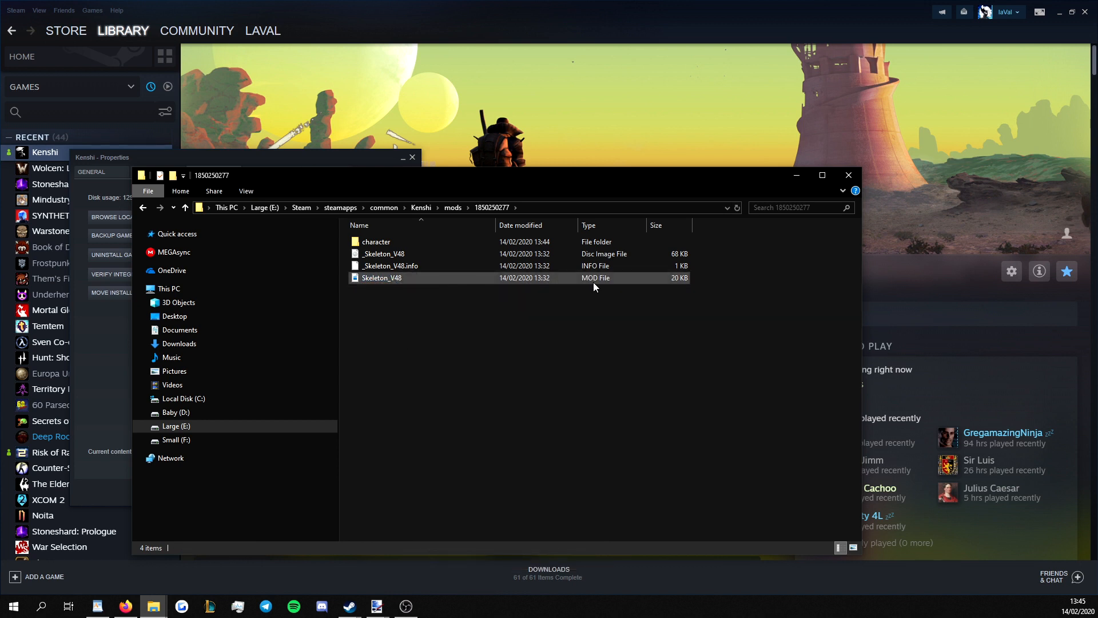
pyautogui.moveTo(602, 281)
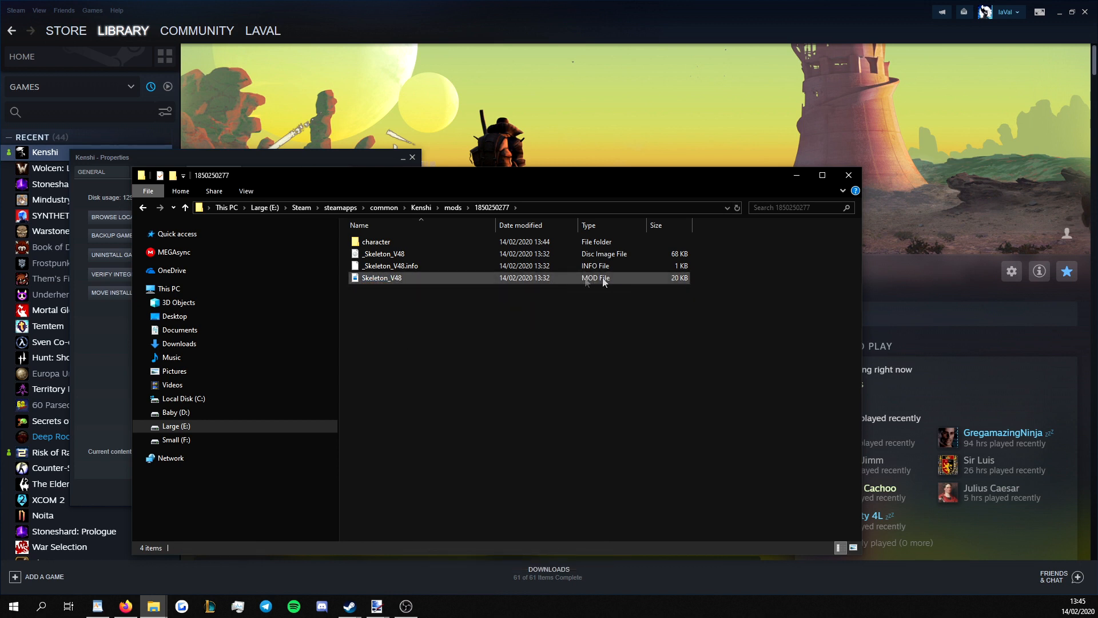
pyautogui.moveTo(587, 287)
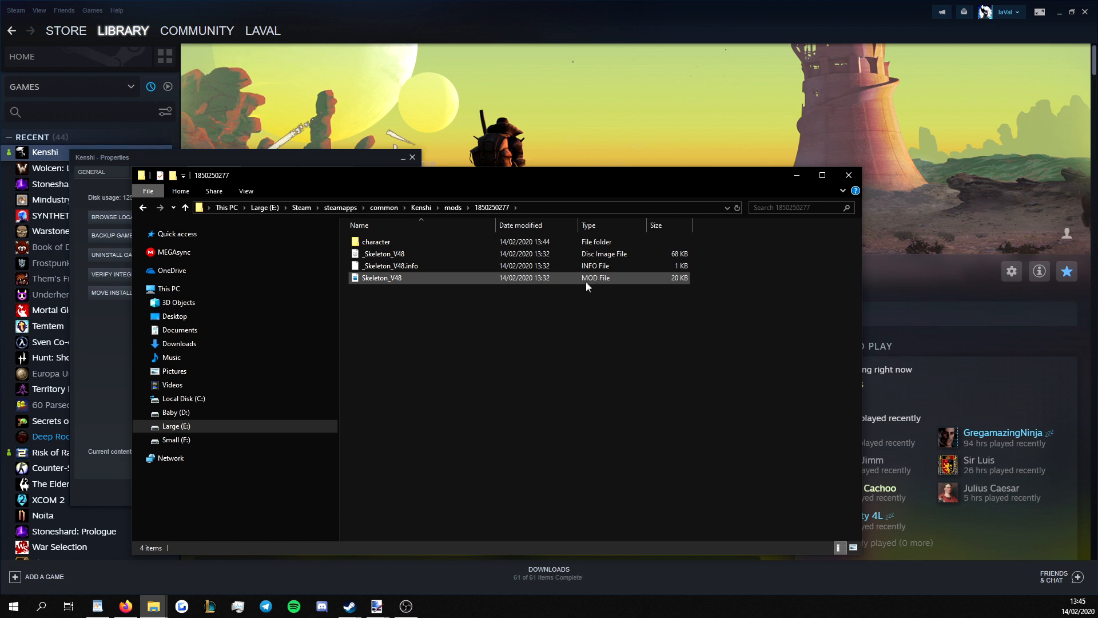
pyautogui.moveTo(441, 286)
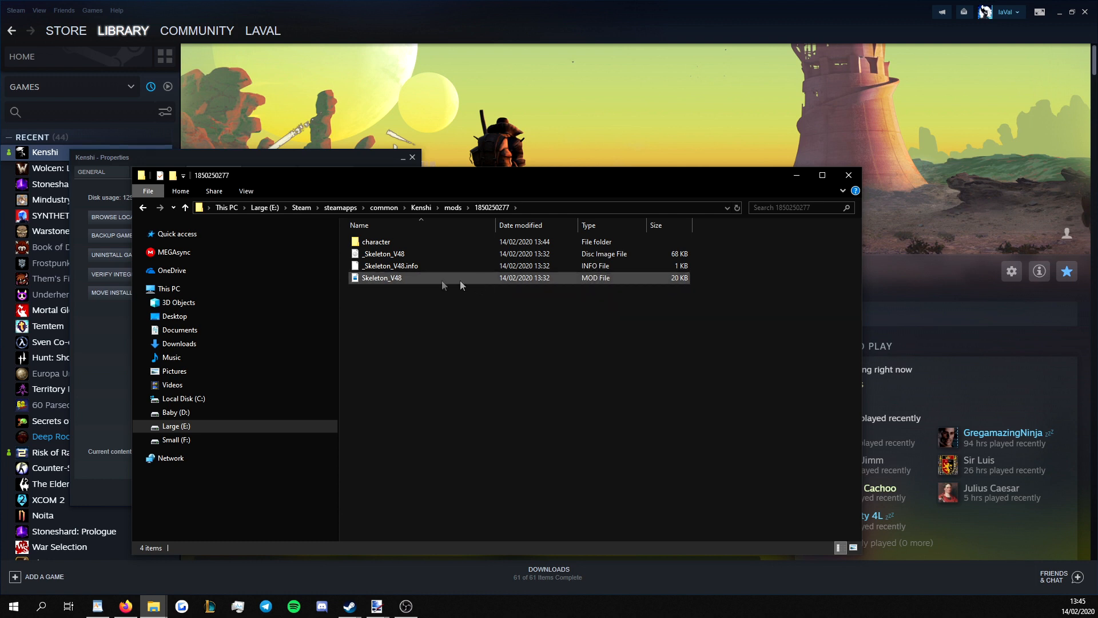
pyautogui.moveTo(381, 278)
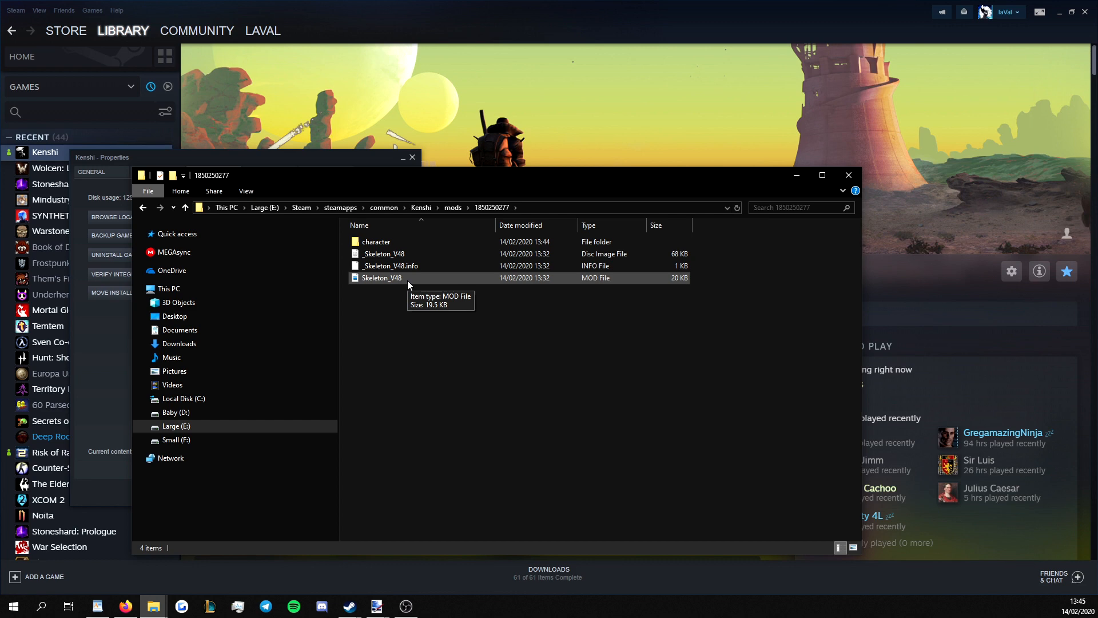
pyautogui.moveTo(450, 213)
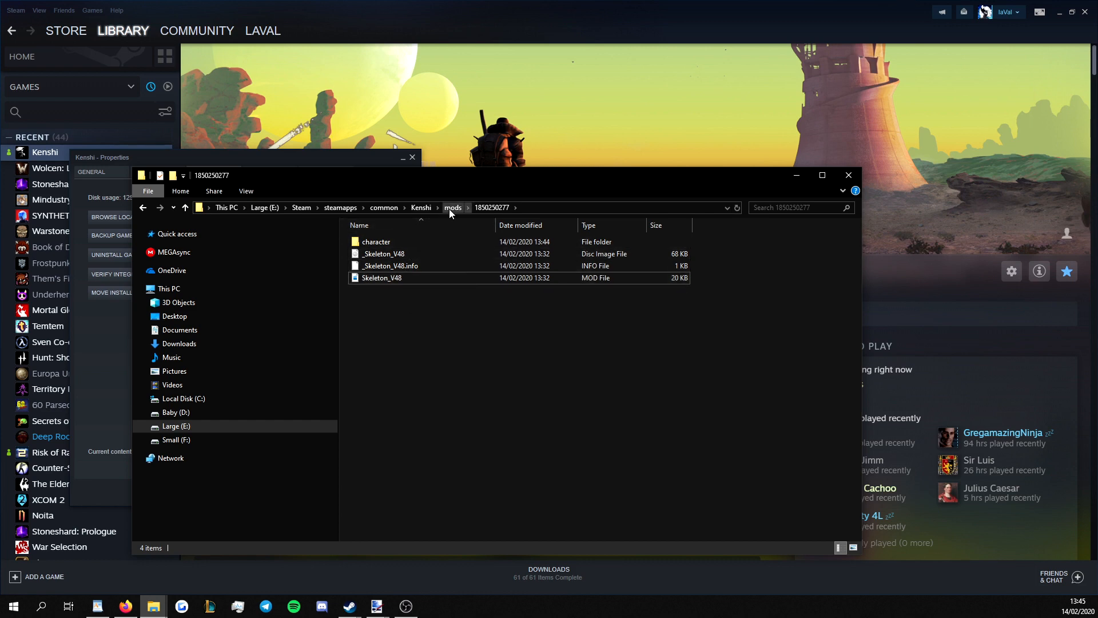
pyautogui.click(452, 207)
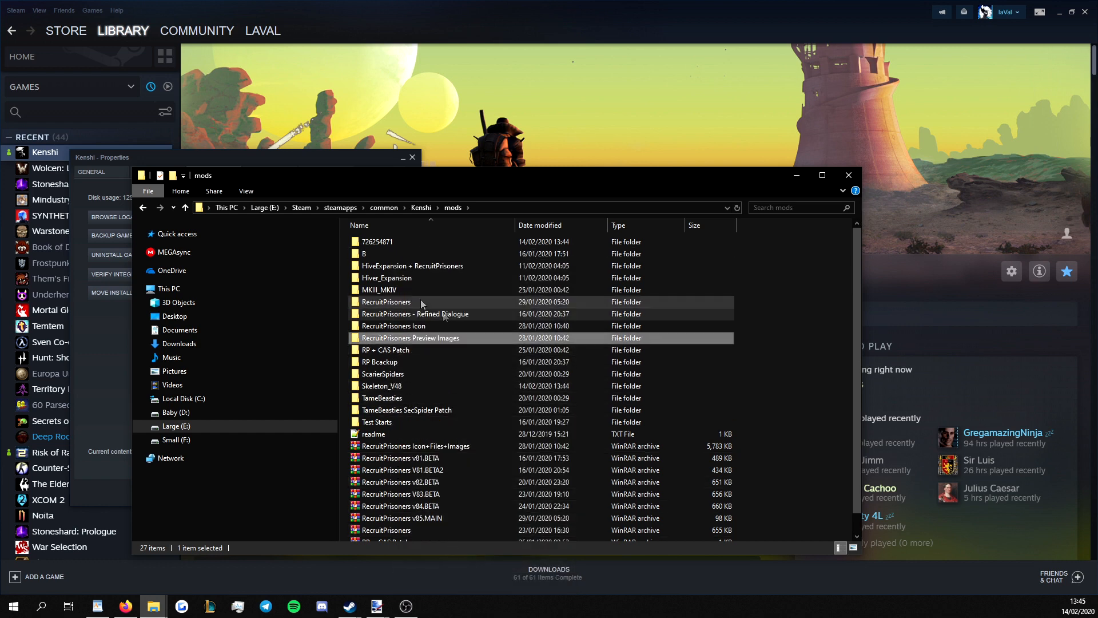
pyautogui.moveTo(592, 308)
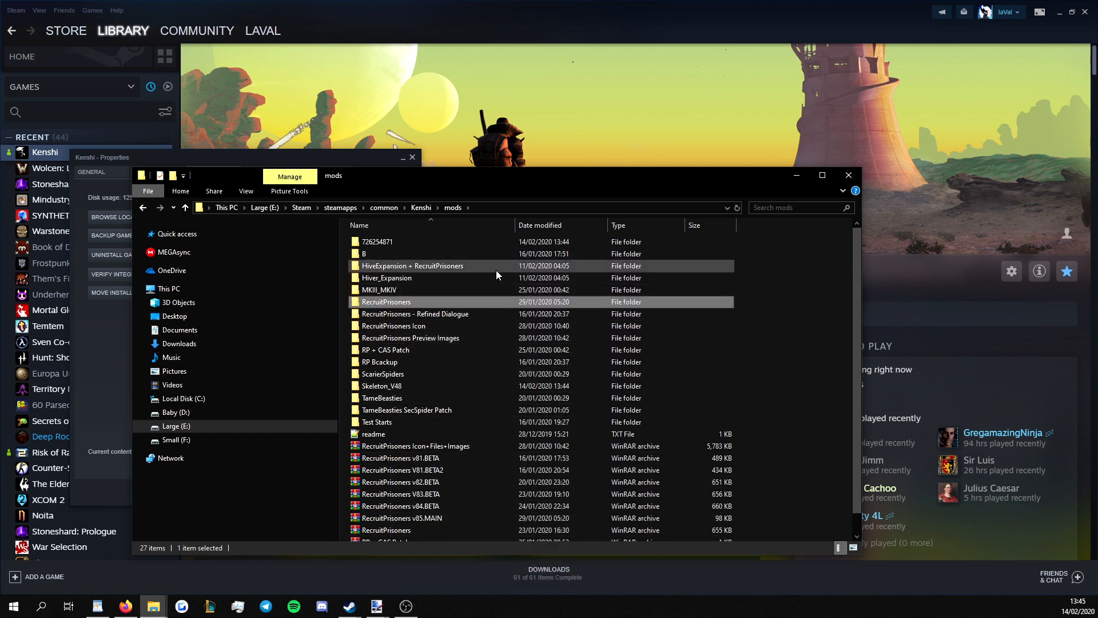
pyautogui.moveTo(503, 254)
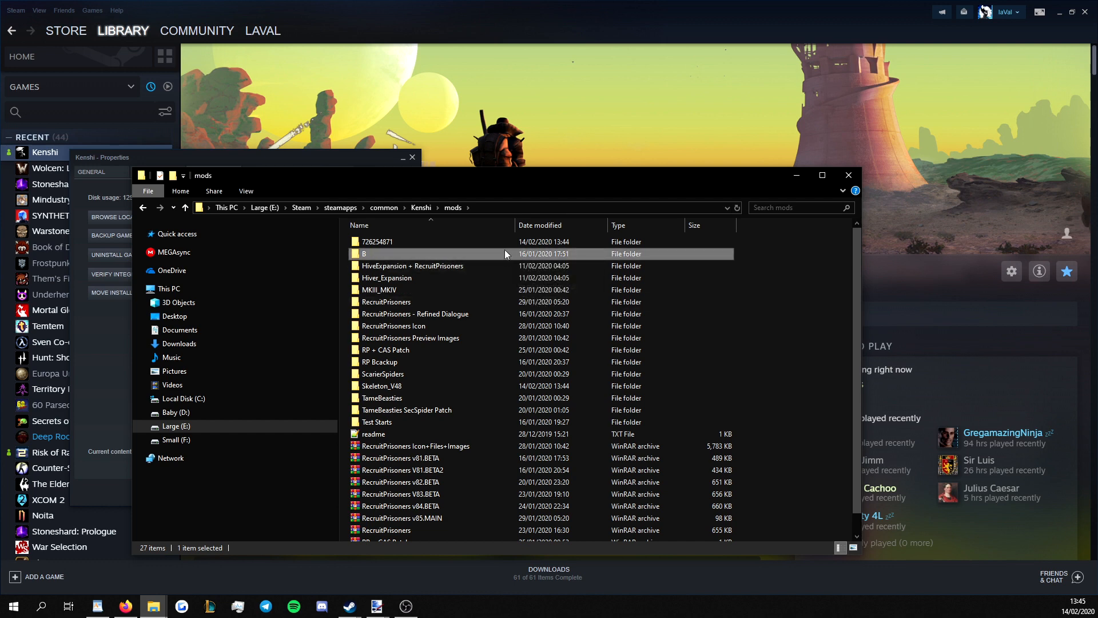
pyautogui.doubleClick(377, 242)
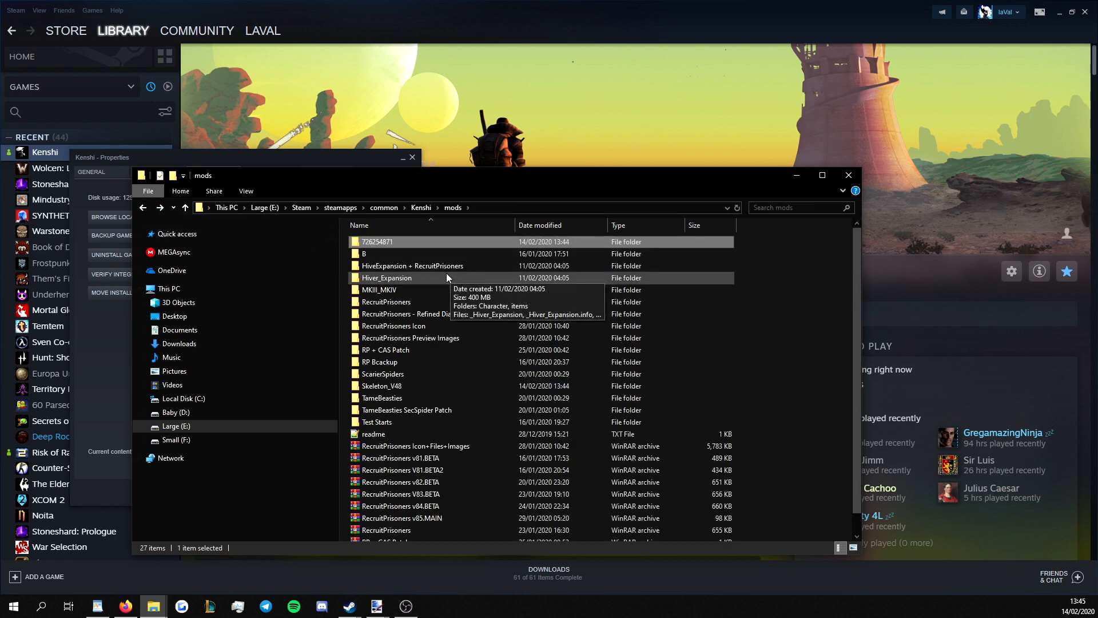
pyautogui.moveTo(441, 277)
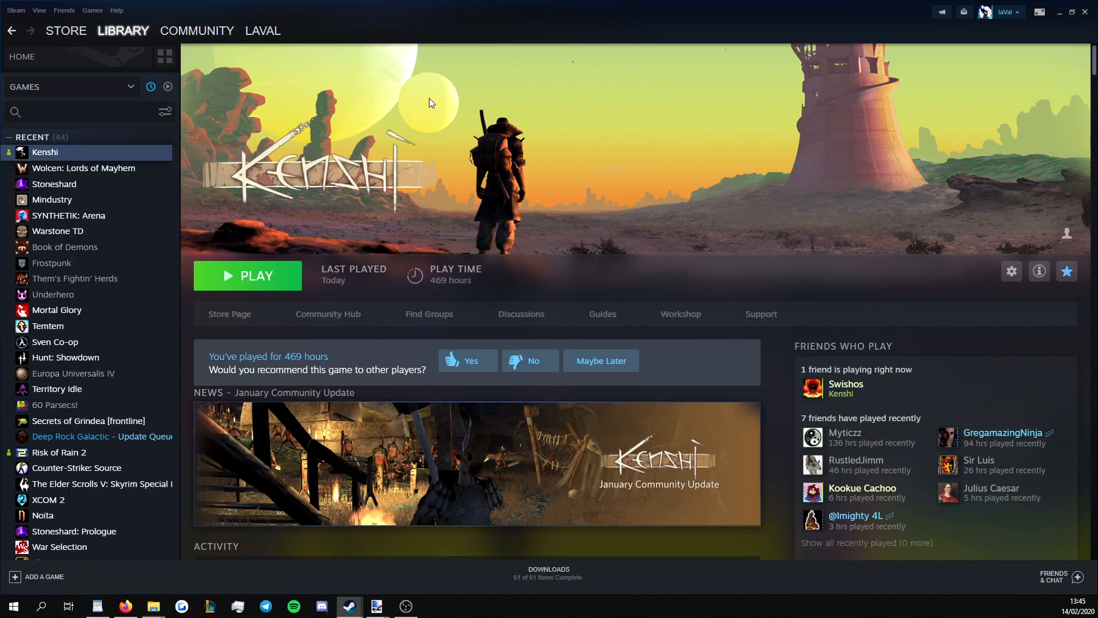
# - Launch Kenshi from Steam with the Launch Game Editor option
pyautogui.click(247, 274)
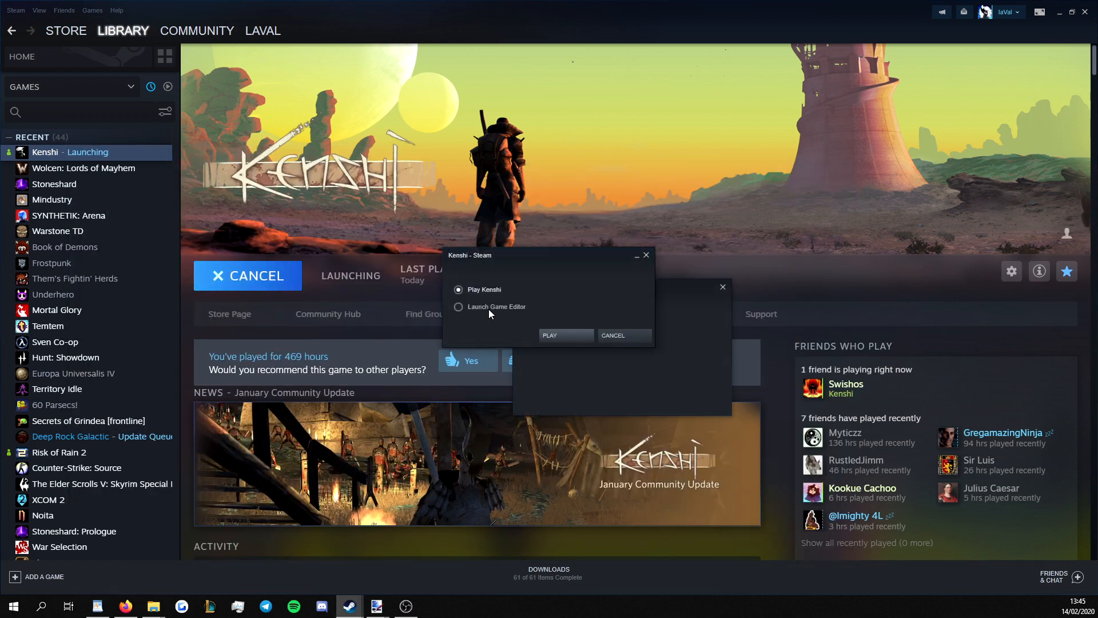
pyautogui.click(458, 306)
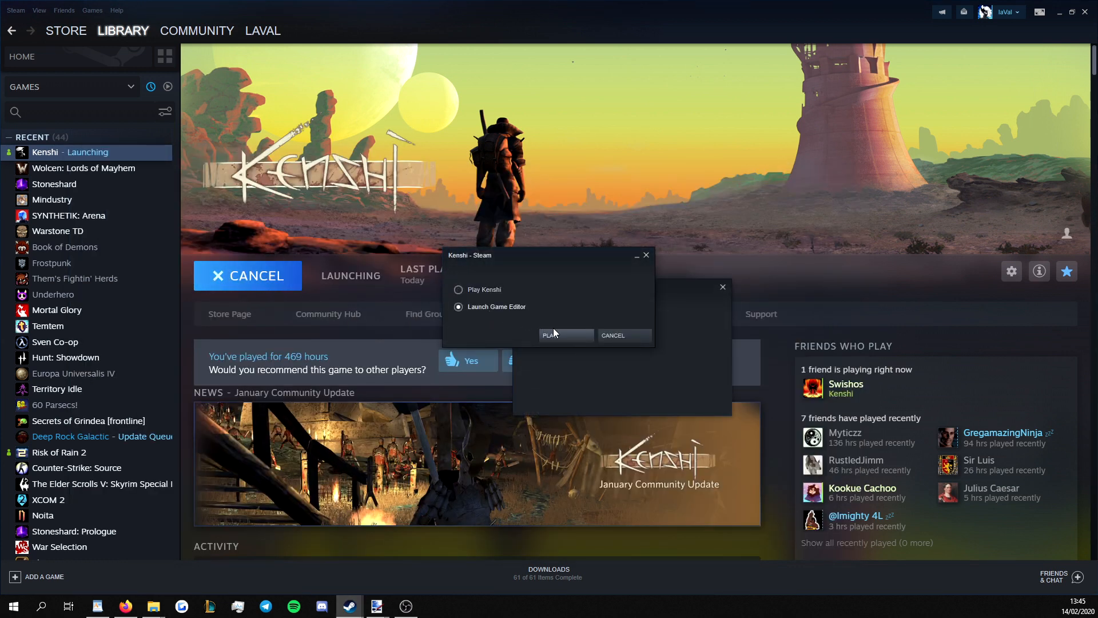
pyautogui.click(564, 335)
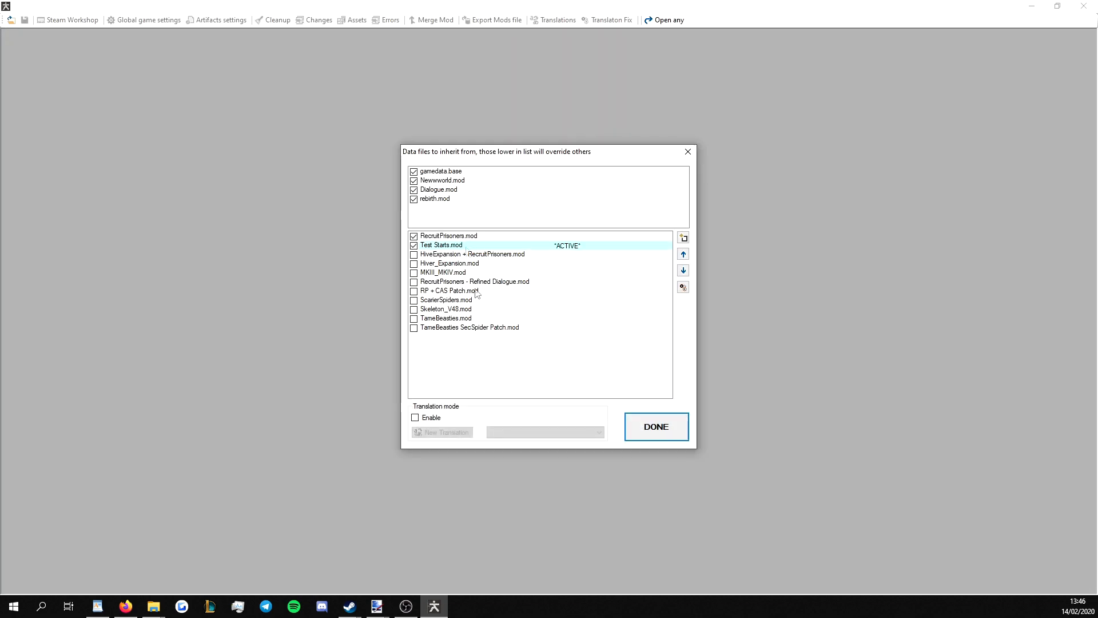
pyautogui.moveTo(449, 183)
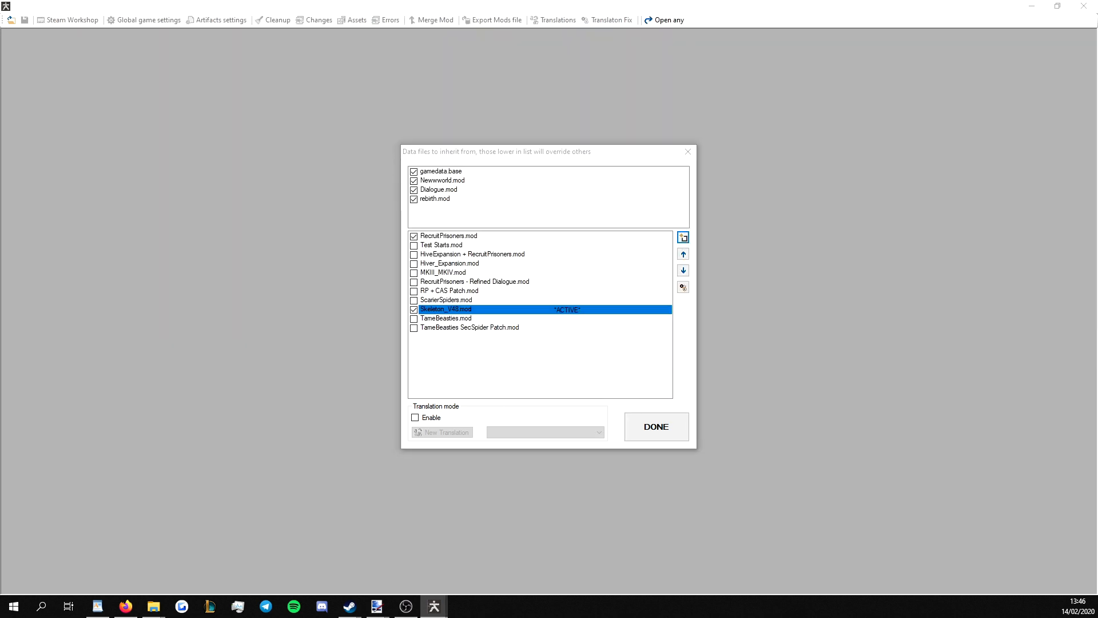
# - Create a new mod named 'Patch - RP + V48' and restore the editor window
pyautogui.click(682, 237)
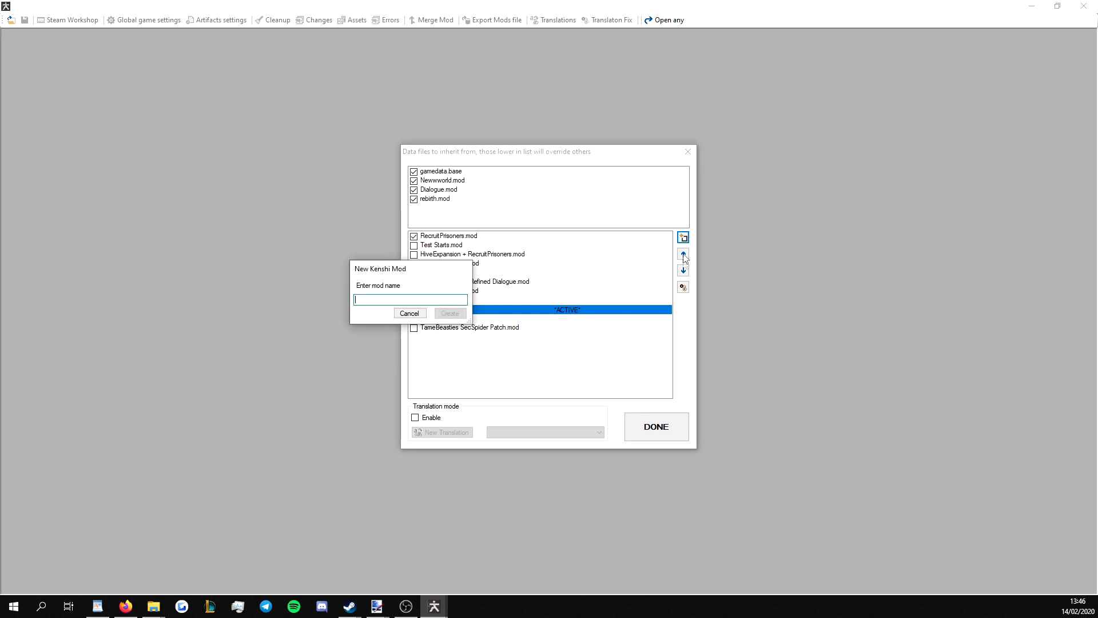
pyautogui.moveTo(398, 284)
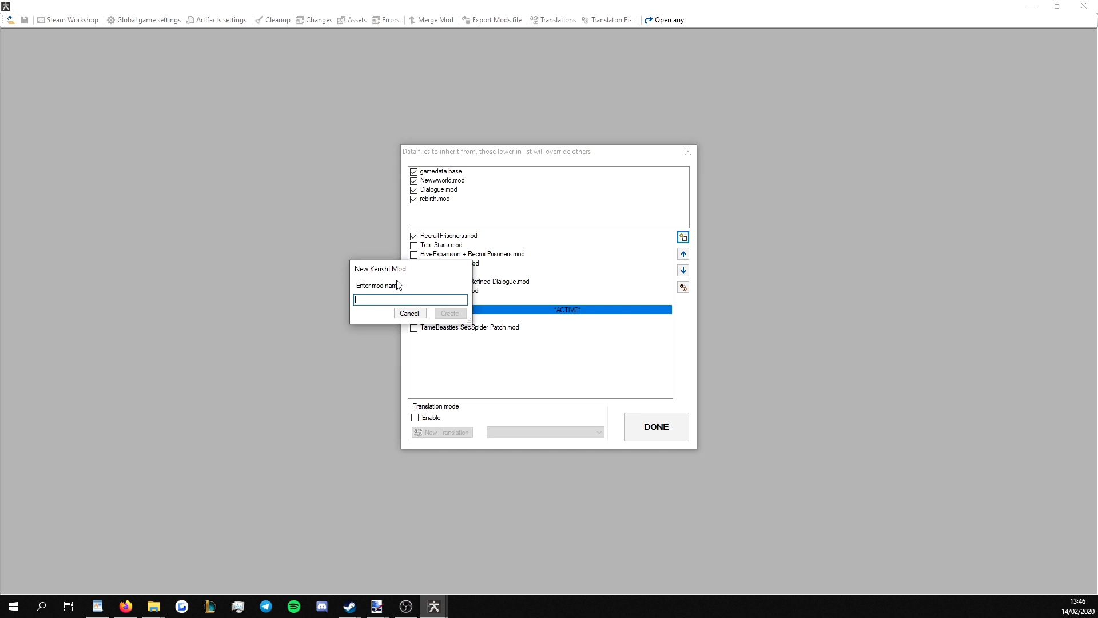
pyautogui.write('Patch - RP +')
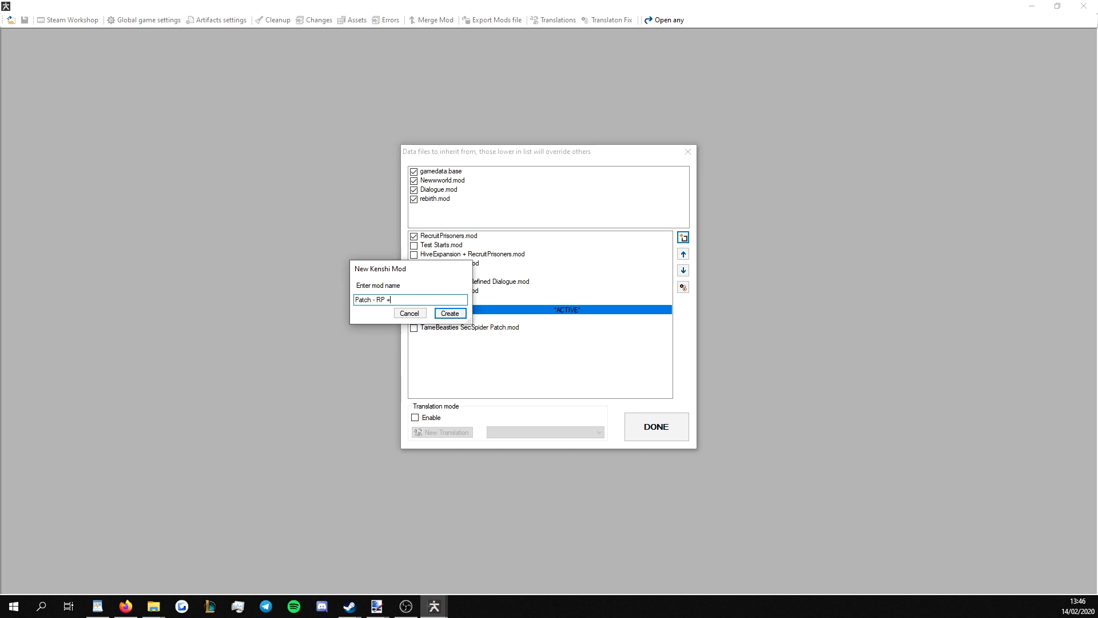
pyautogui.write('V')
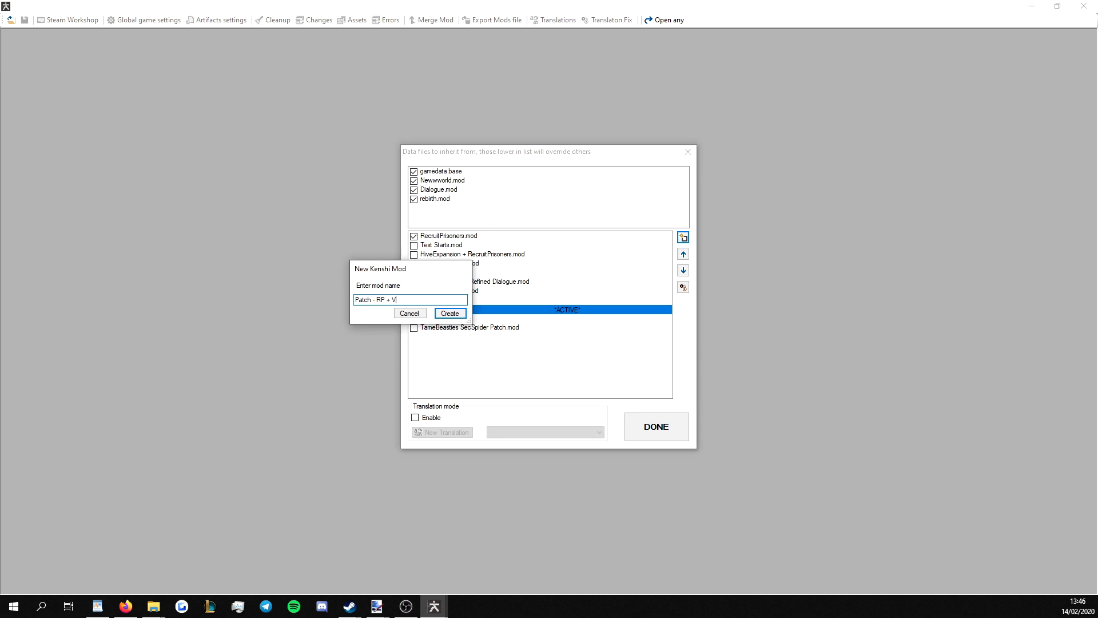
pyautogui.write('48')
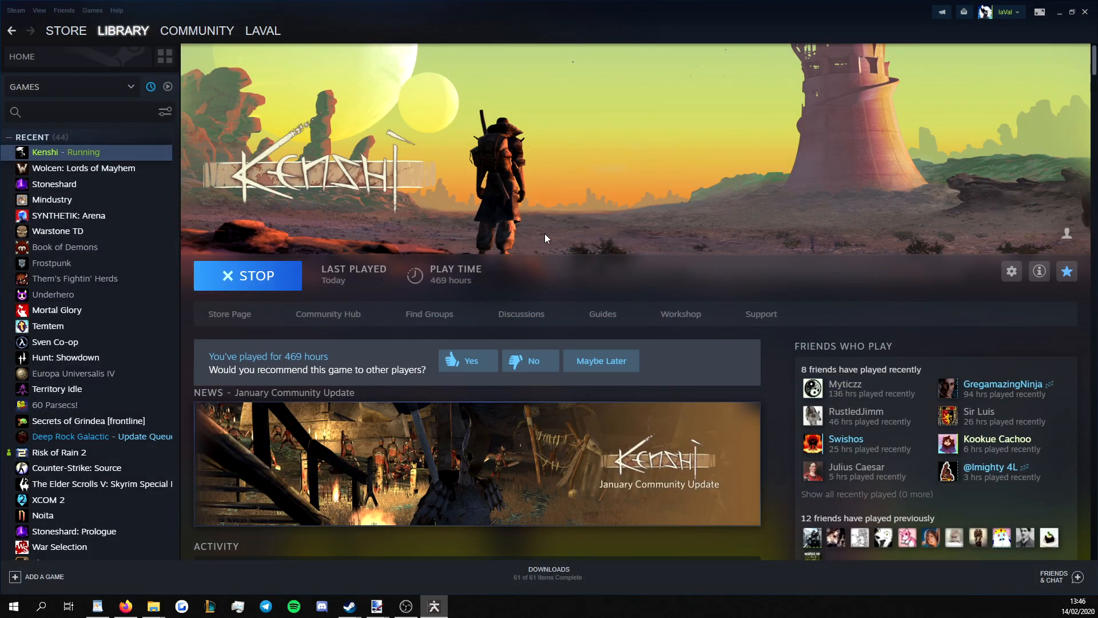
pyautogui.rightClick(433, 605)
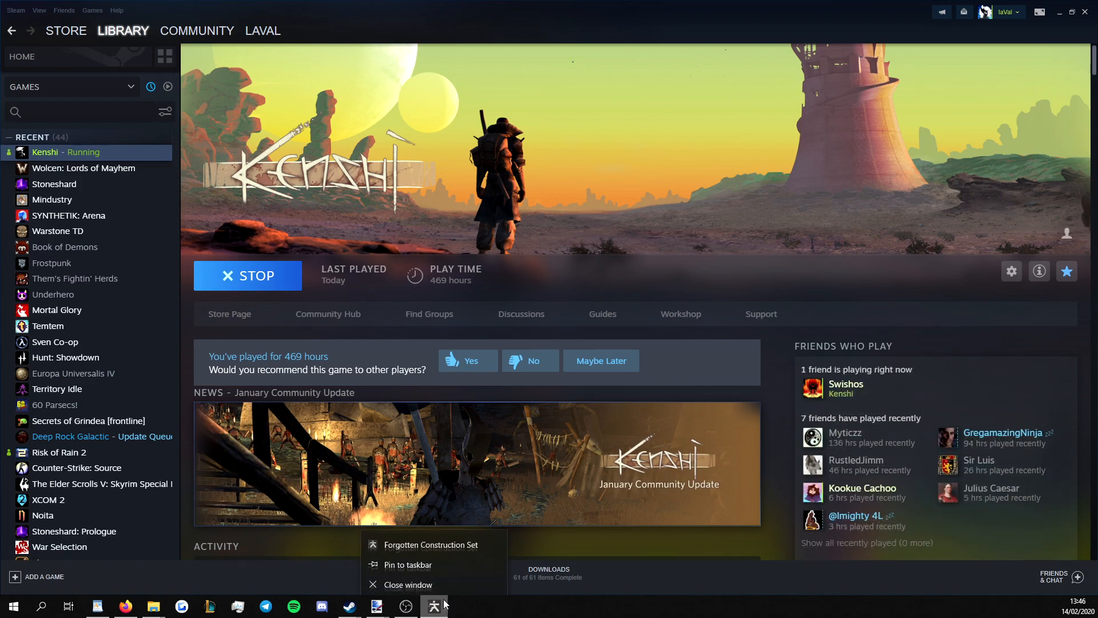
pyautogui.click(430, 544)
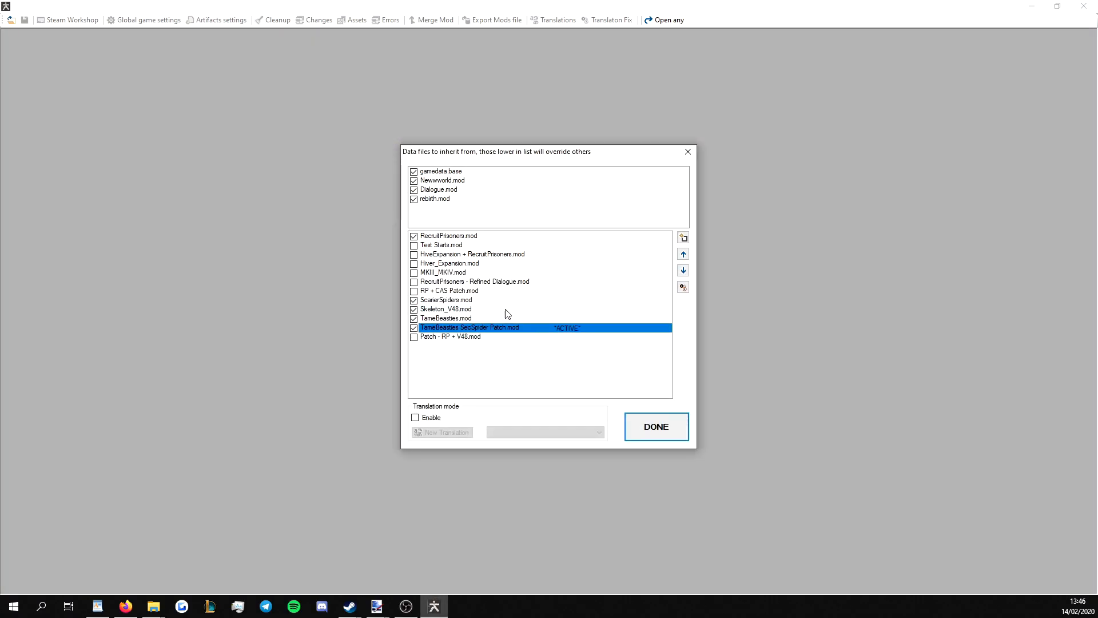
# - Untick TameBeasties SecSpider Patch, make Patch - RP + V48 active, and load
pyautogui.click(682, 253)
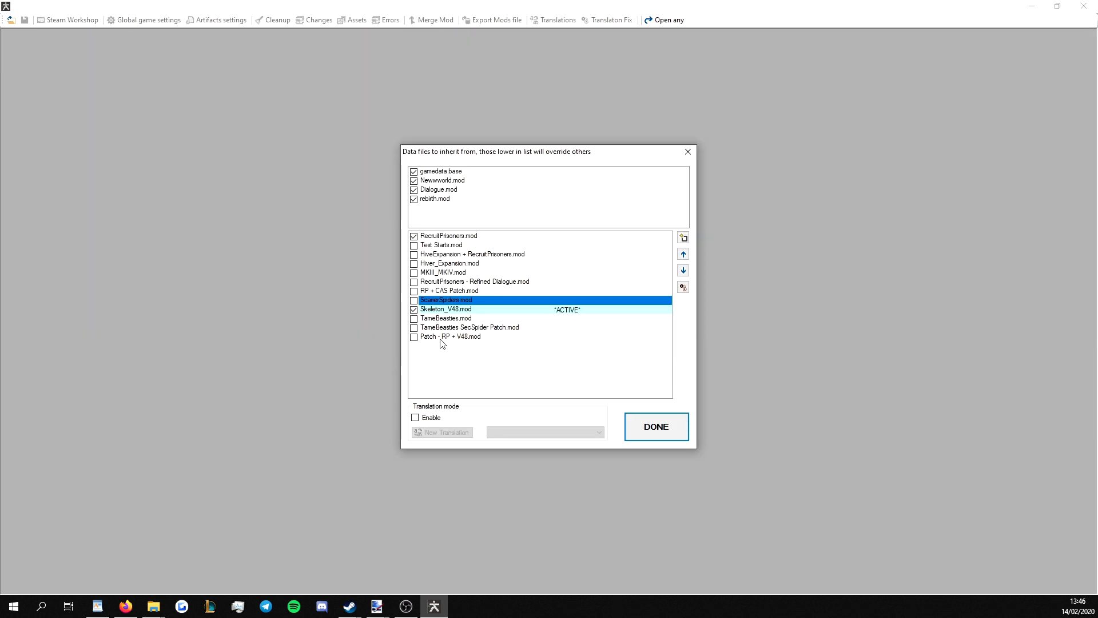
pyautogui.click(449, 336)
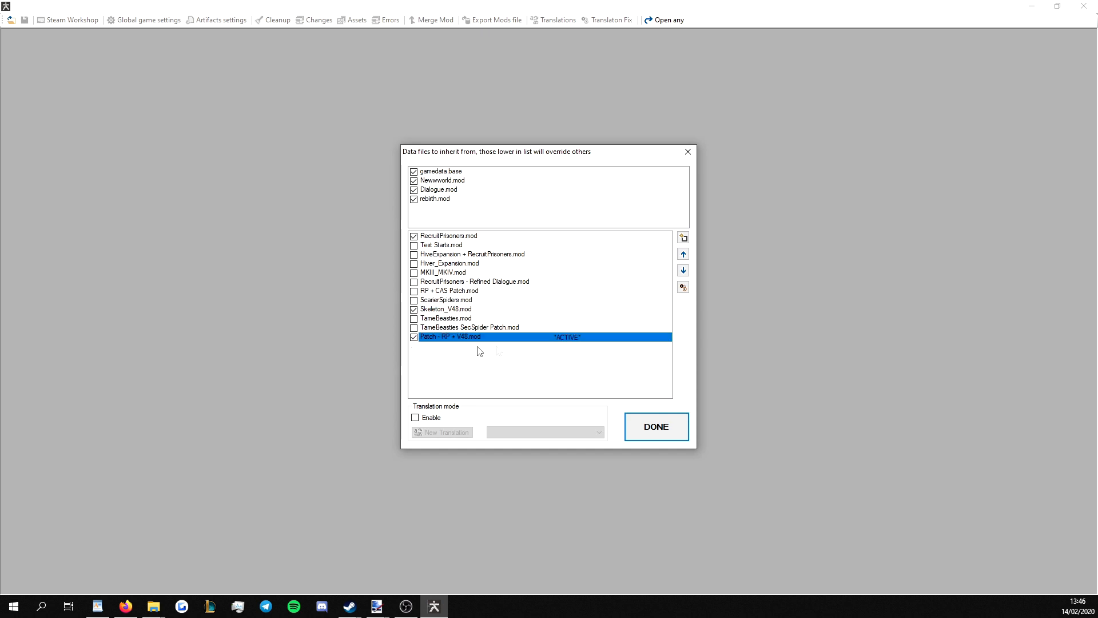
pyautogui.moveTo(450, 263)
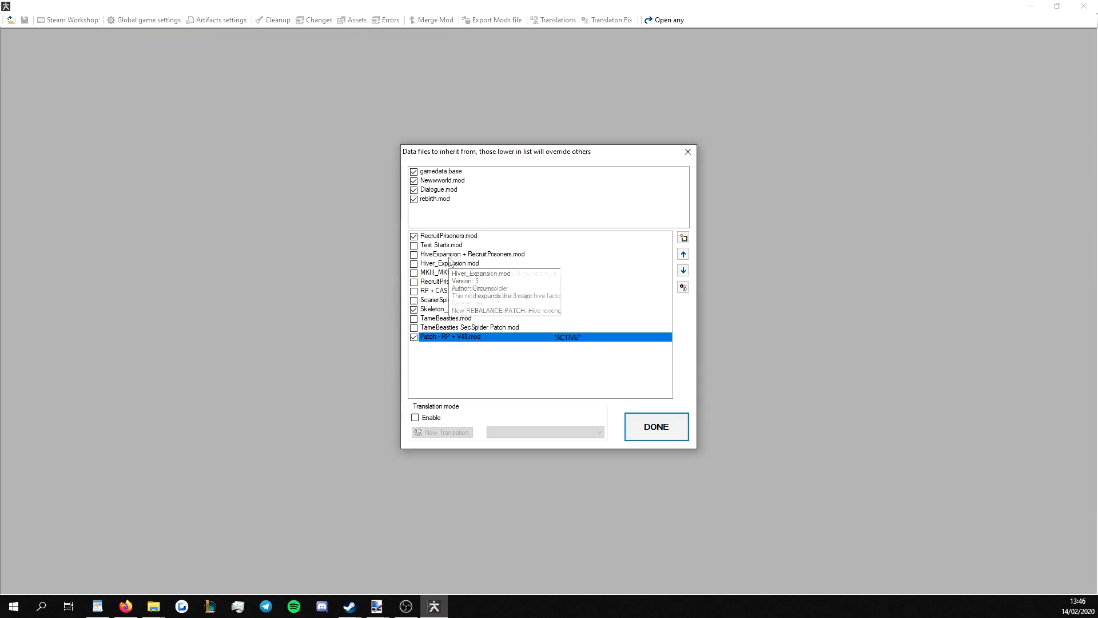
pyautogui.moveTo(692, 332)
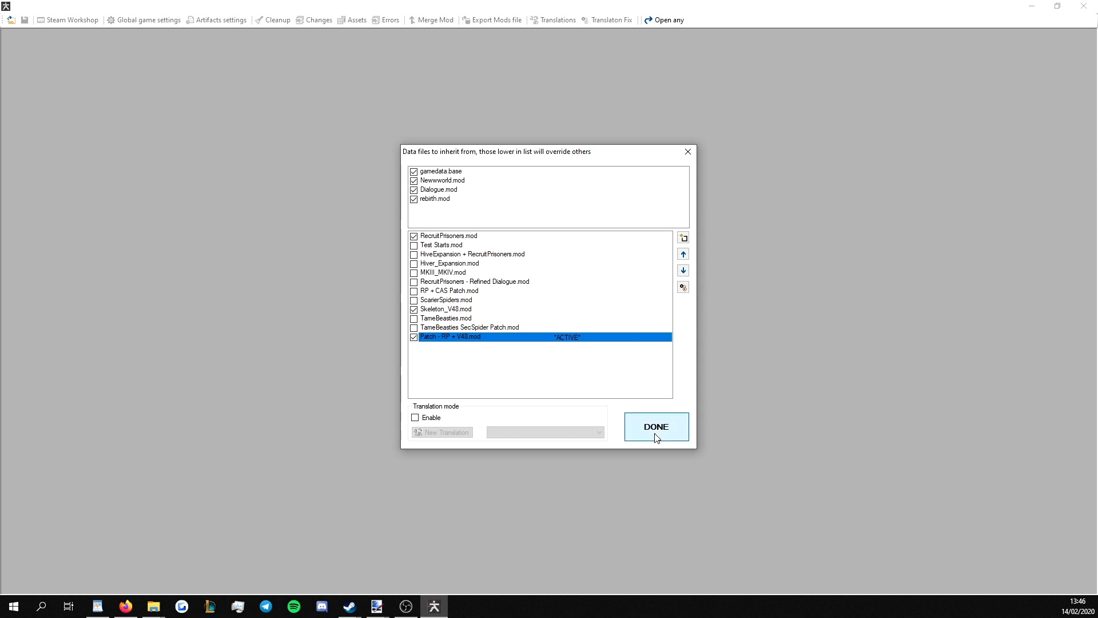
pyautogui.click(654, 425)
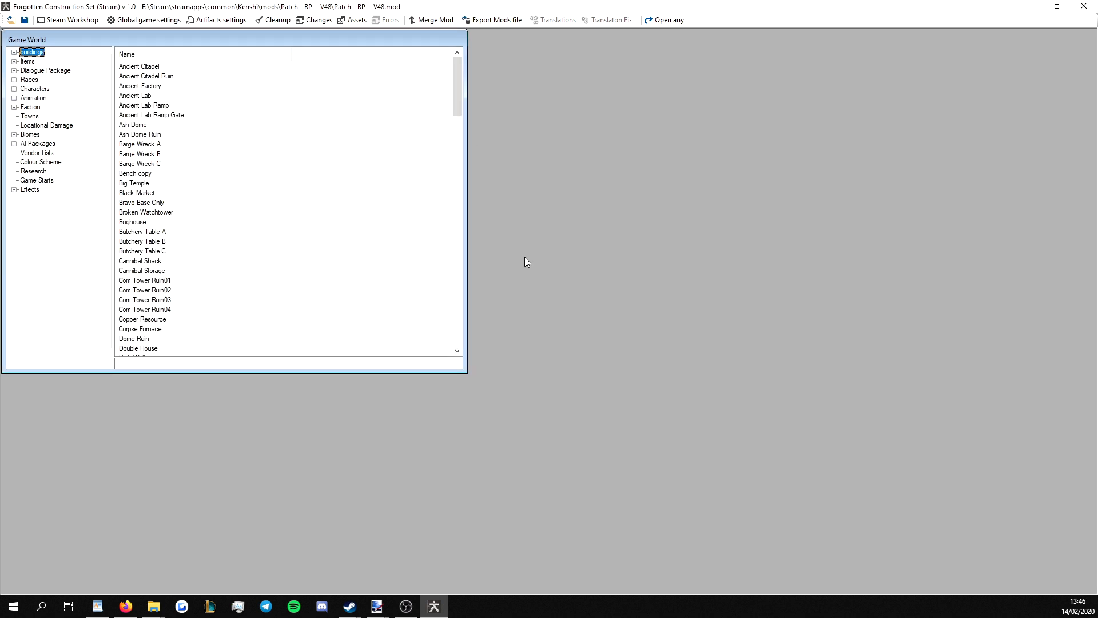
pyautogui.moveTo(297, 84)
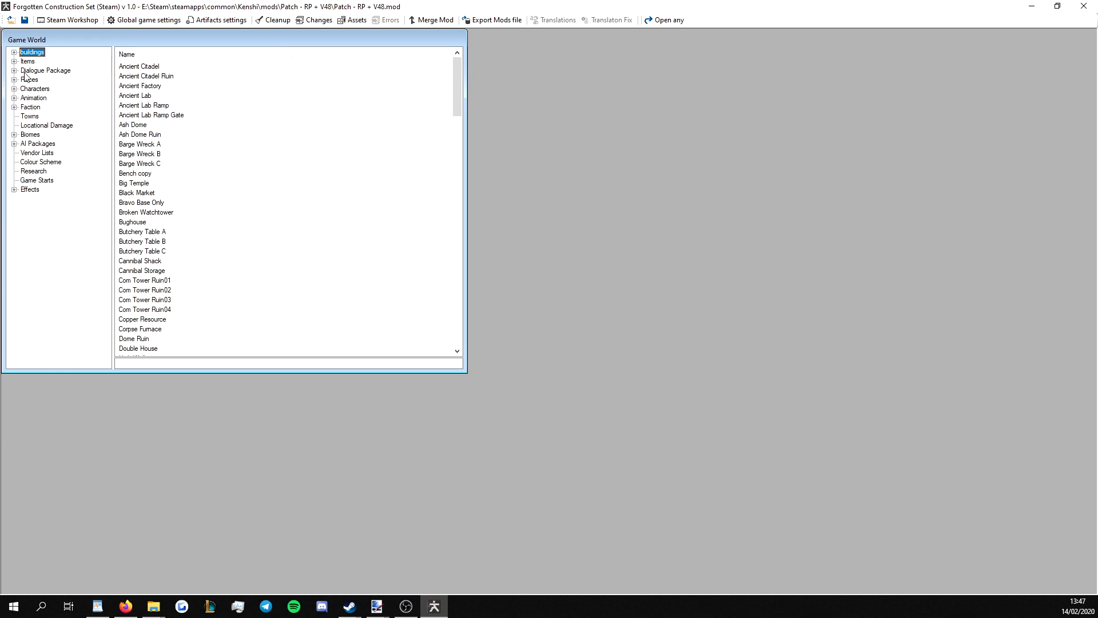
pyautogui.moveTo(41, 73)
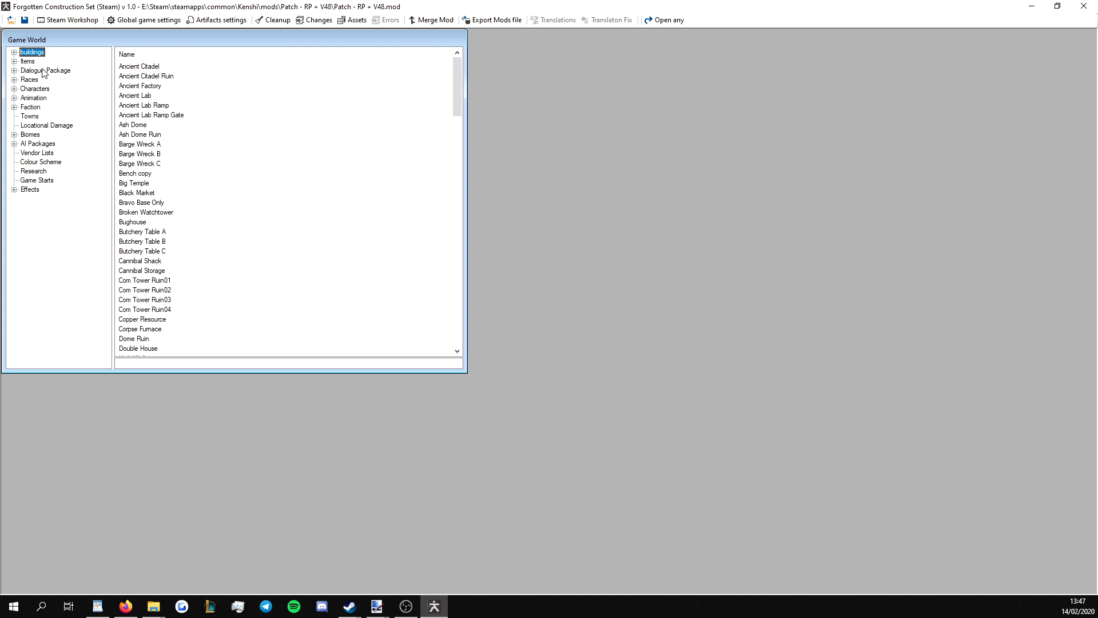
pyautogui.moveTo(58, 50)
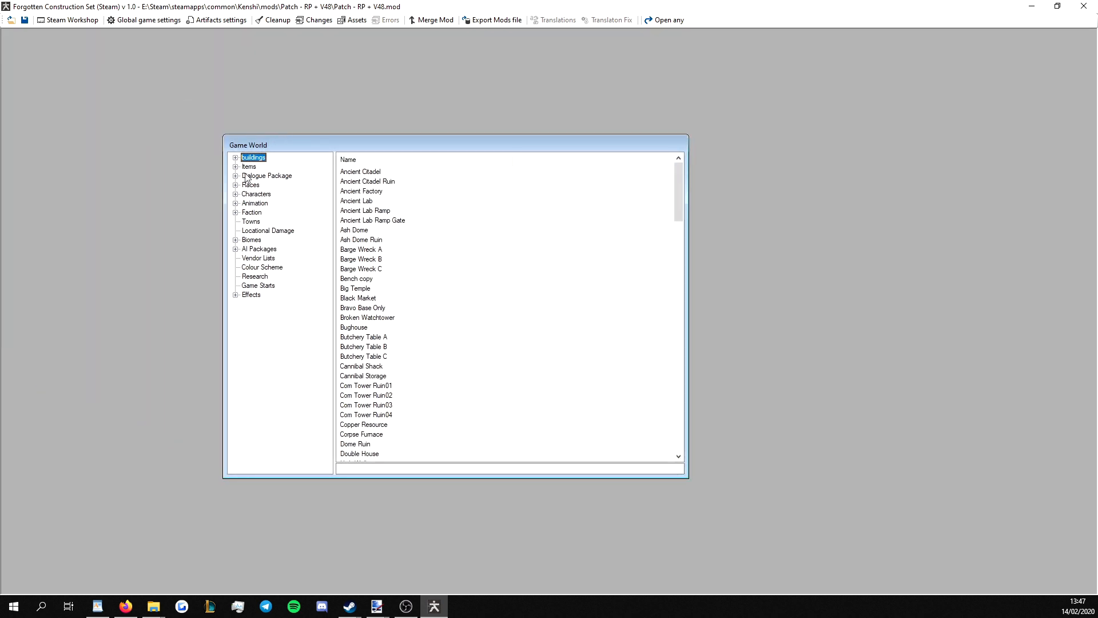
pyautogui.moveTo(237, 203)
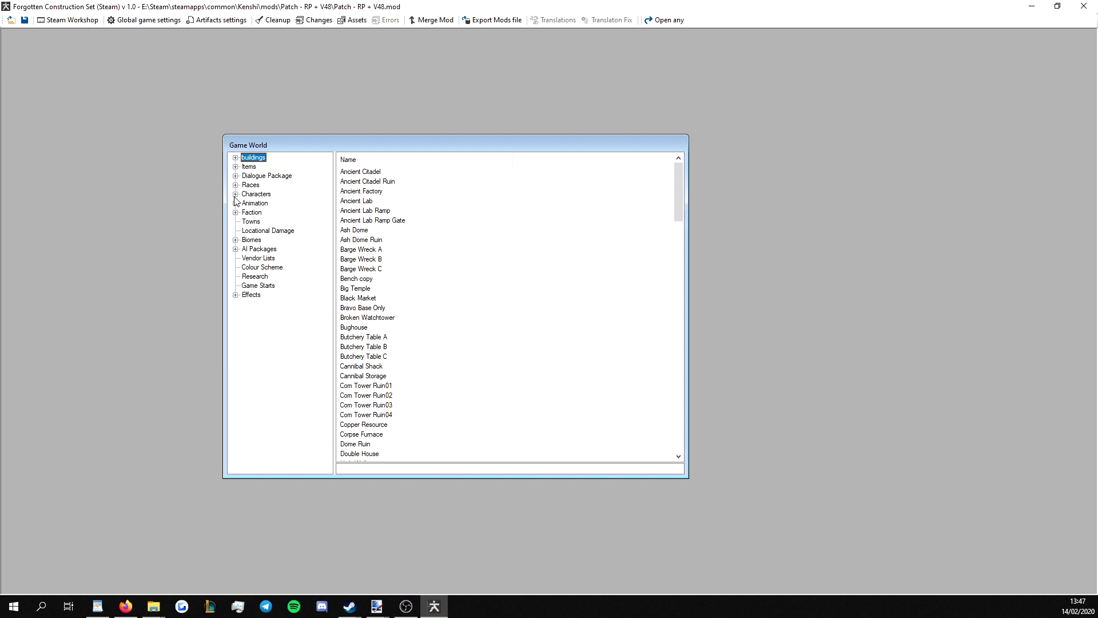
pyautogui.moveTo(251, 201)
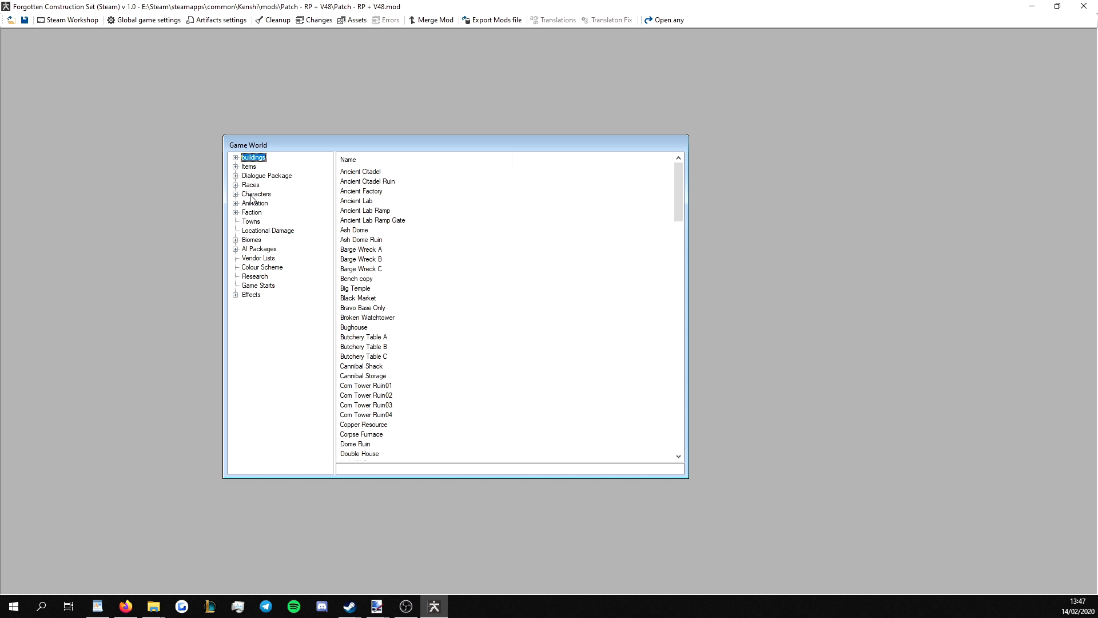
# - Filter Characters by 'Skeleton_V48' and open the Legion Assassin record
pyautogui.click(256, 193)
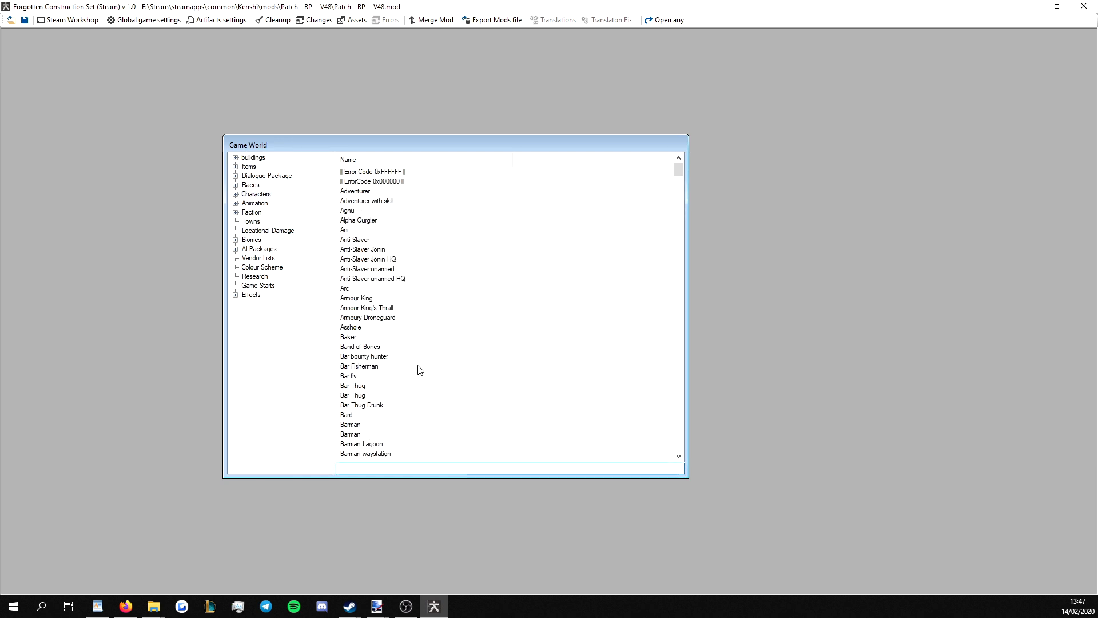
pyautogui.write('V48')
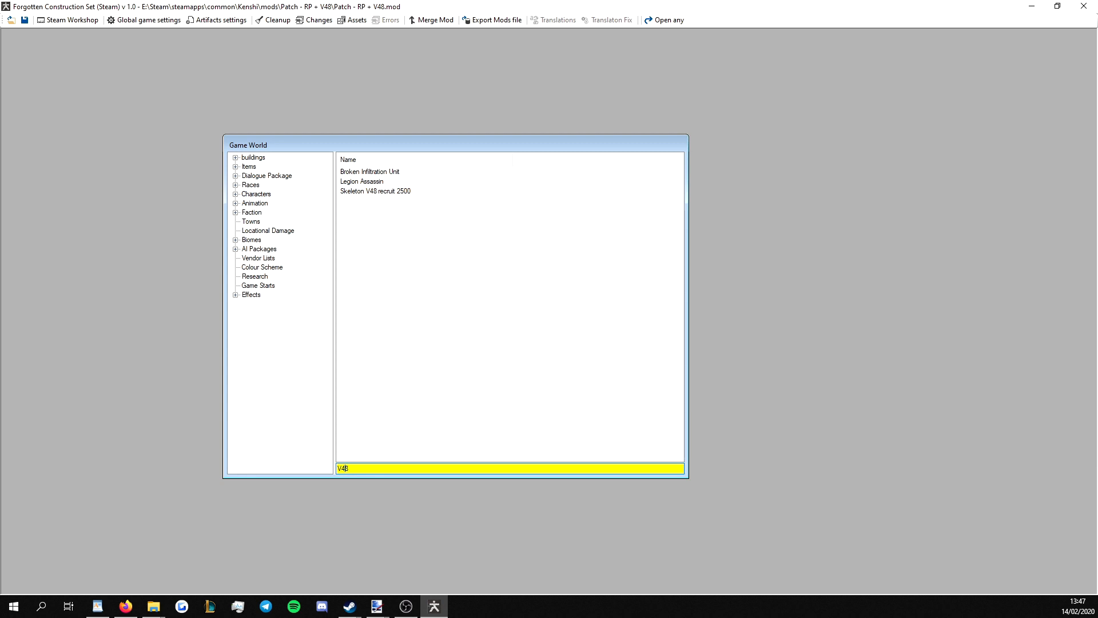
pyautogui.write('Skeleton_V48')
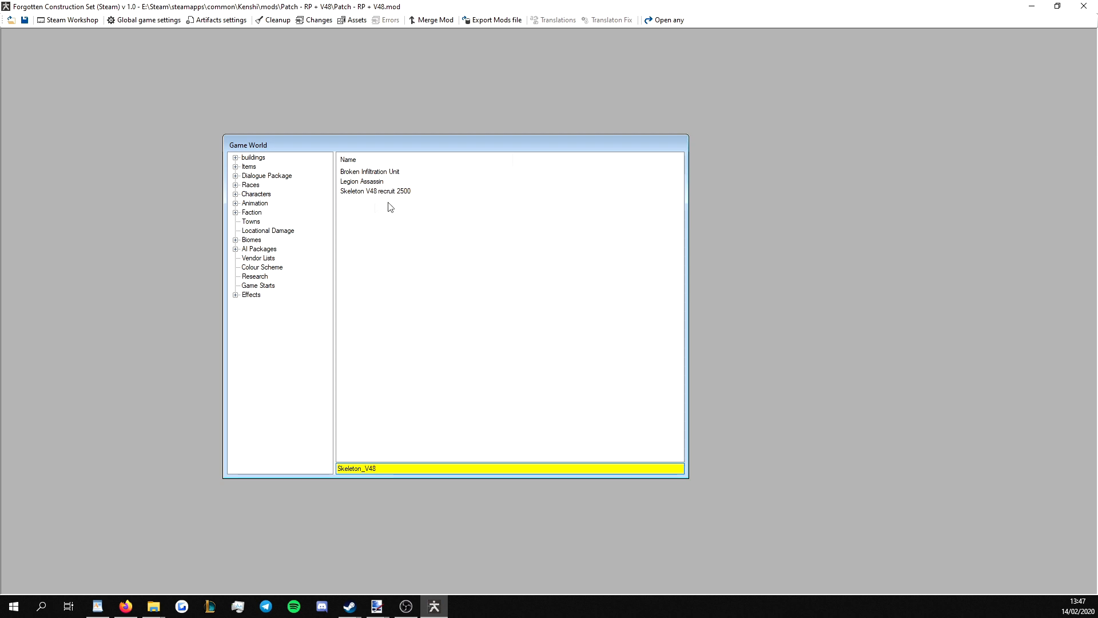
pyautogui.moveTo(363, 200)
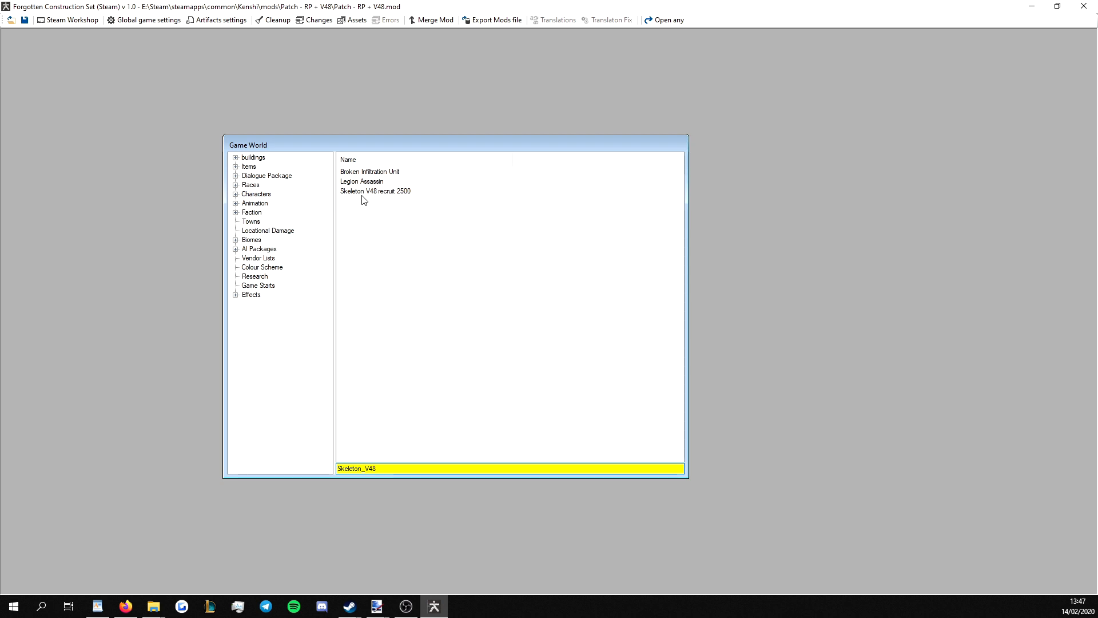
pyautogui.click(362, 181)
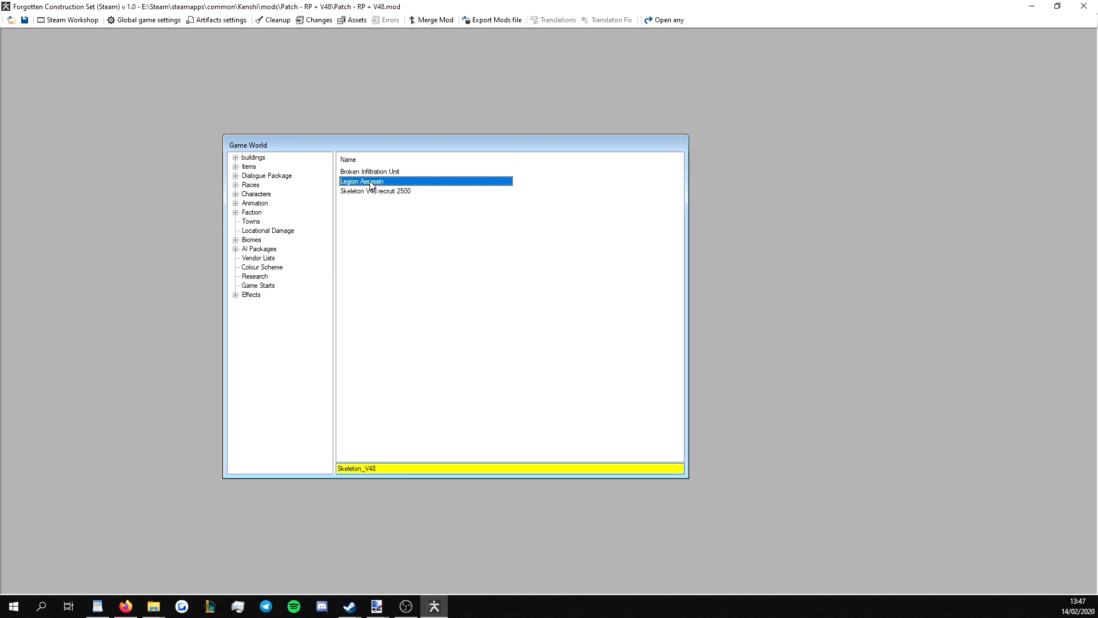
pyautogui.doubleClick(362, 181)
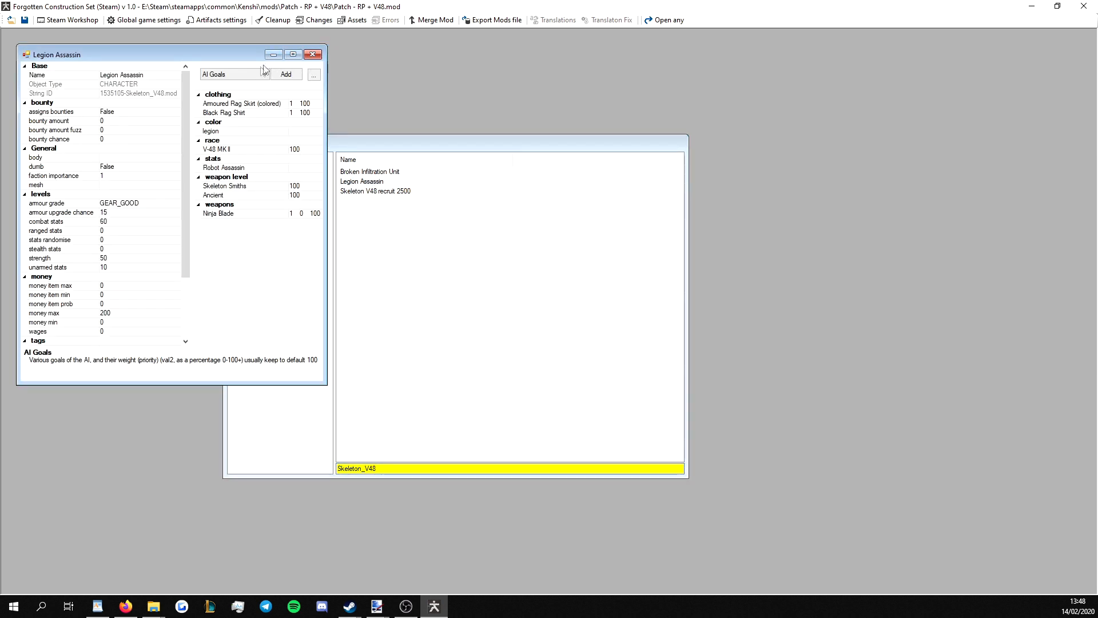
# - Choose the dialogue package category in Legion Assassin's record and start adding a reference
pyautogui.click(262, 74)
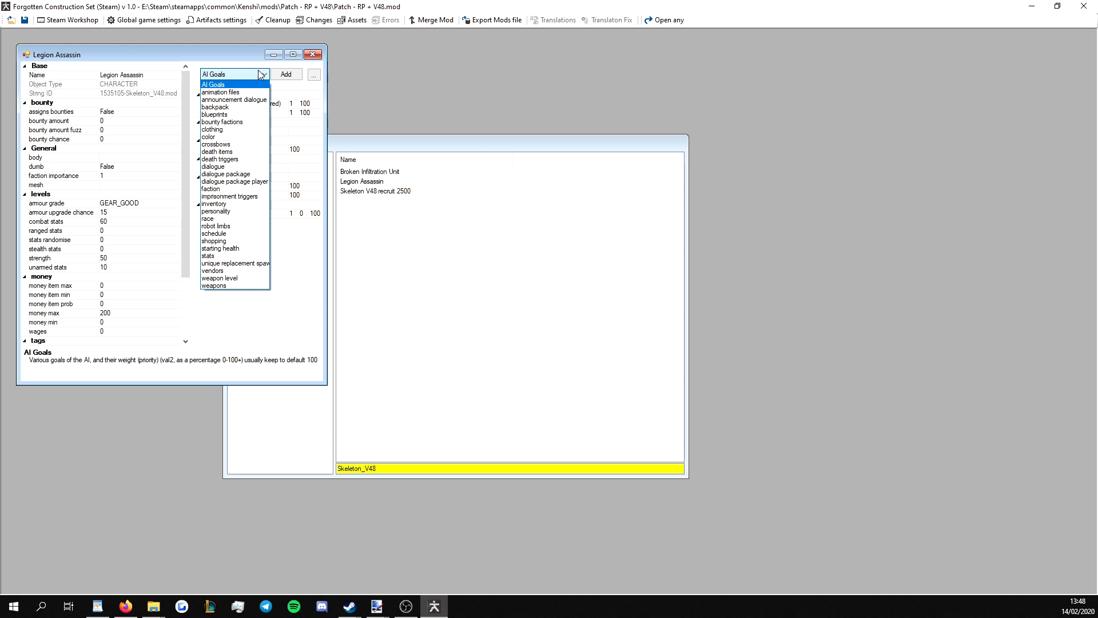
pyautogui.moveTo(227, 173)
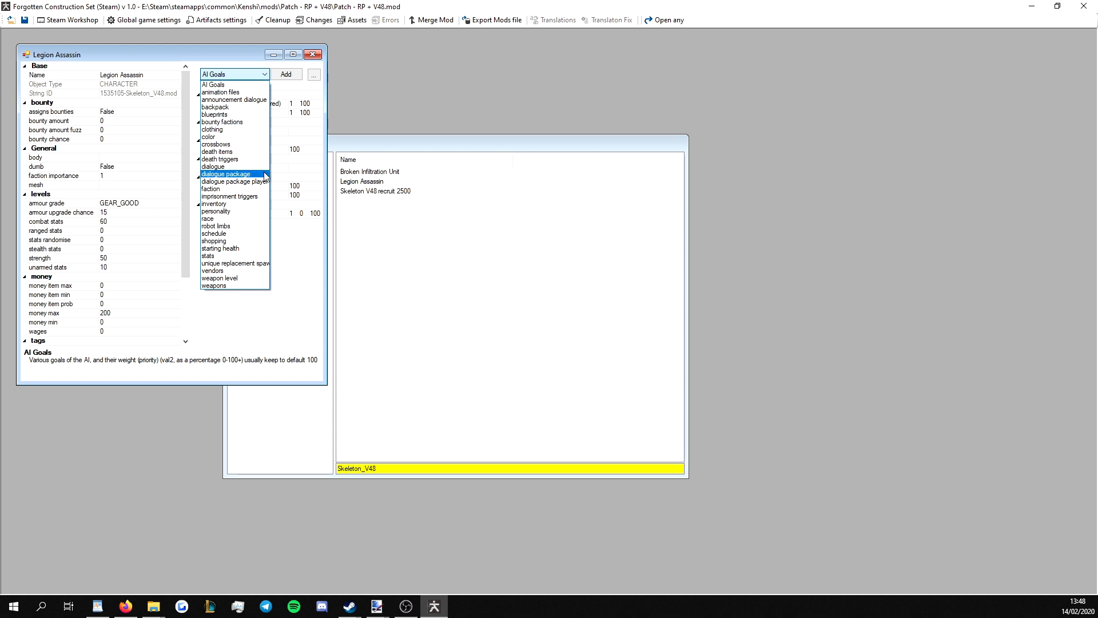
pyautogui.click(227, 174)
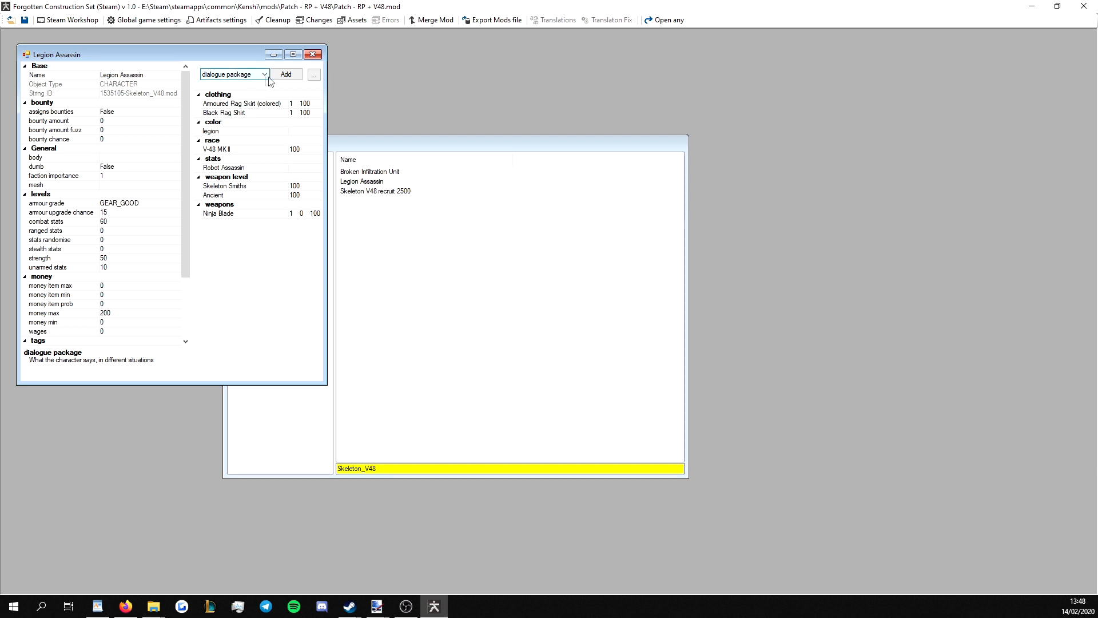
pyautogui.click(284, 74)
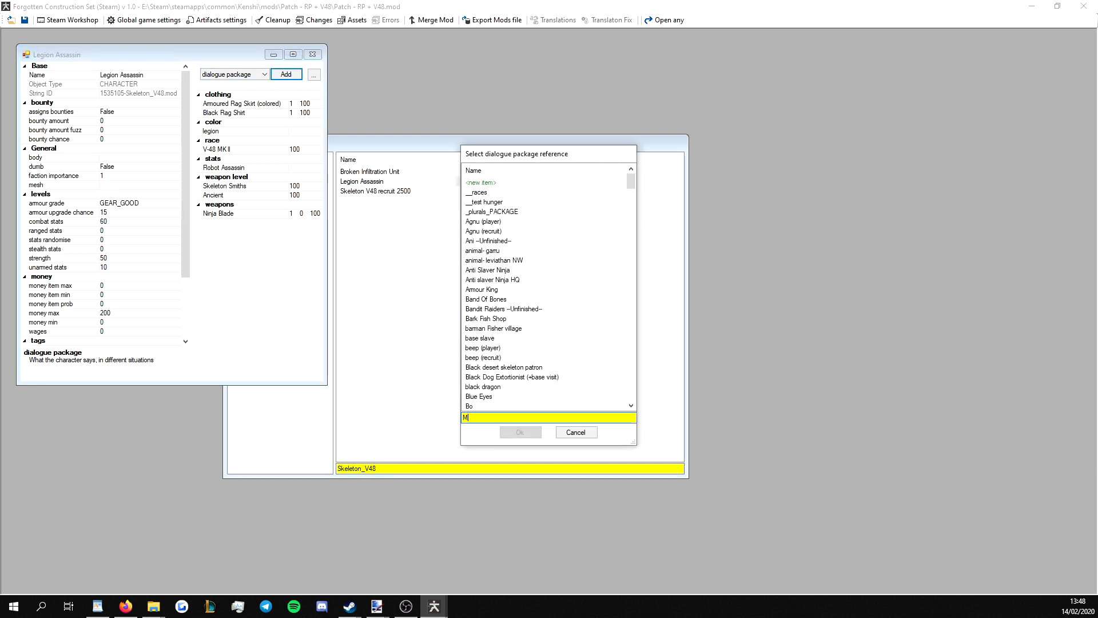
# - Filter the picker for 'MODRP -' and add MODRP - Broken Skeleton to Legion Assassin
pyautogui.write('ODRP -')
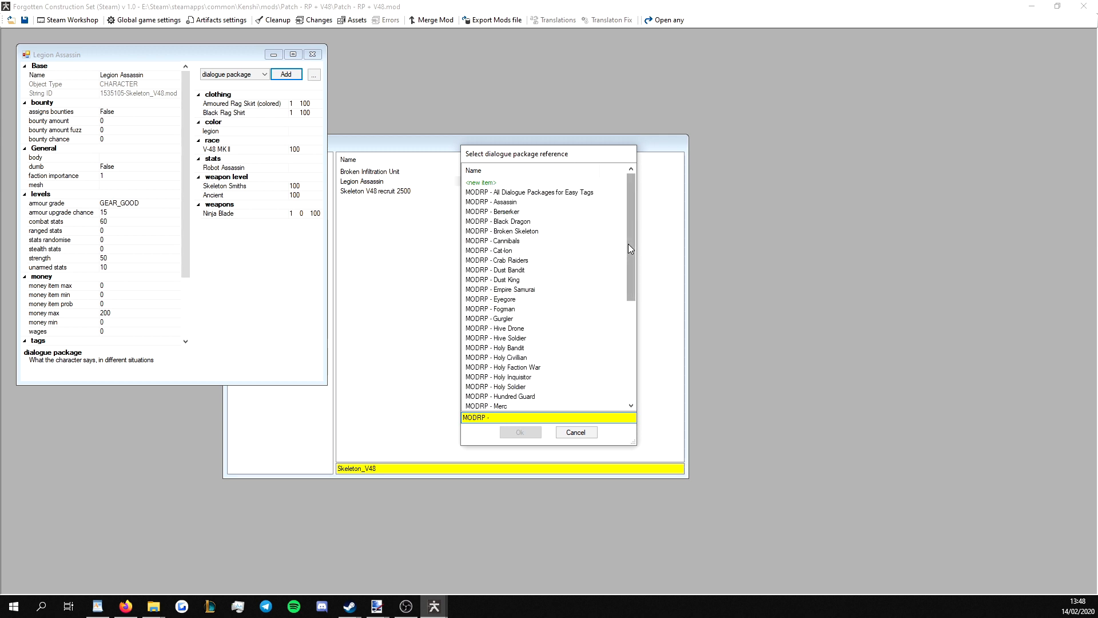
pyautogui.scroll(-3)
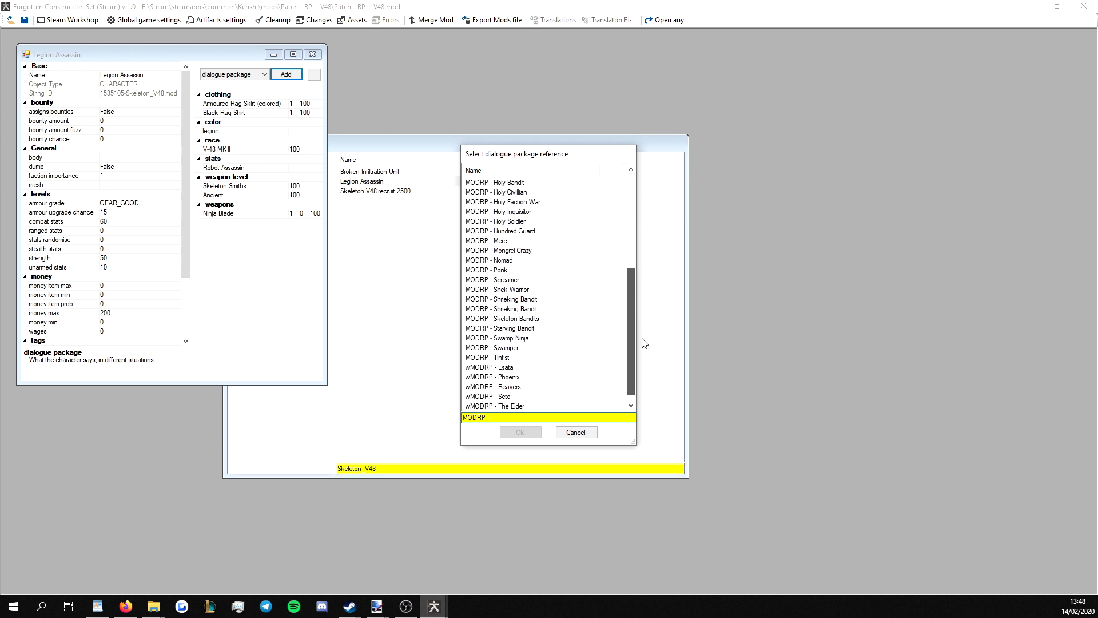
pyautogui.scroll(3)
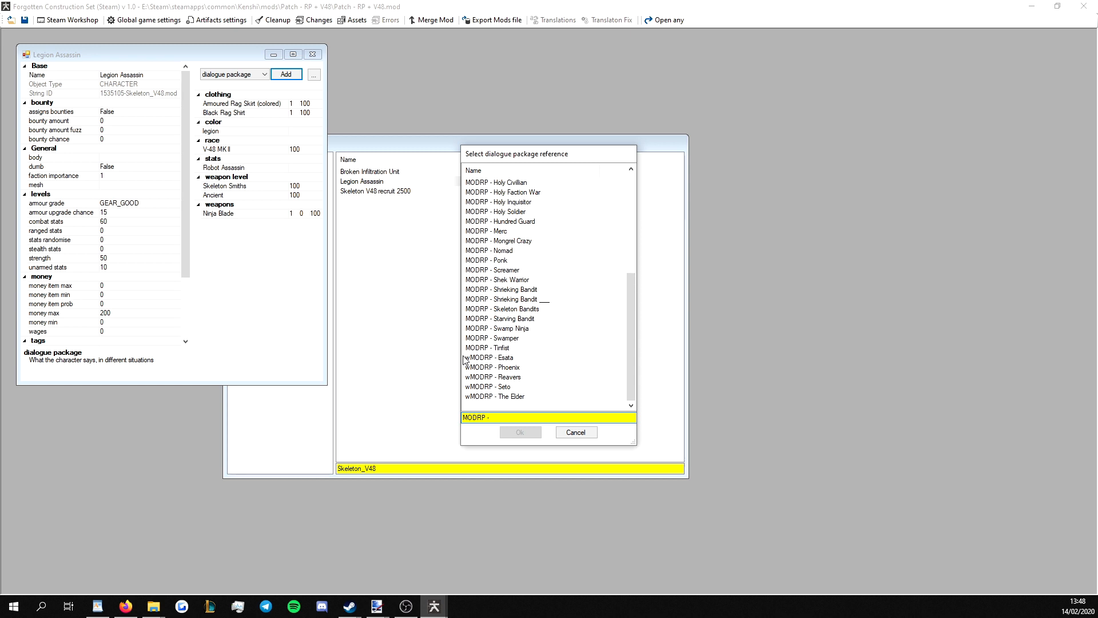
pyautogui.moveTo(481, 371)
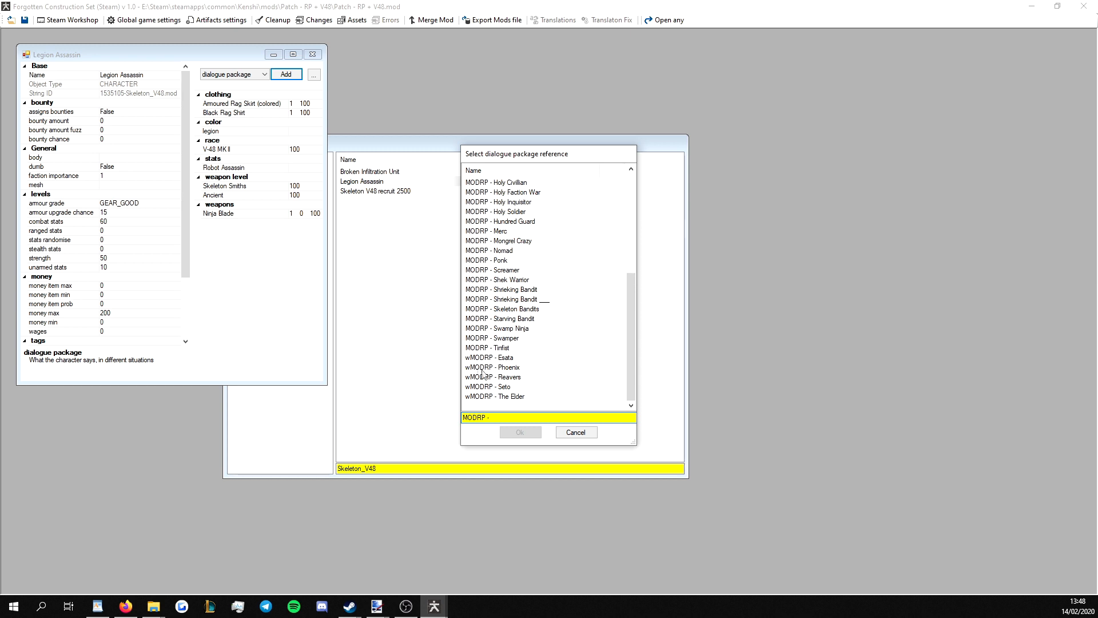
pyautogui.scroll(3)
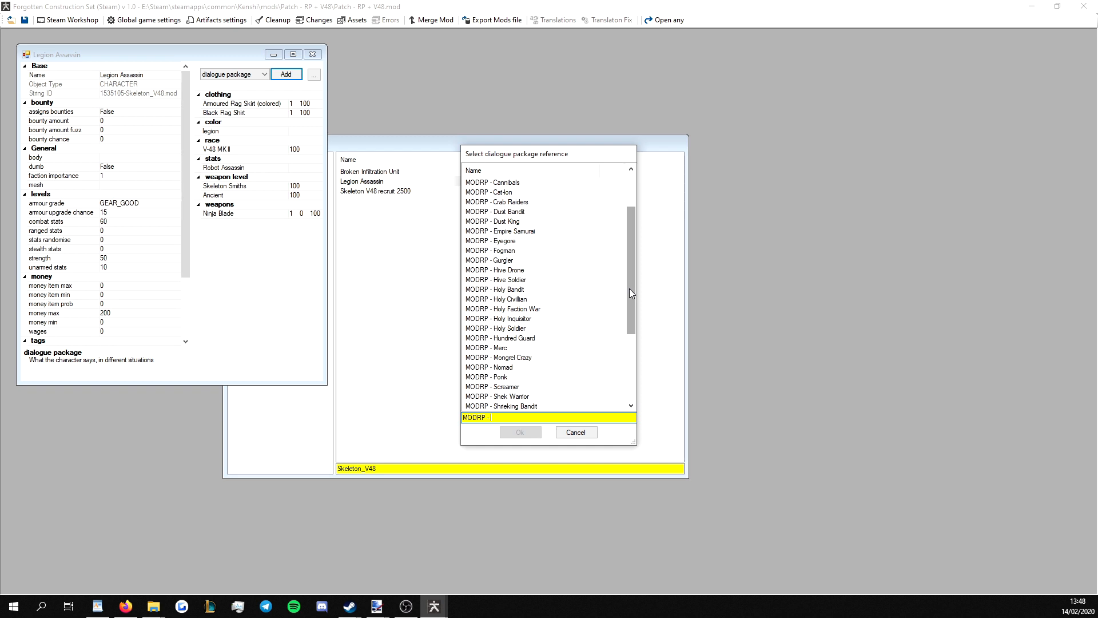
pyautogui.scroll(3)
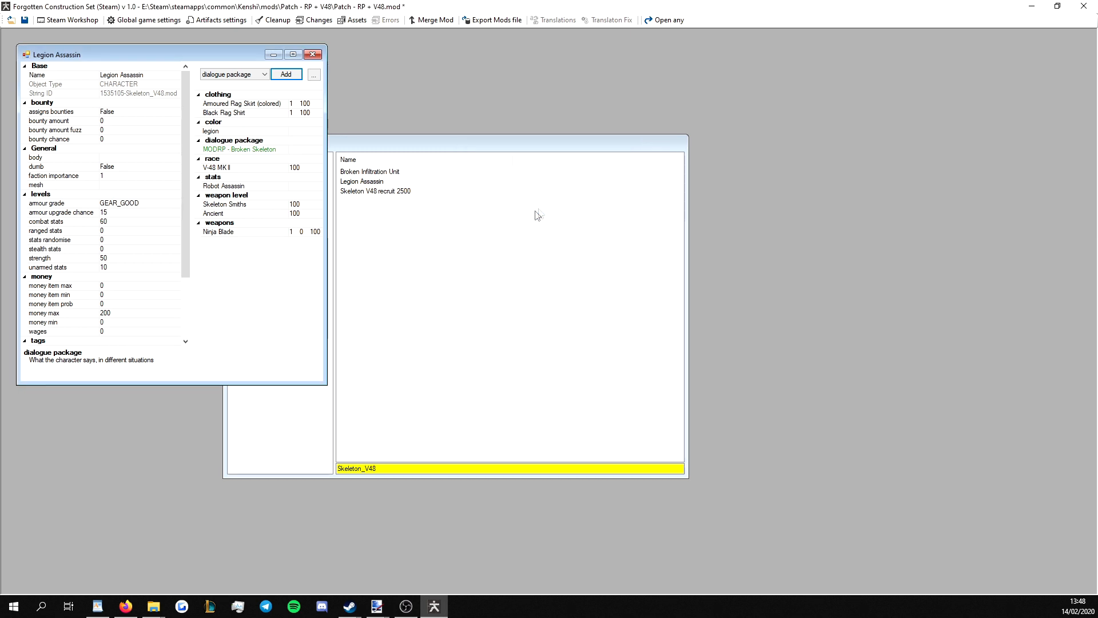
pyautogui.moveTo(235, 117)
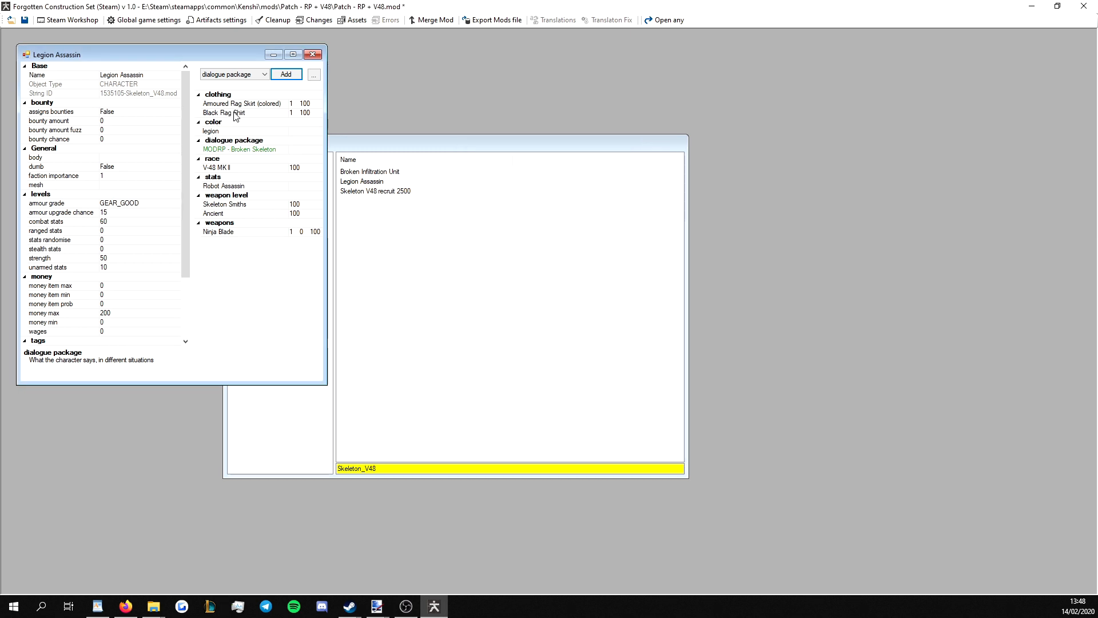
pyautogui.moveTo(250, 150)
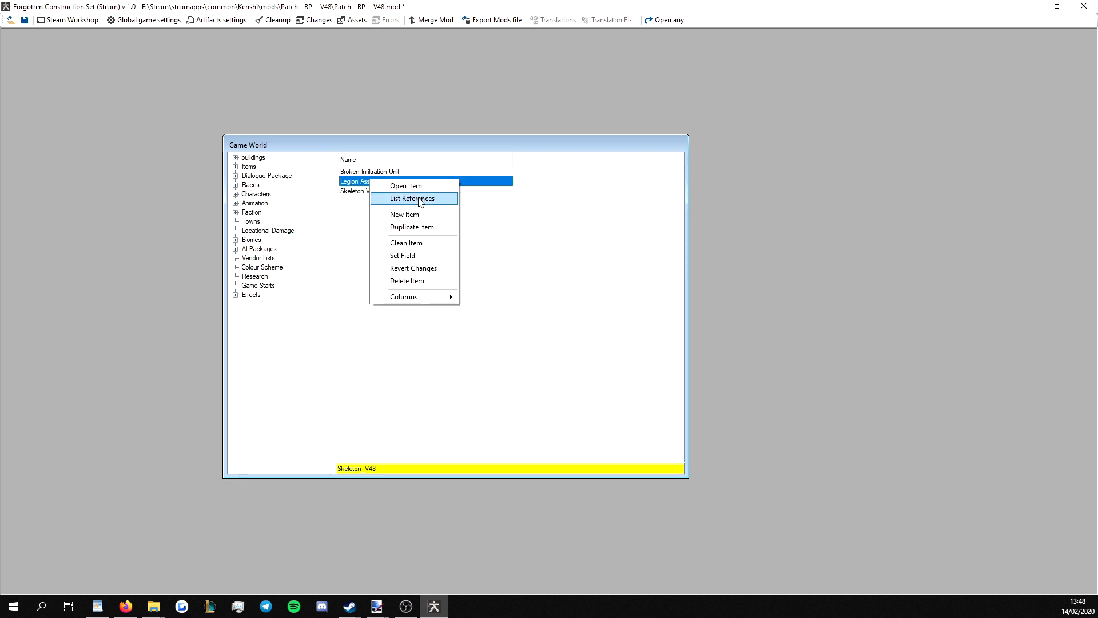
# - Open the legion assassins squad referencing Legion Assassin and start adding a dialog squad reference
pyautogui.click(412, 198)
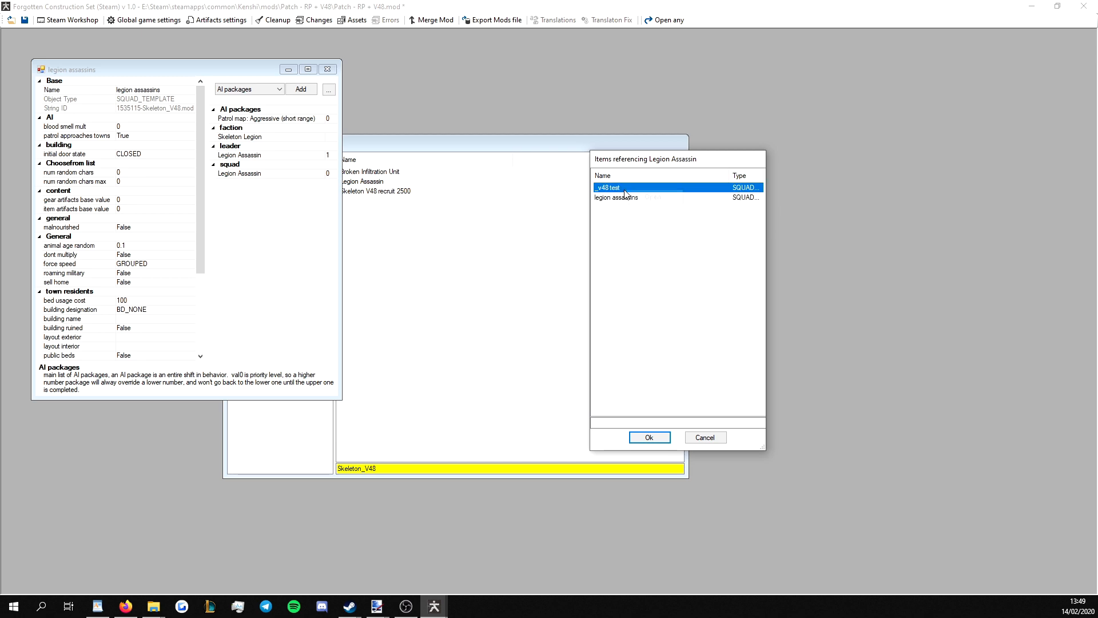
pyautogui.click(648, 436)
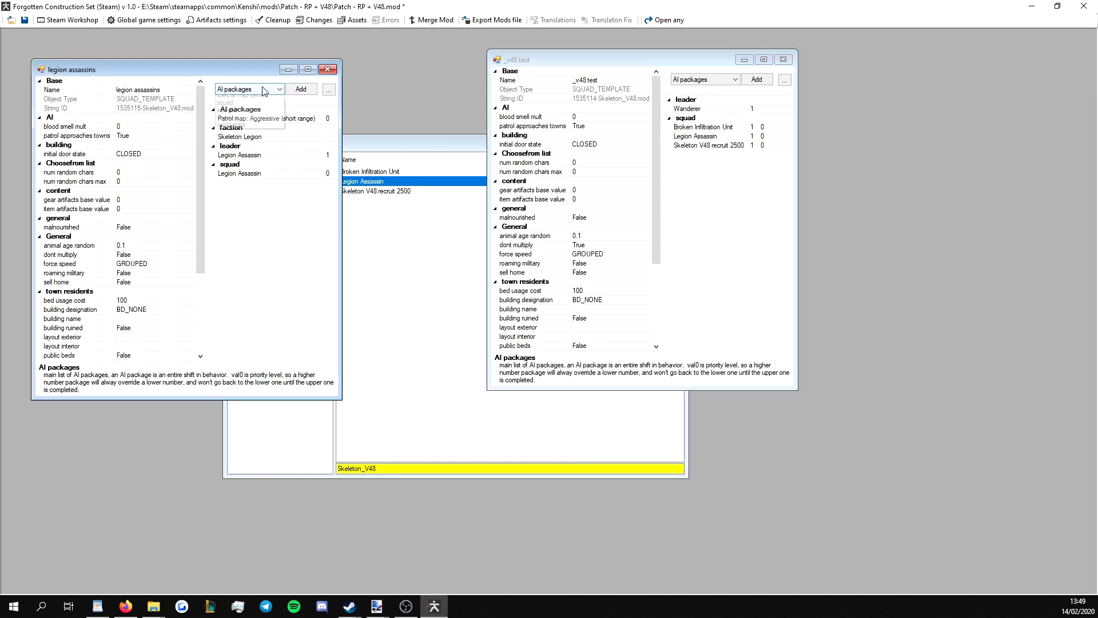
pyautogui.click(249, 88)
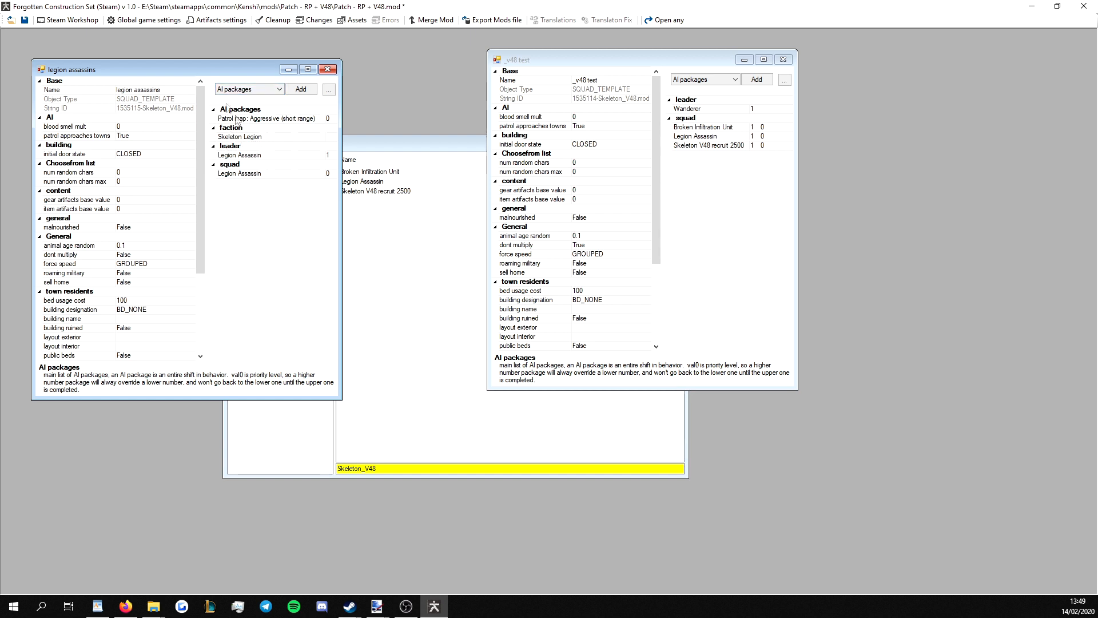
pyautogui.click(283, 89)
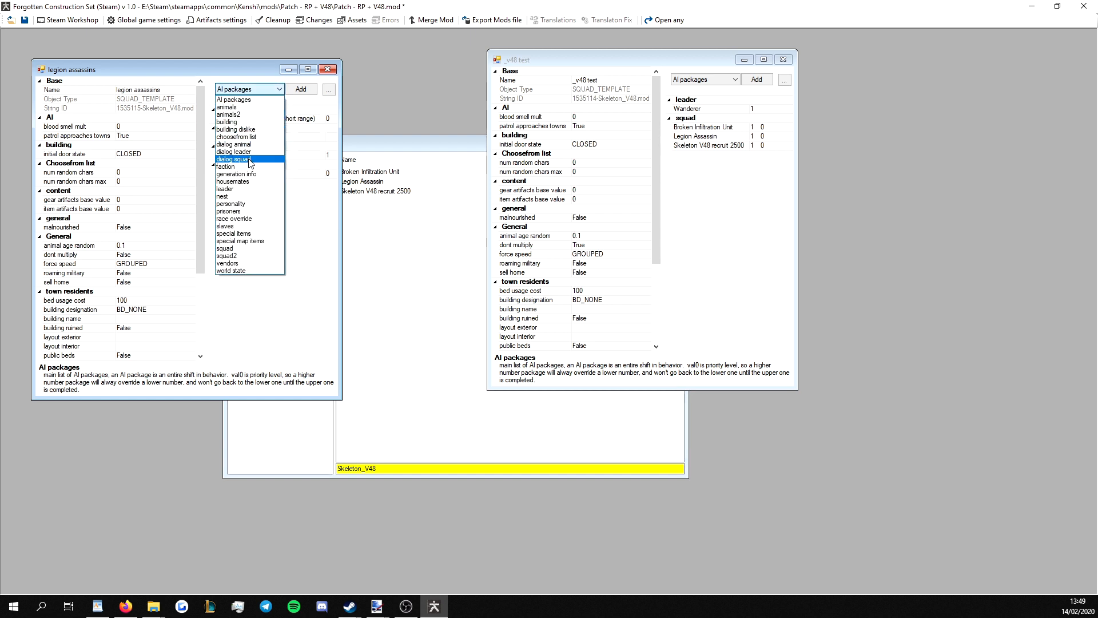
pyautogui.click(235, 159)
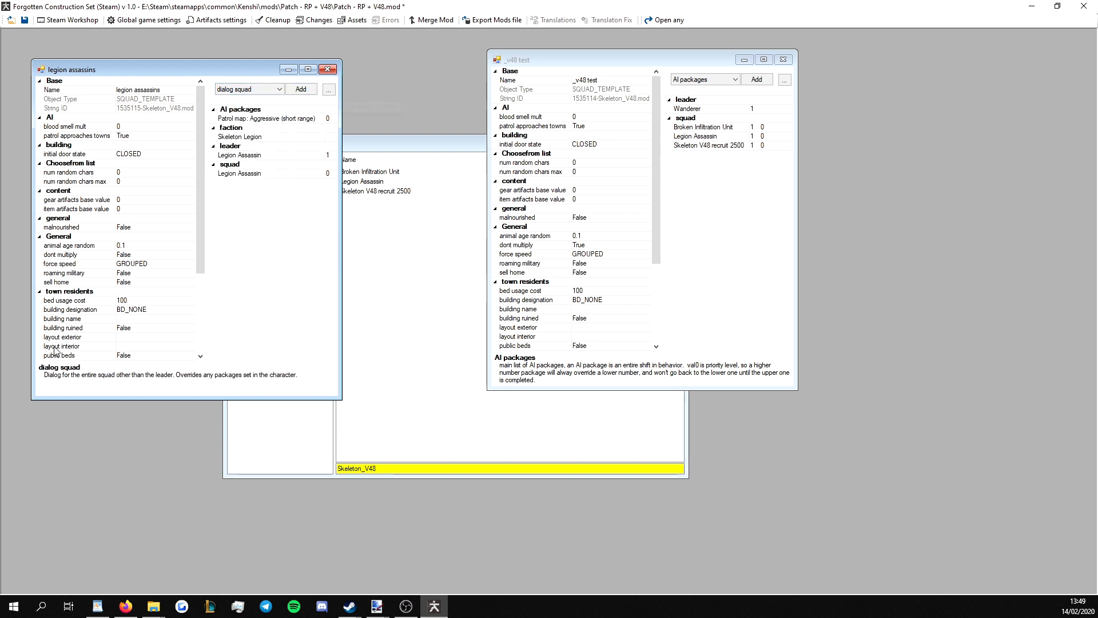
pyautogui.moveTo(266, 378)
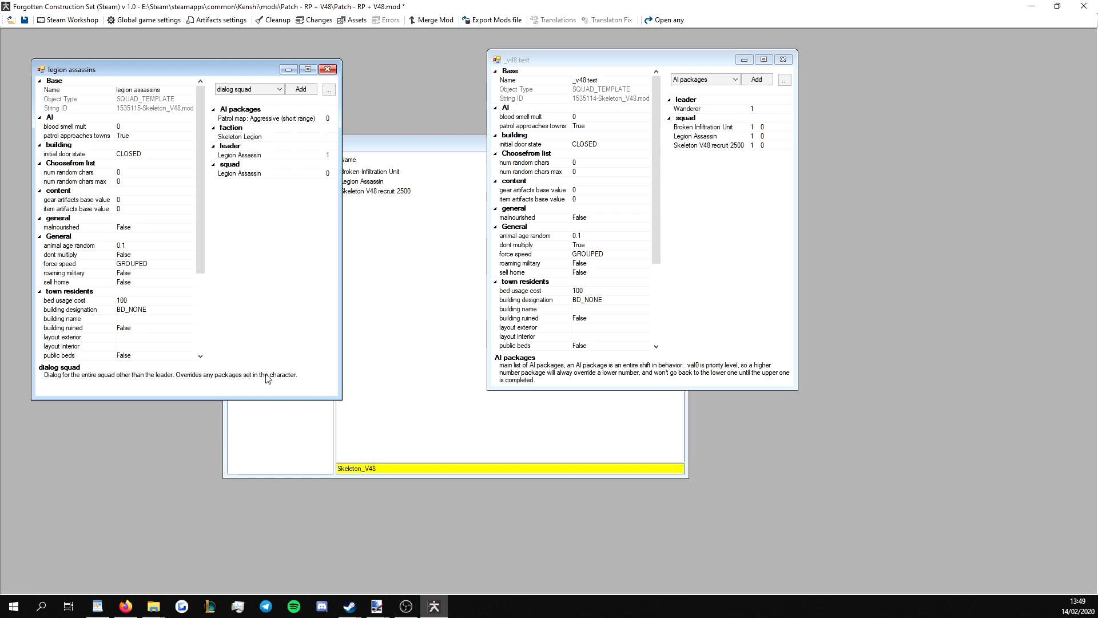
pyautogui.moveTo(380, 190)
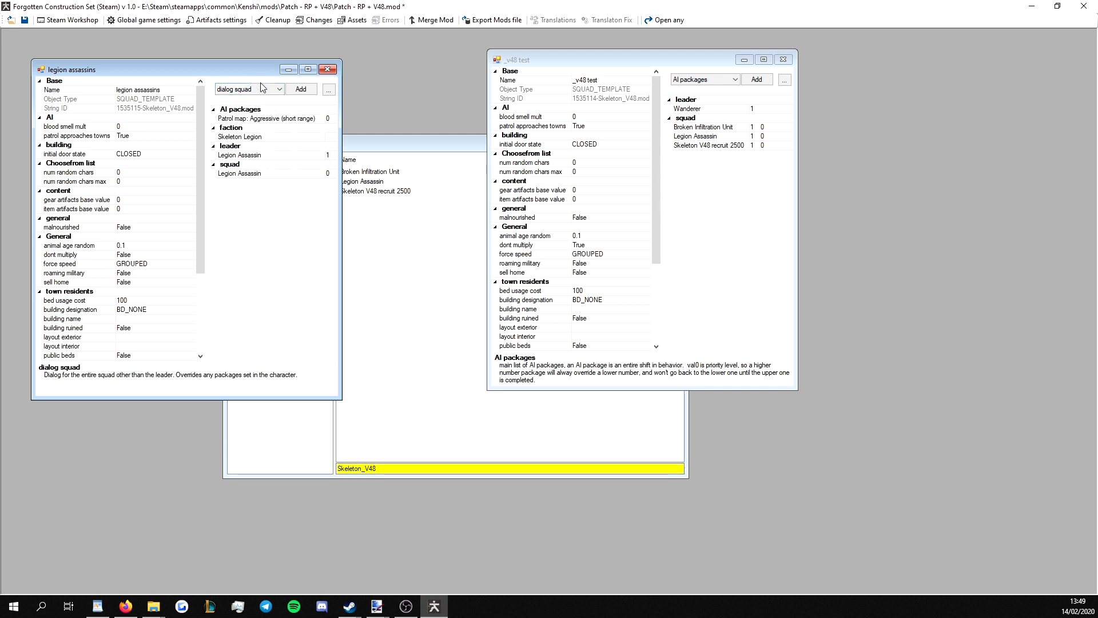
pyautogui.click(328, 89)
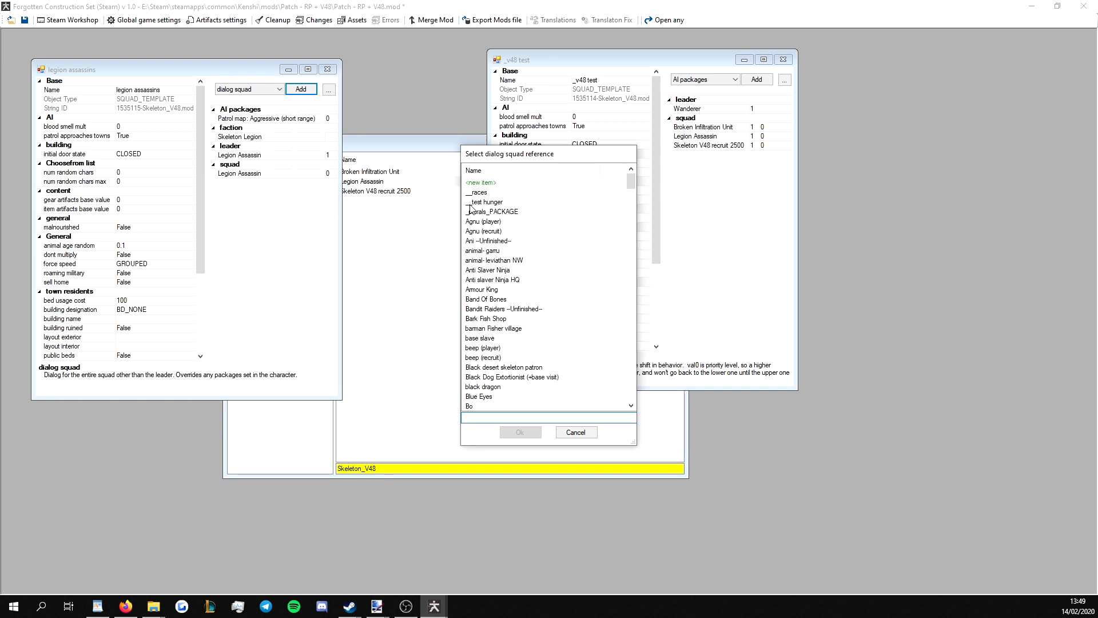
# - Attach MODRP - Broken Skeleton as the squad dialog, then switch to the dialog leader category
pyautogui.write('MODRP -')
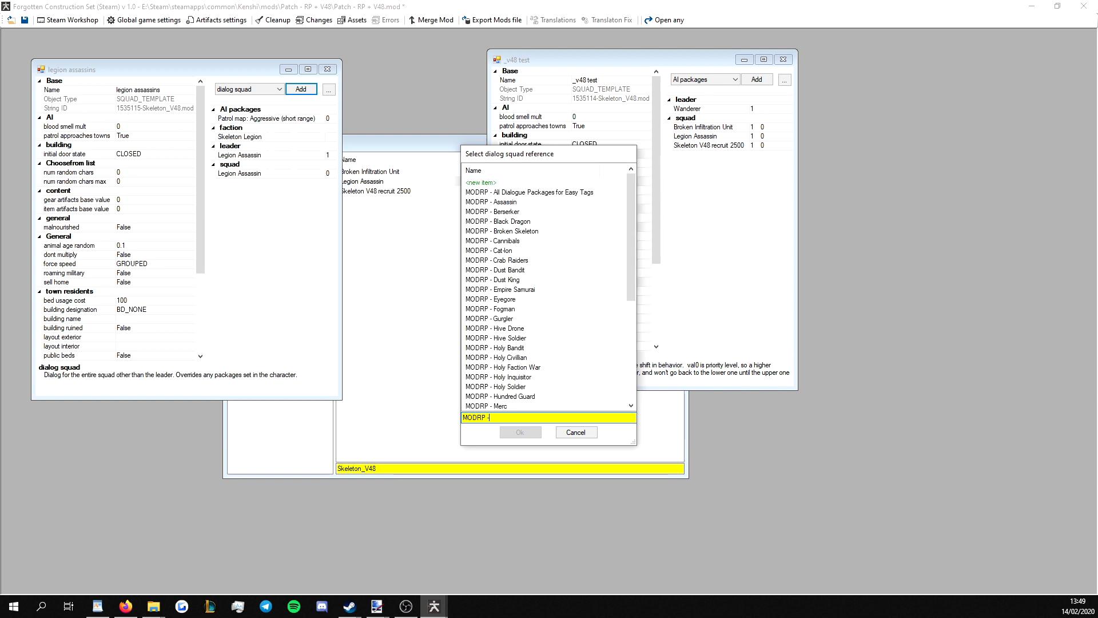
pyautogui.click(520, 433)
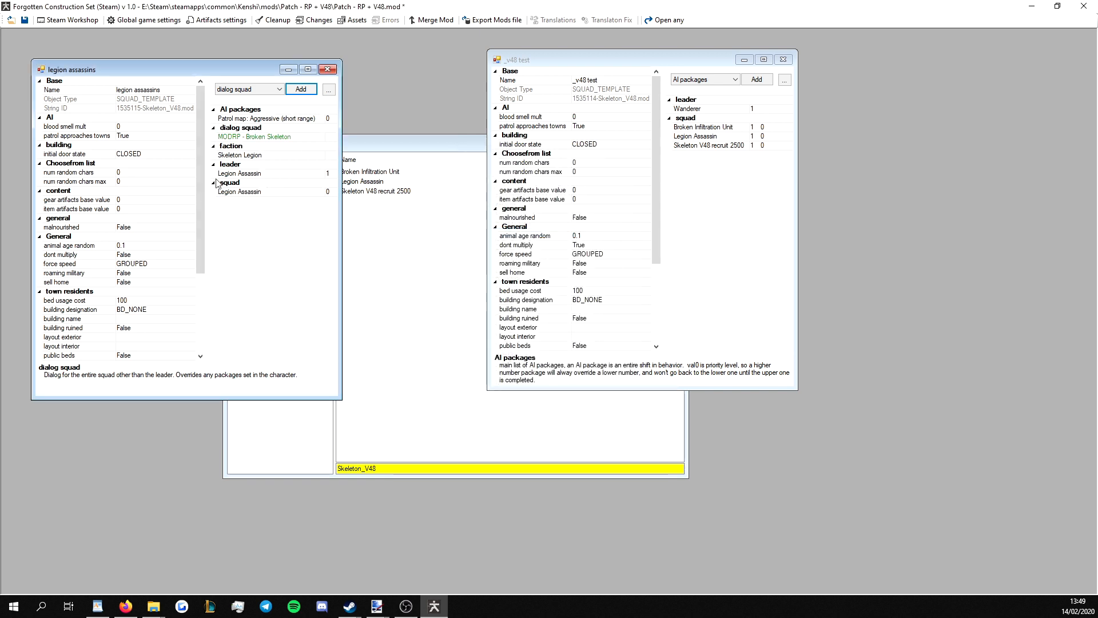
pyautogui.click(248, 90)
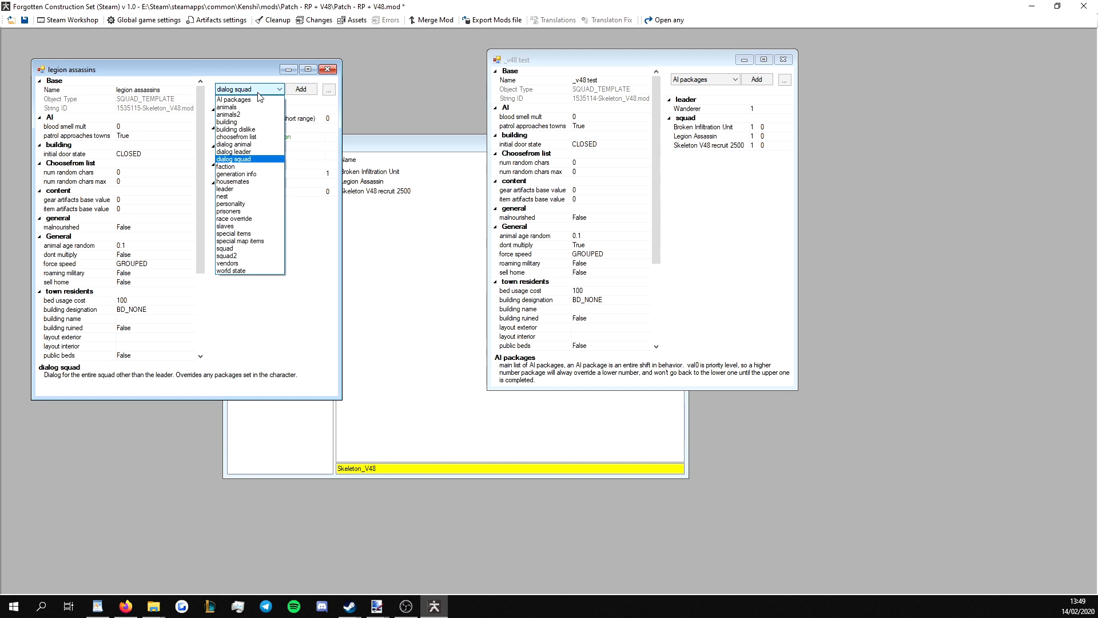
pyautogui.click(234, 151)
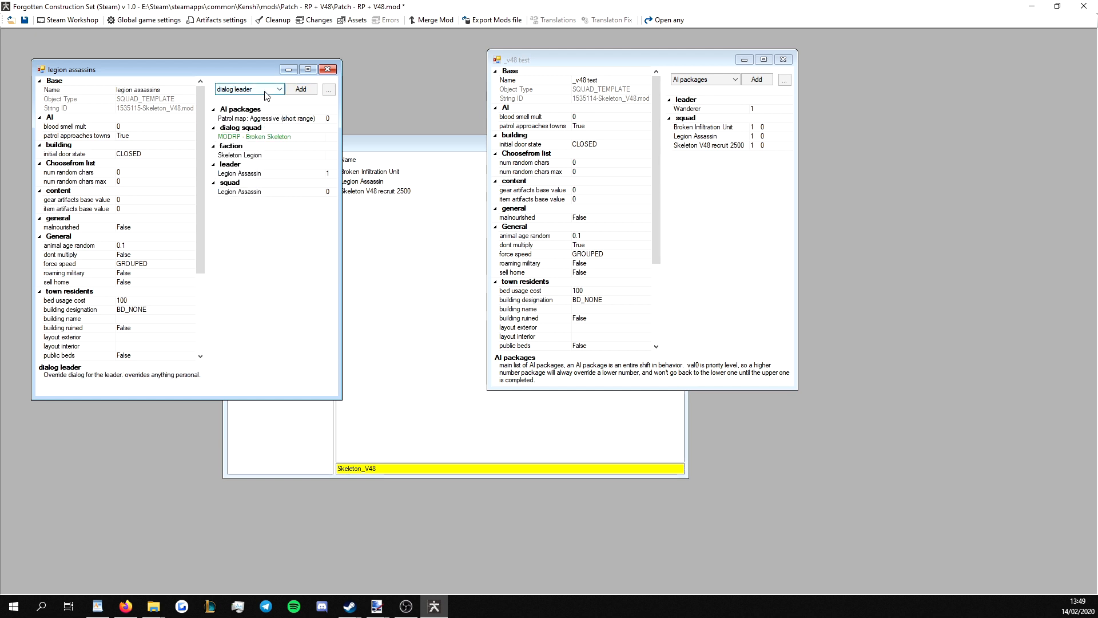
# - Check the Legion Assassin leader and dialog squad entries, then close the squad editor
pyautogui.click(252, 173)
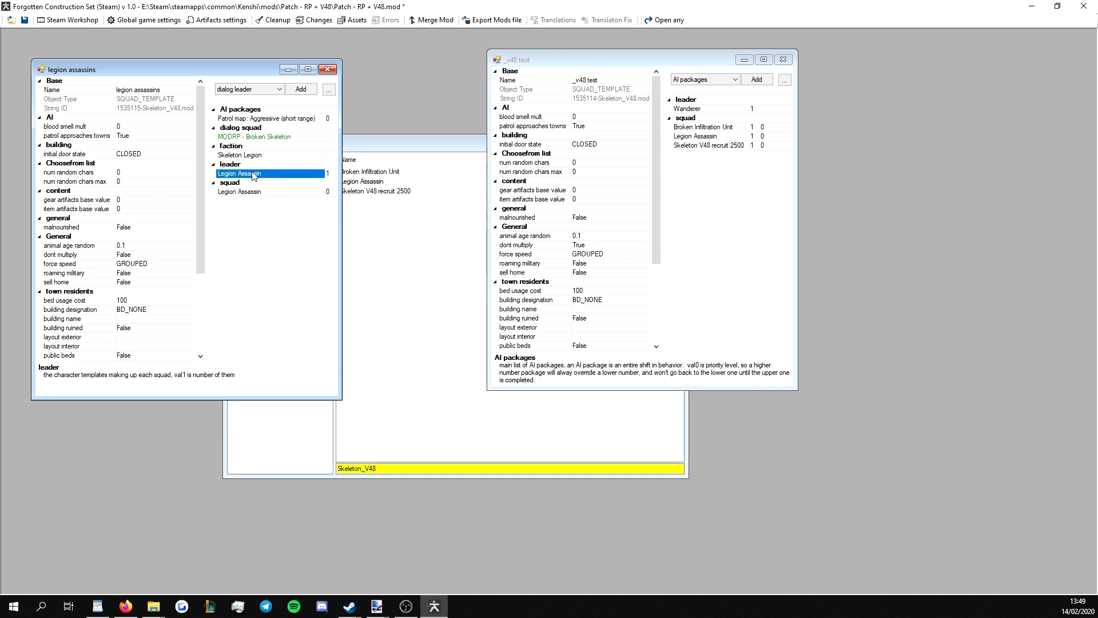
pyautogui.moveTo(254, 145)
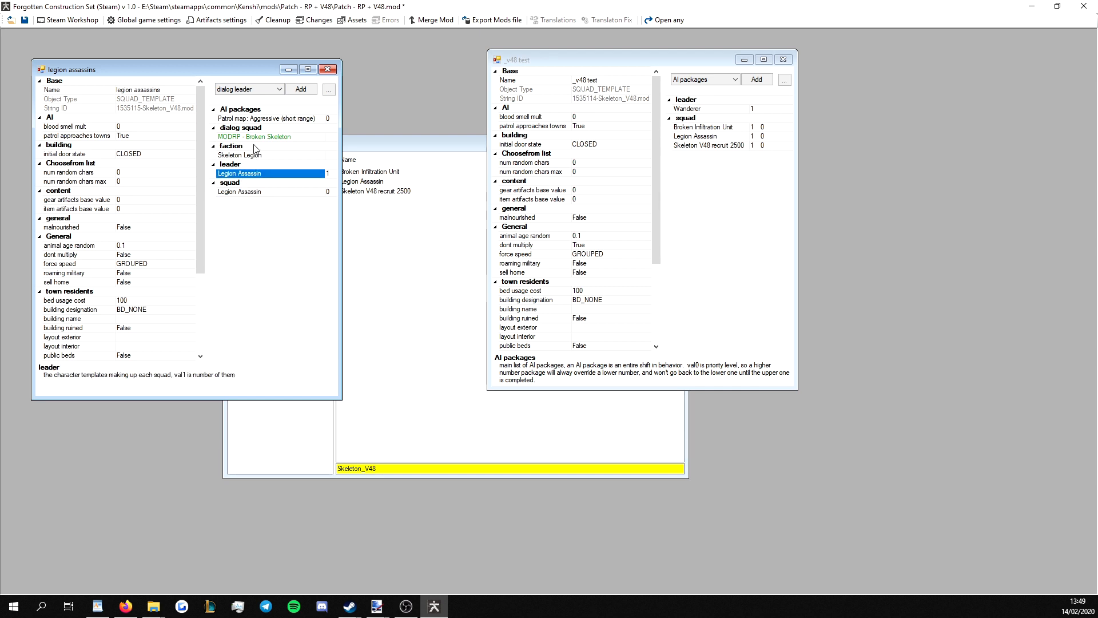
pyautogui.click(212, 128)
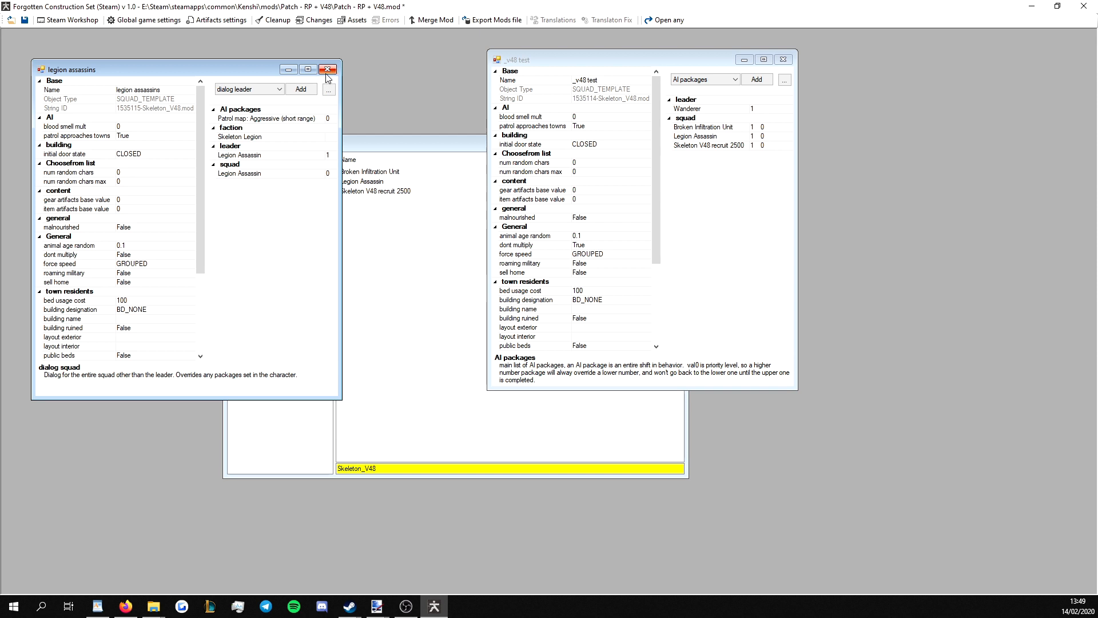
pyautogui.click(328, 69)
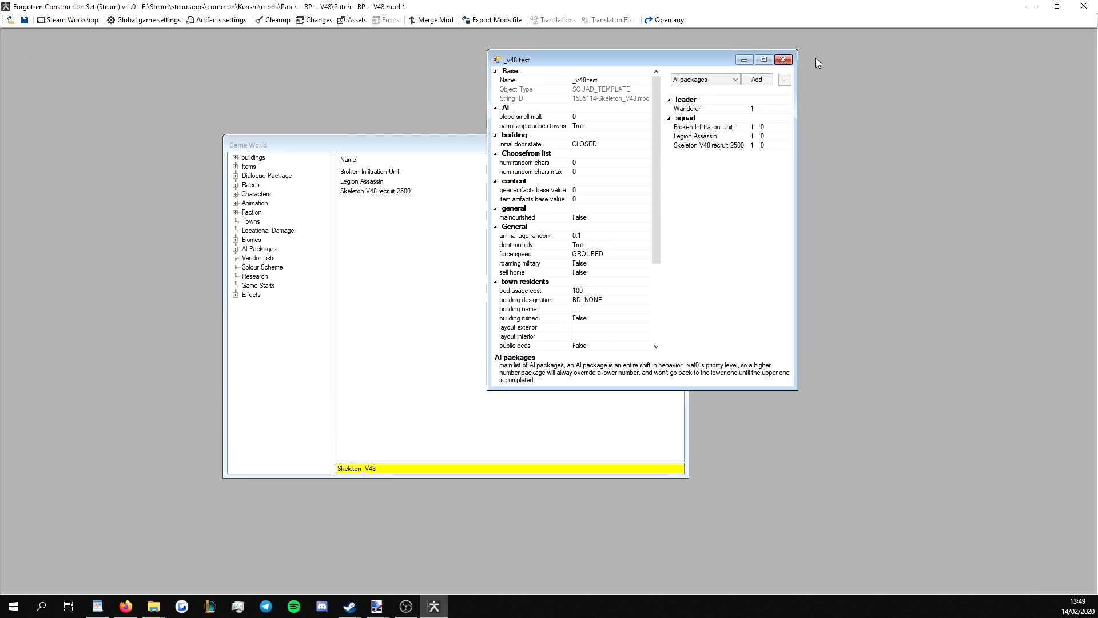
# - Give Skeleton V48 recruit 2500 the MODRP - Broken Skeleton dialogue package via a 'BROKEN' filter
pyautogui.click(783, 59)
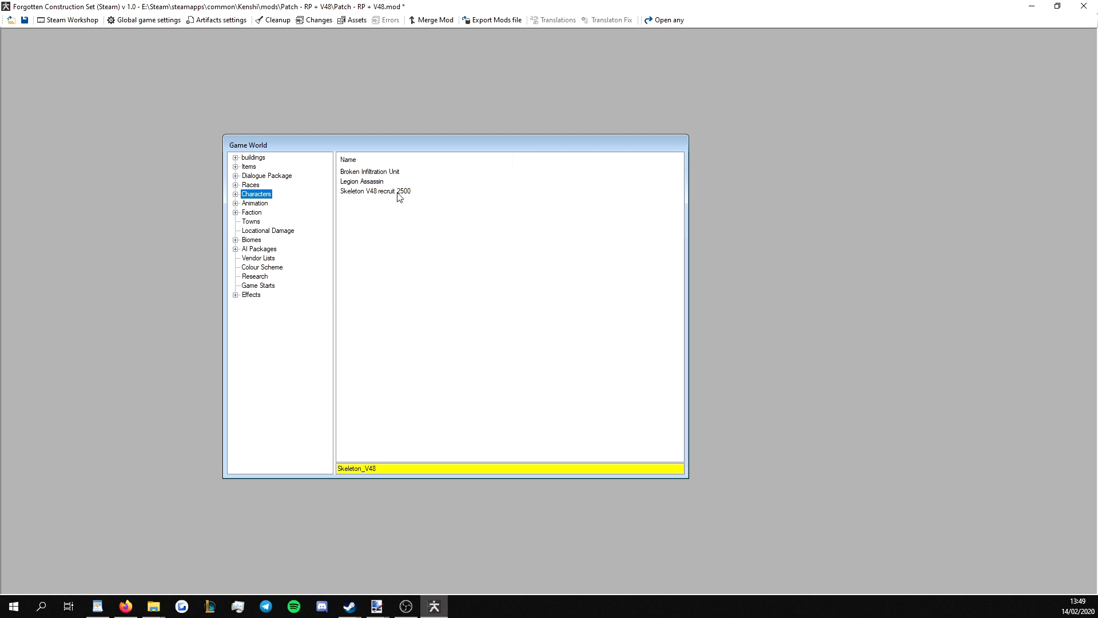
pyautogui.doubleClick(375, 190)
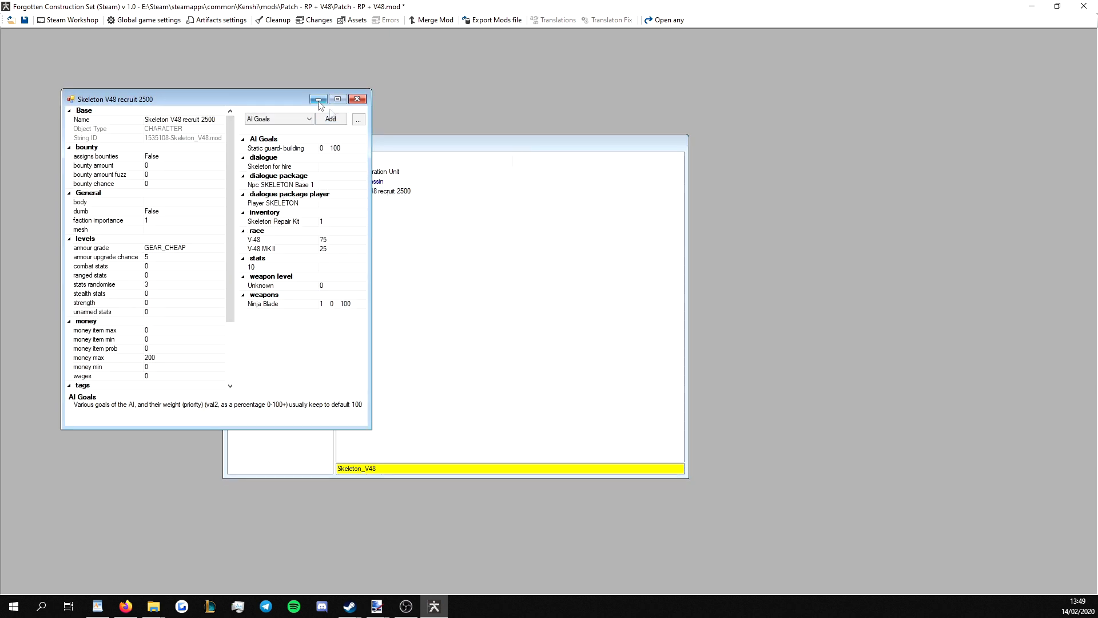
pyautogui.moveTo(265, 105)
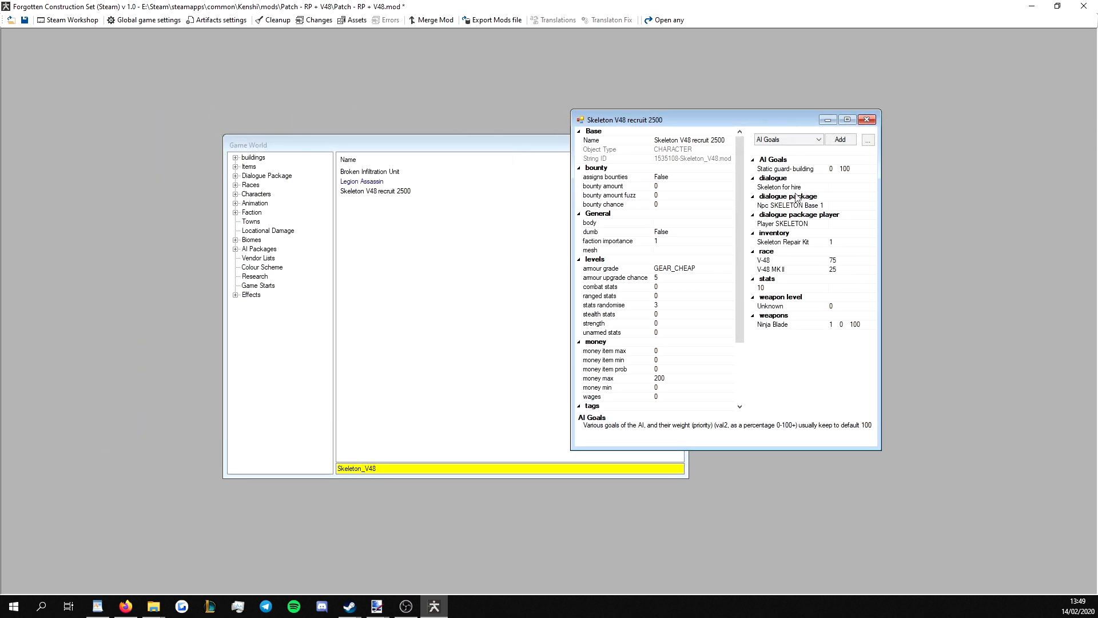
pyautogui.click(817, 139)
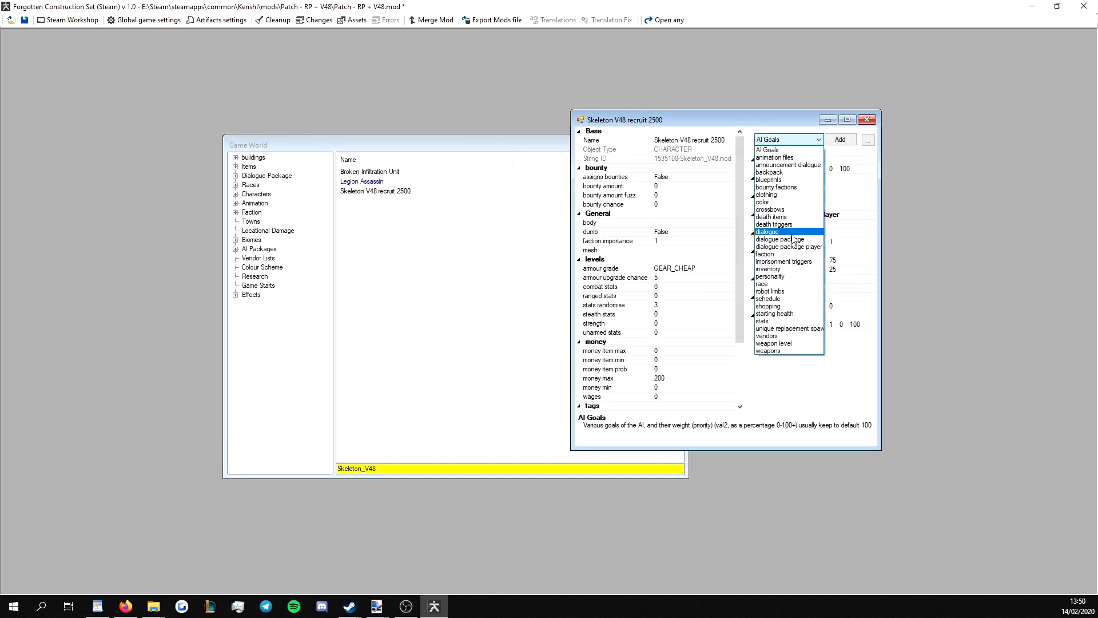
pyautogui.click(840, 140)
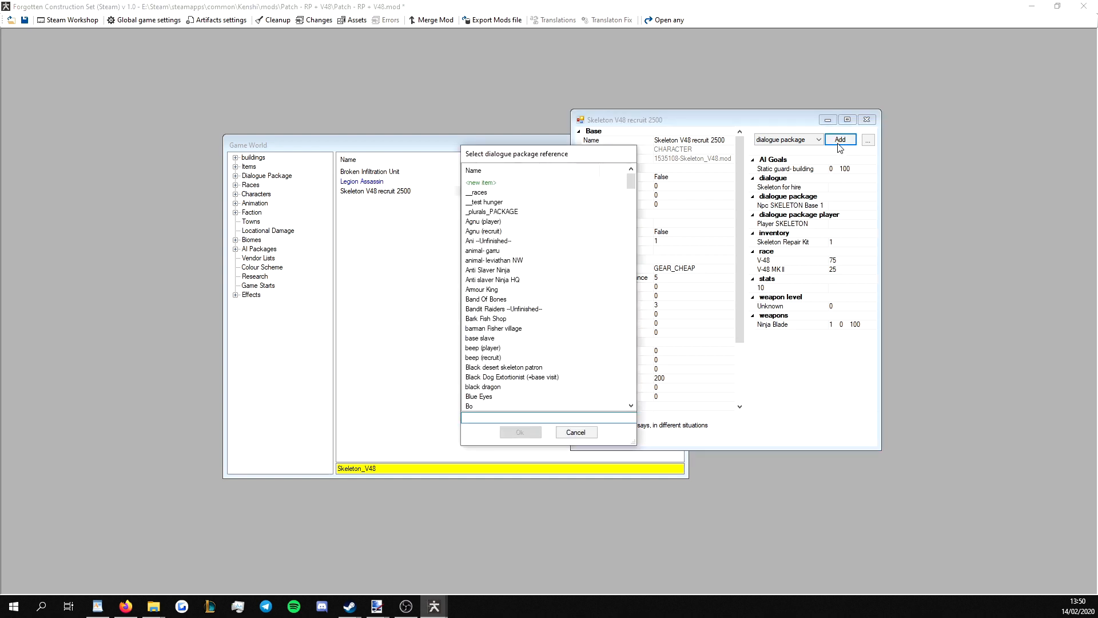
pyautogui.write('BROKEN')
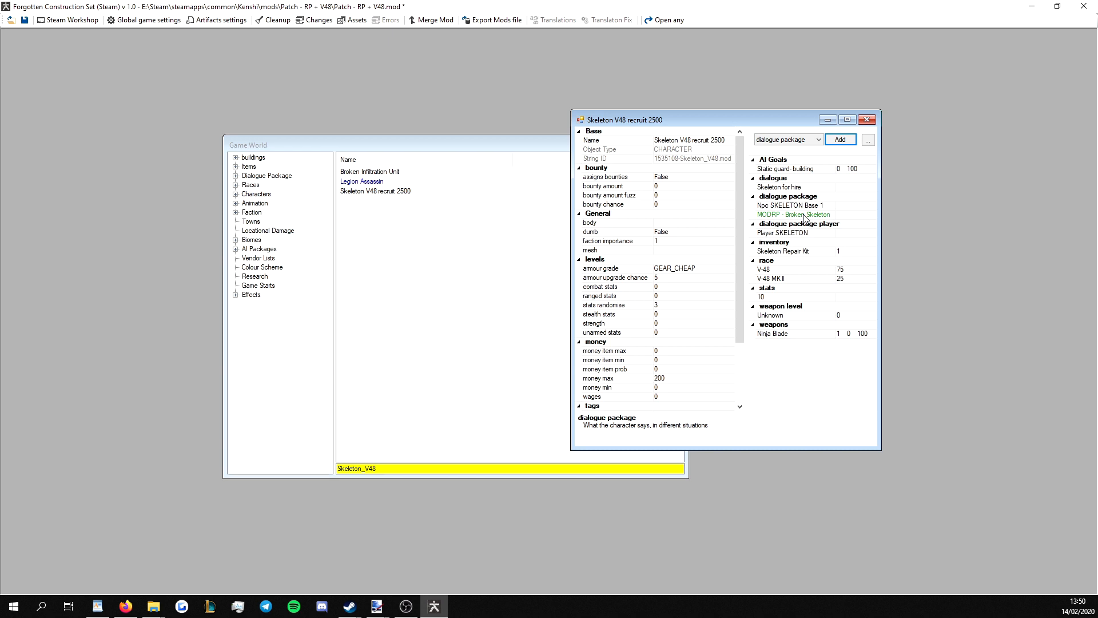
pyautogui.moveTo(534, 189)
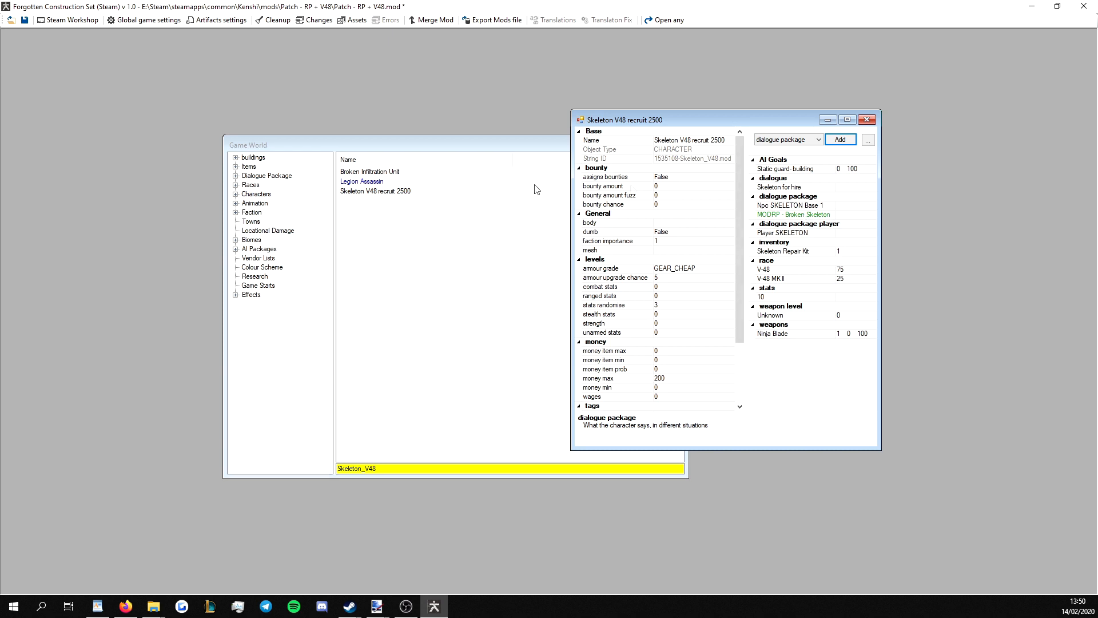
pyautogui.moveTo(793, 214)
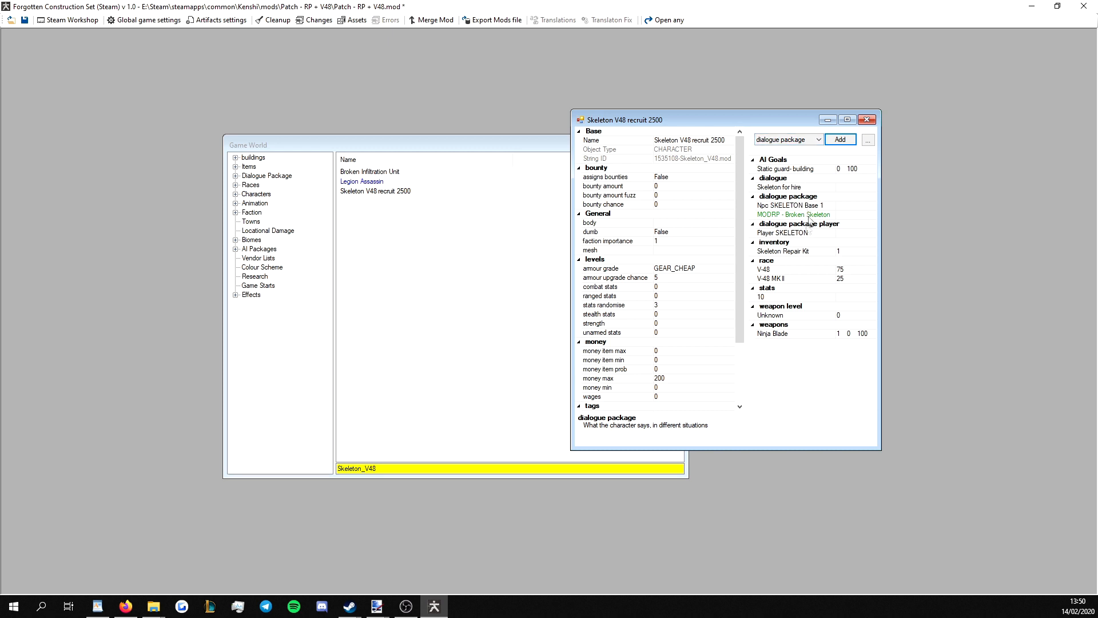
pyautogui.moveTo(812, 235)
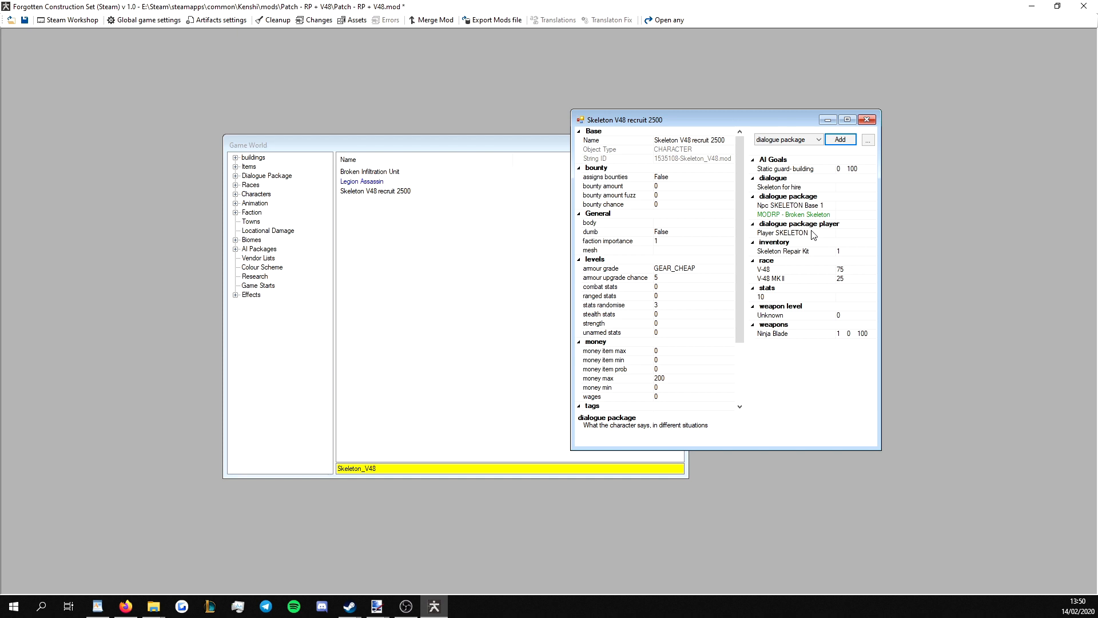
pyautogui.moveTo(802, 152)
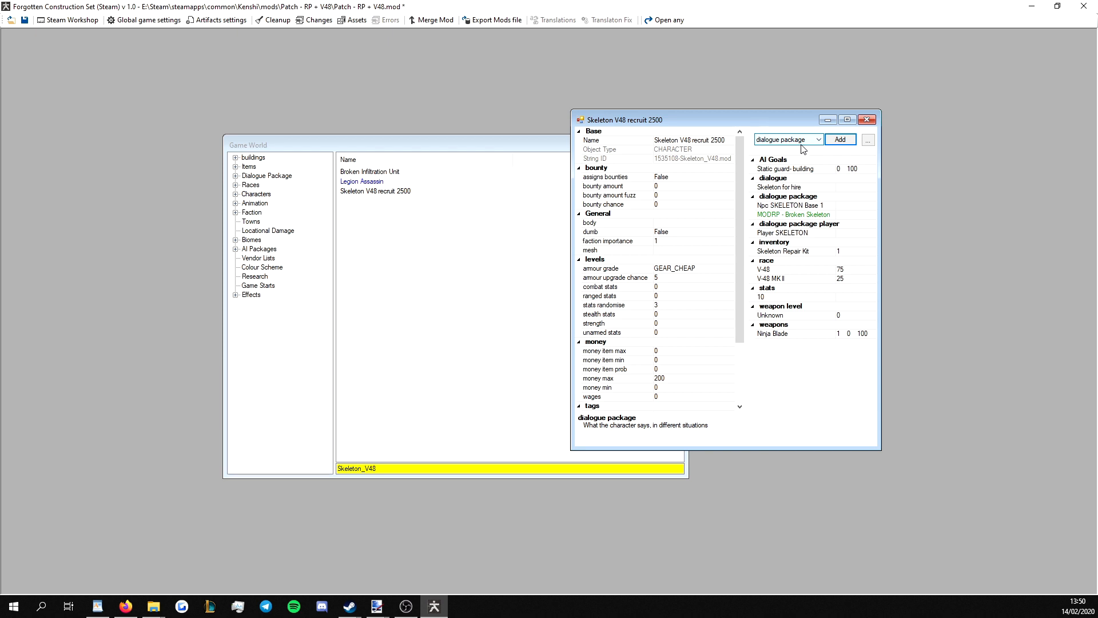
pyautogui.moveTo(867, 119)
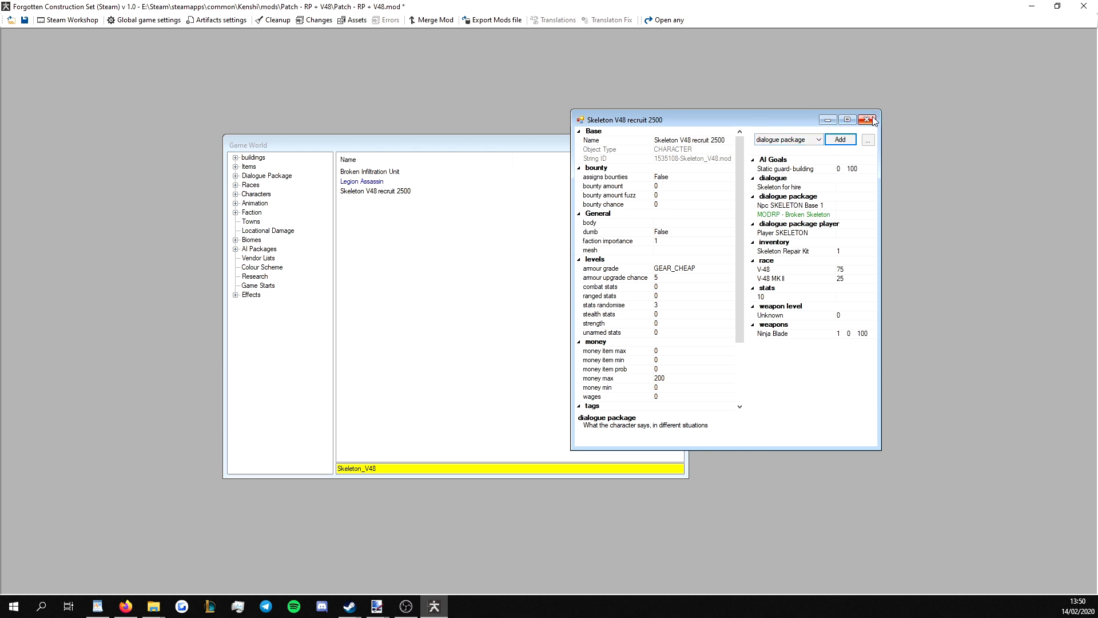
pyautogui.click(867, 119)
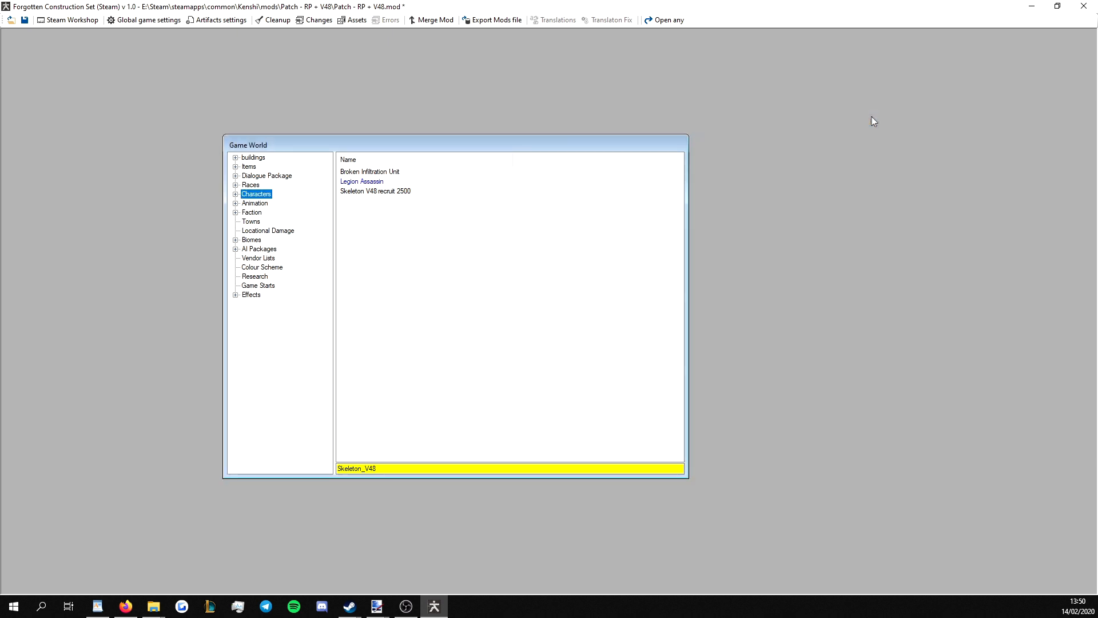